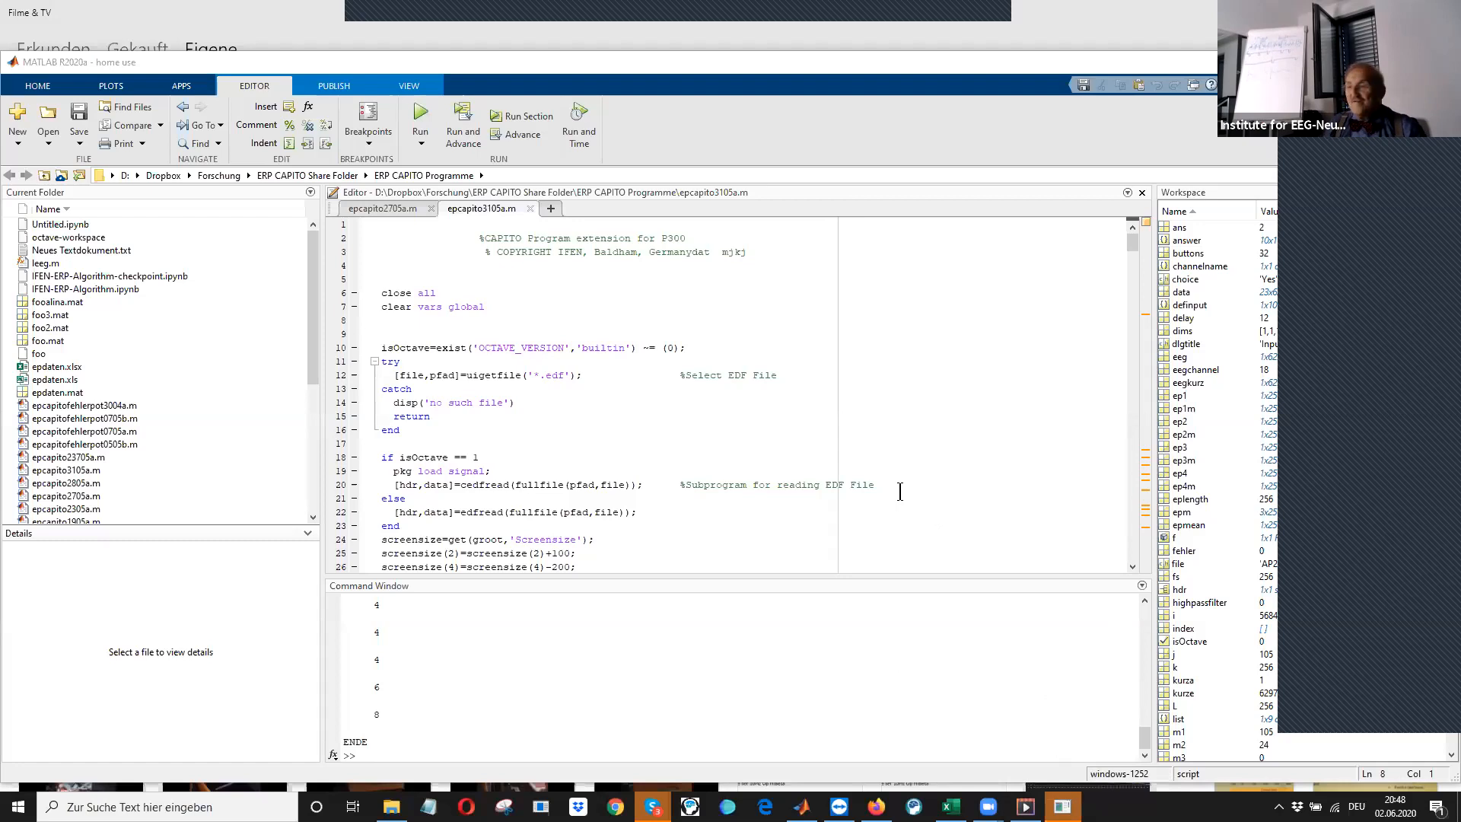
mouse_move(444, 319)
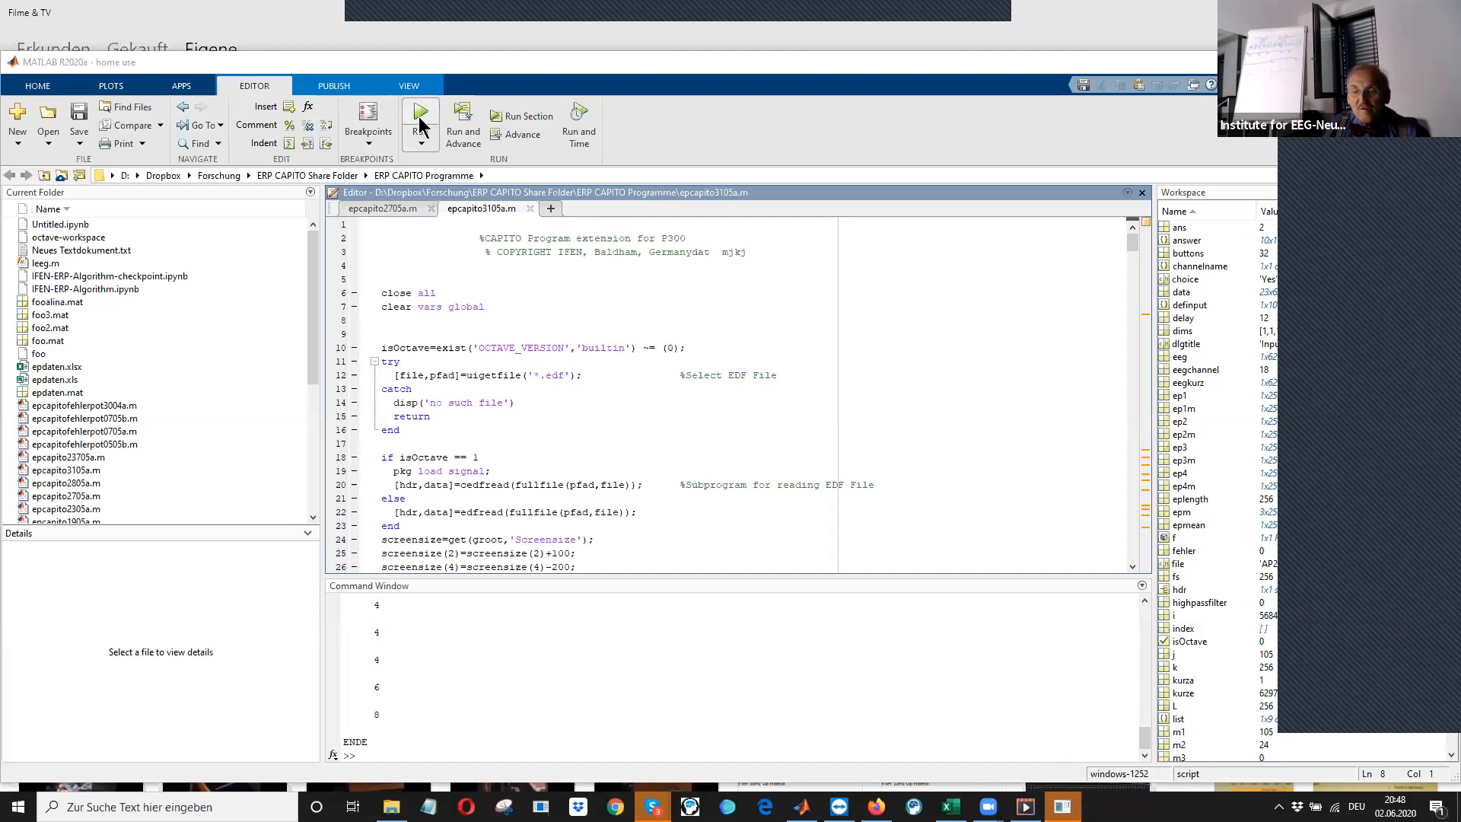
mouse_move(455, 141)
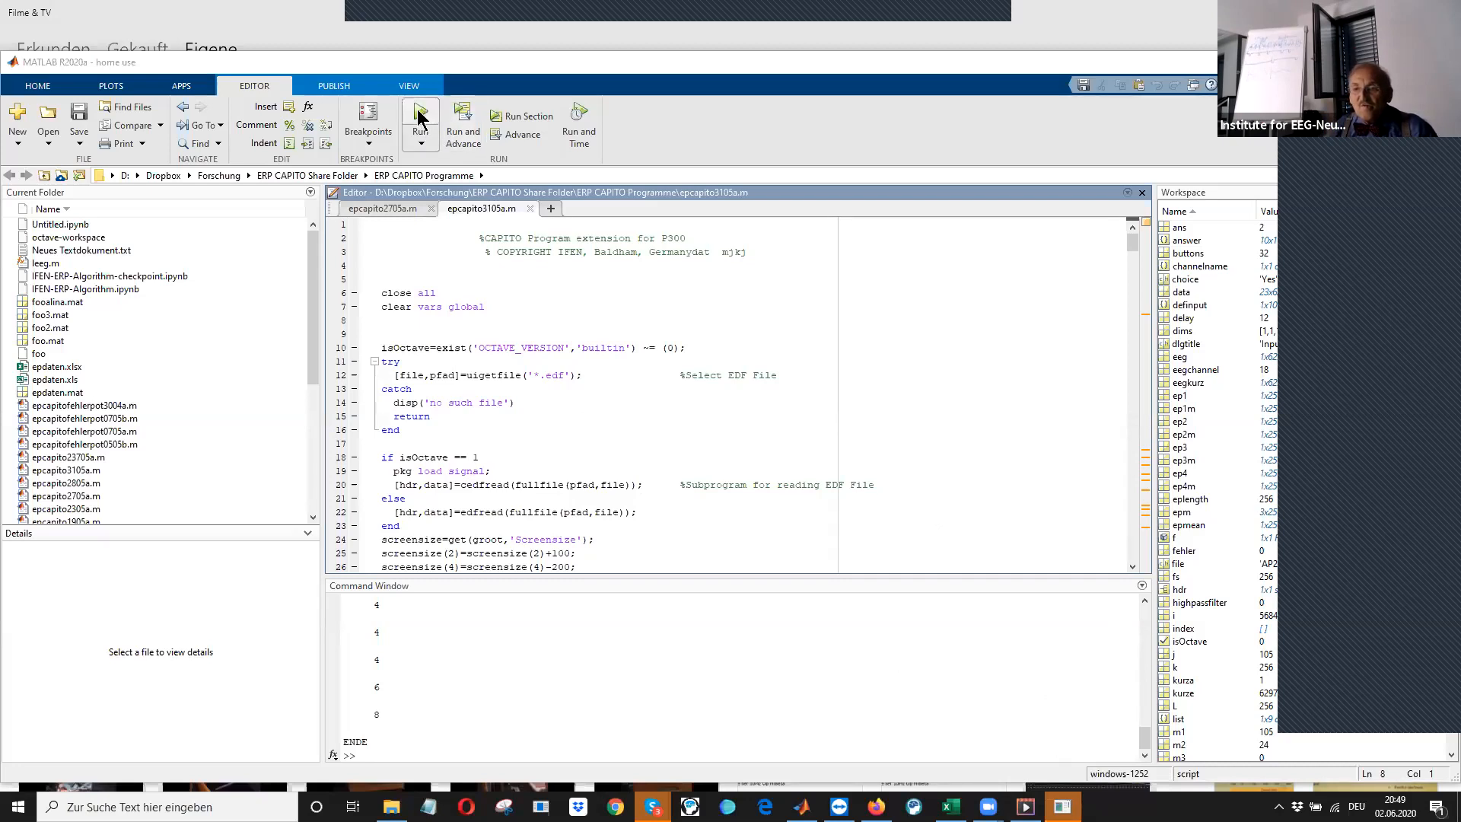
Run the CAPITO script and pick AP28aXO_01 from EDF Tests ERP > CG EDF > AP EDF
click(420, 114)
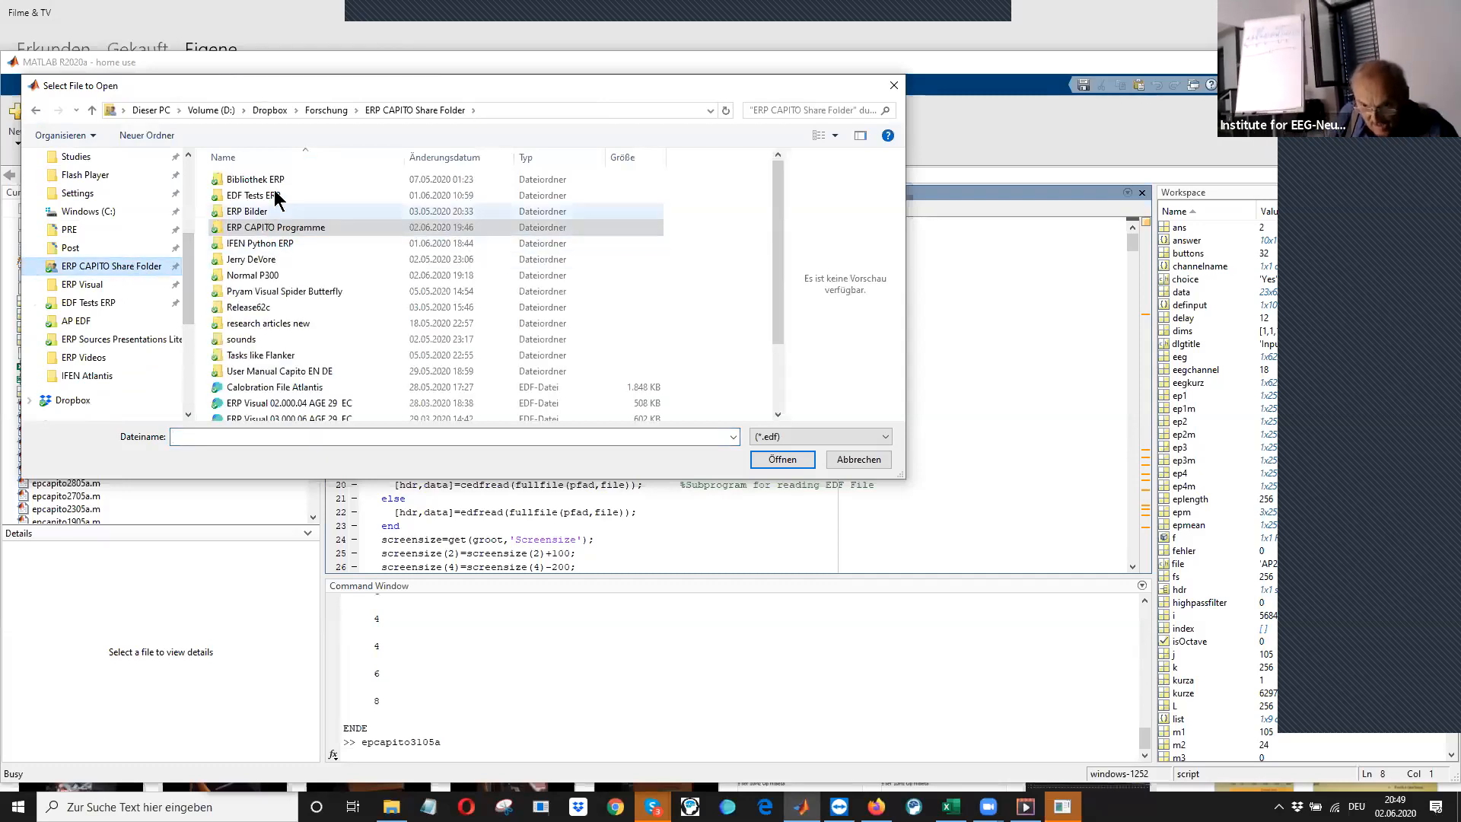
double_click(250, 196)
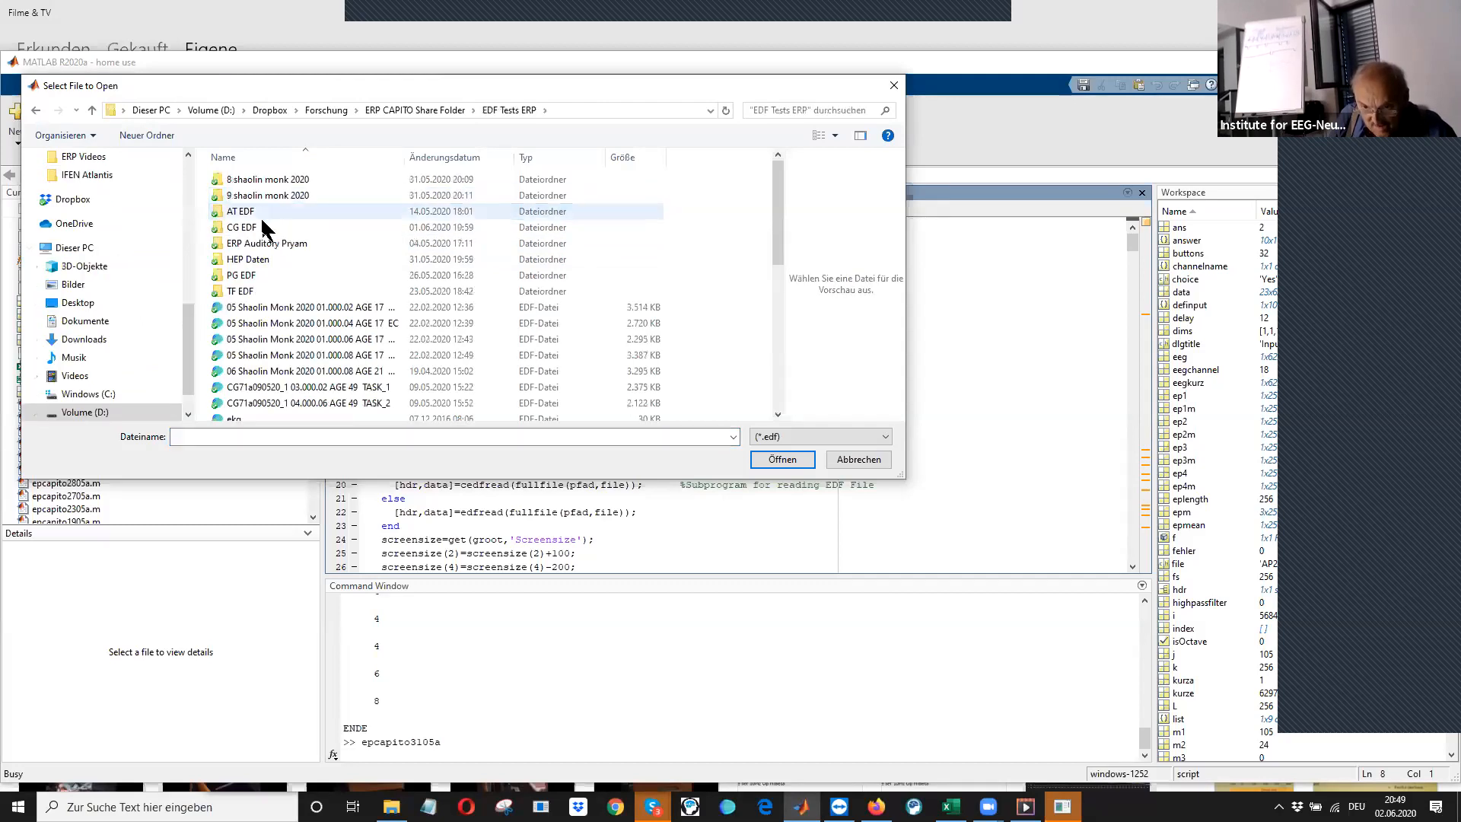
double_click(243, 227)
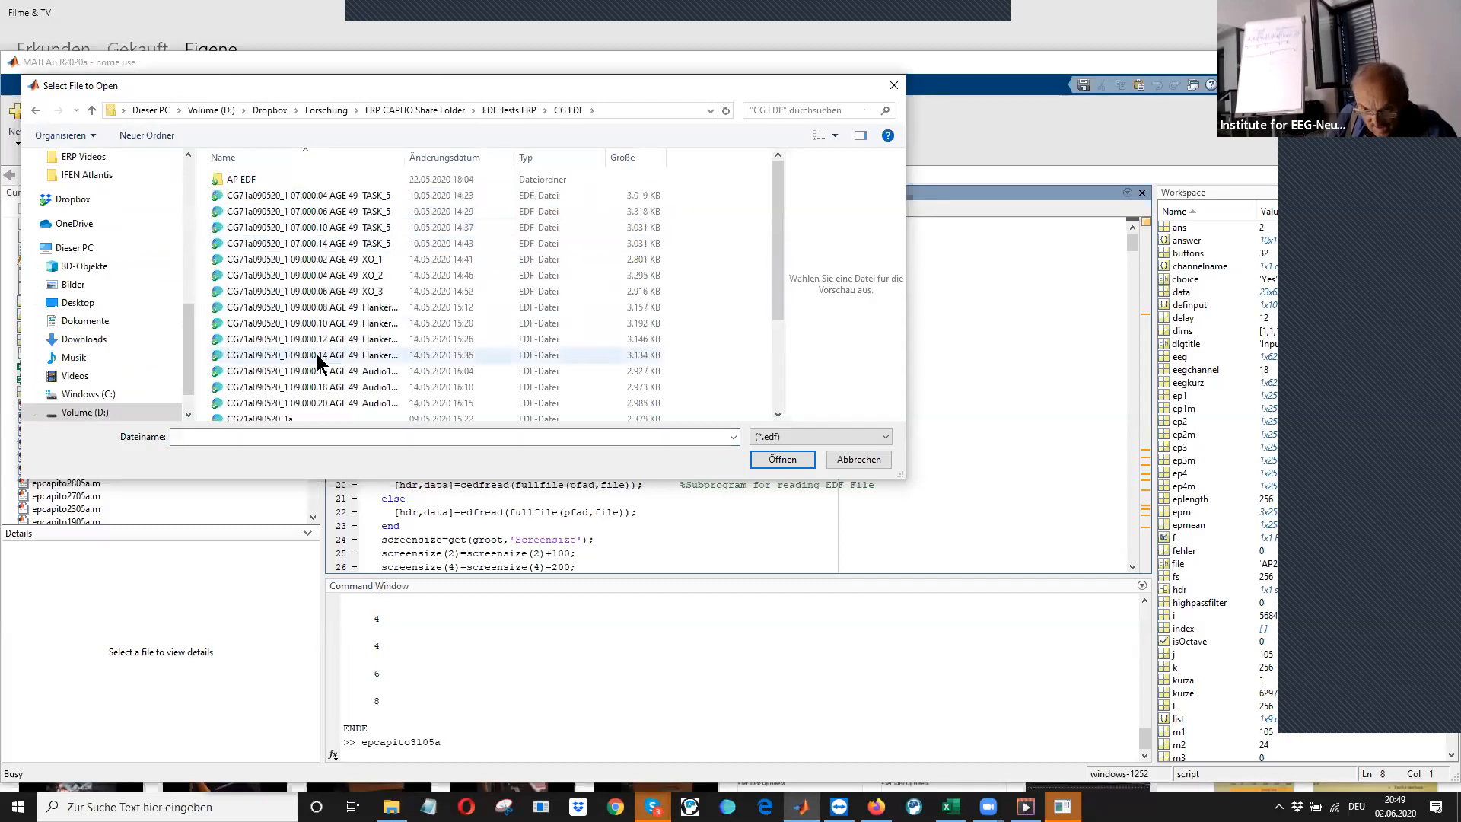
double_click(242, 179)
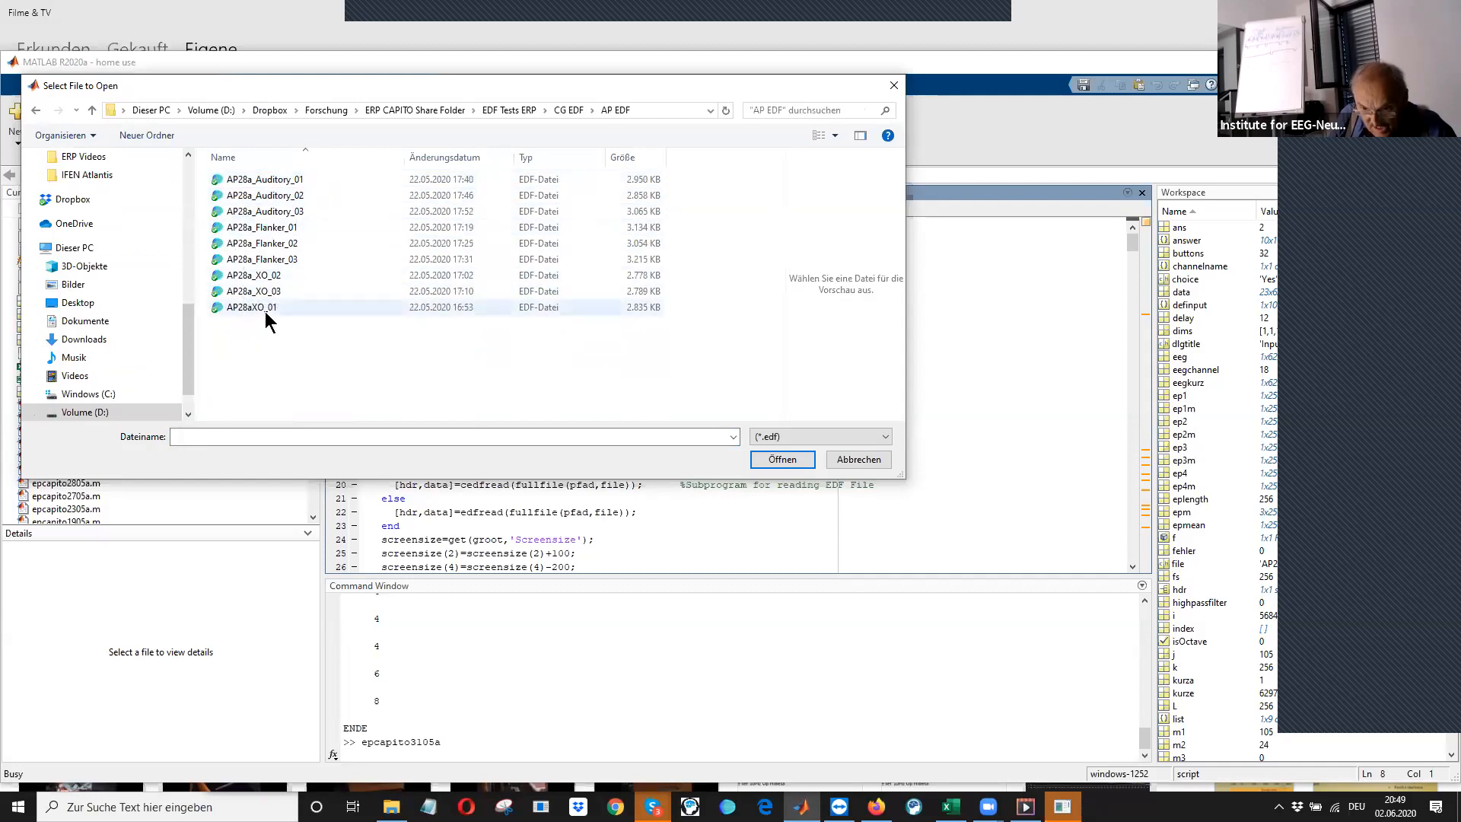
mouse_move(247, 312)
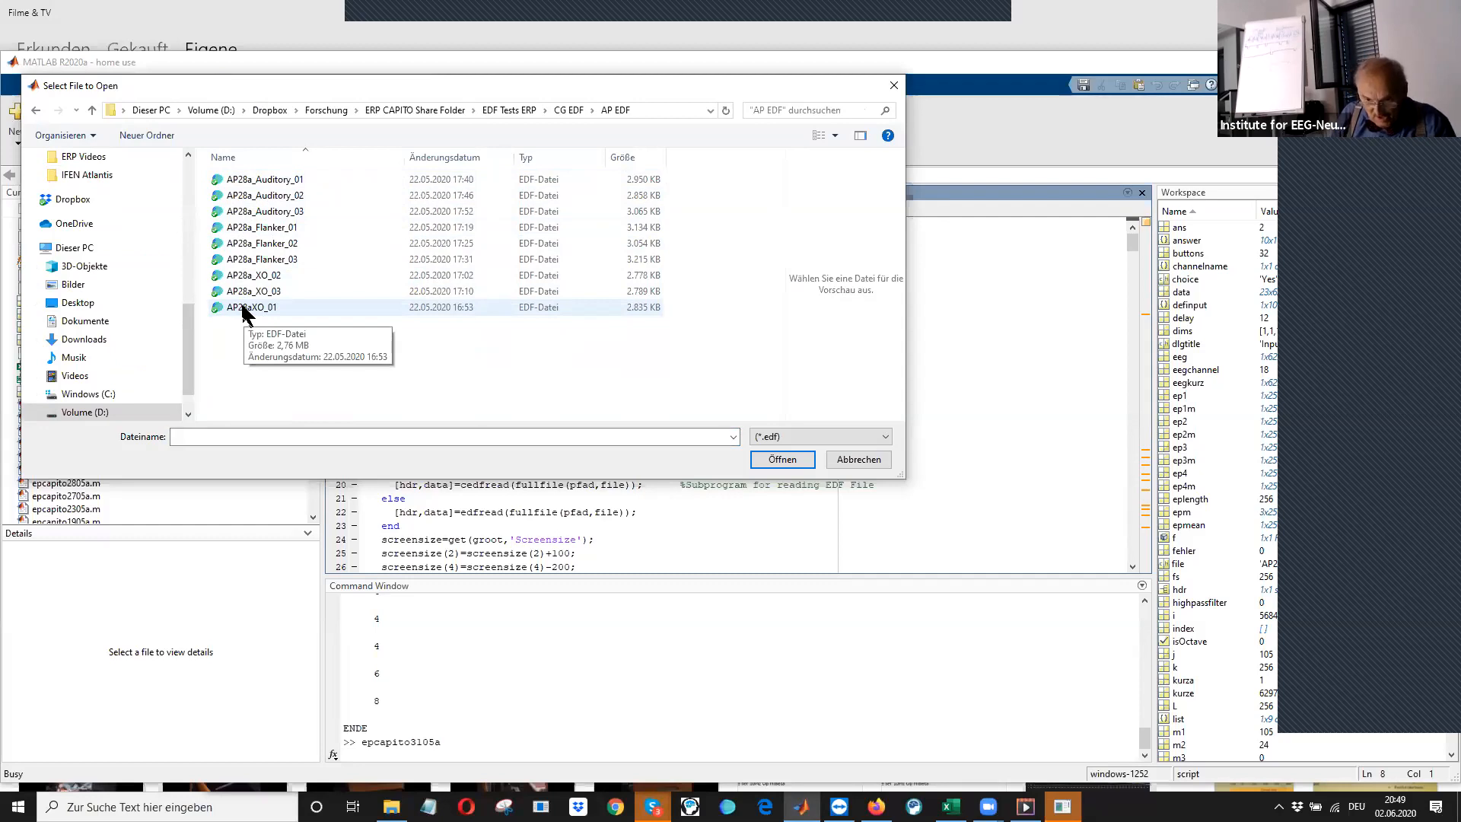
click(252, 307)
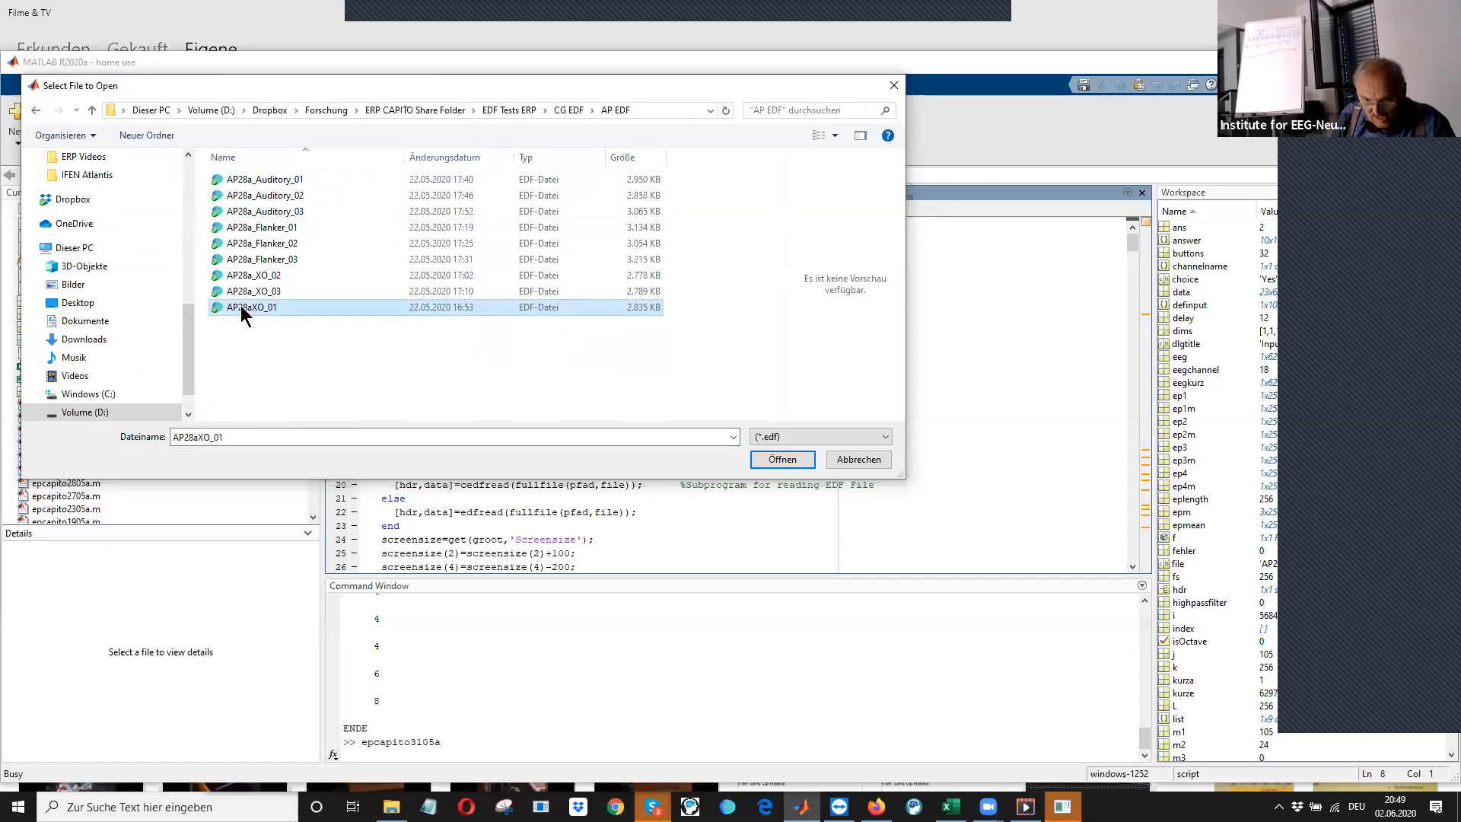
Load AP28aXO_01 and run the P300 evaluation on EEG channel 18
click(783, 460)
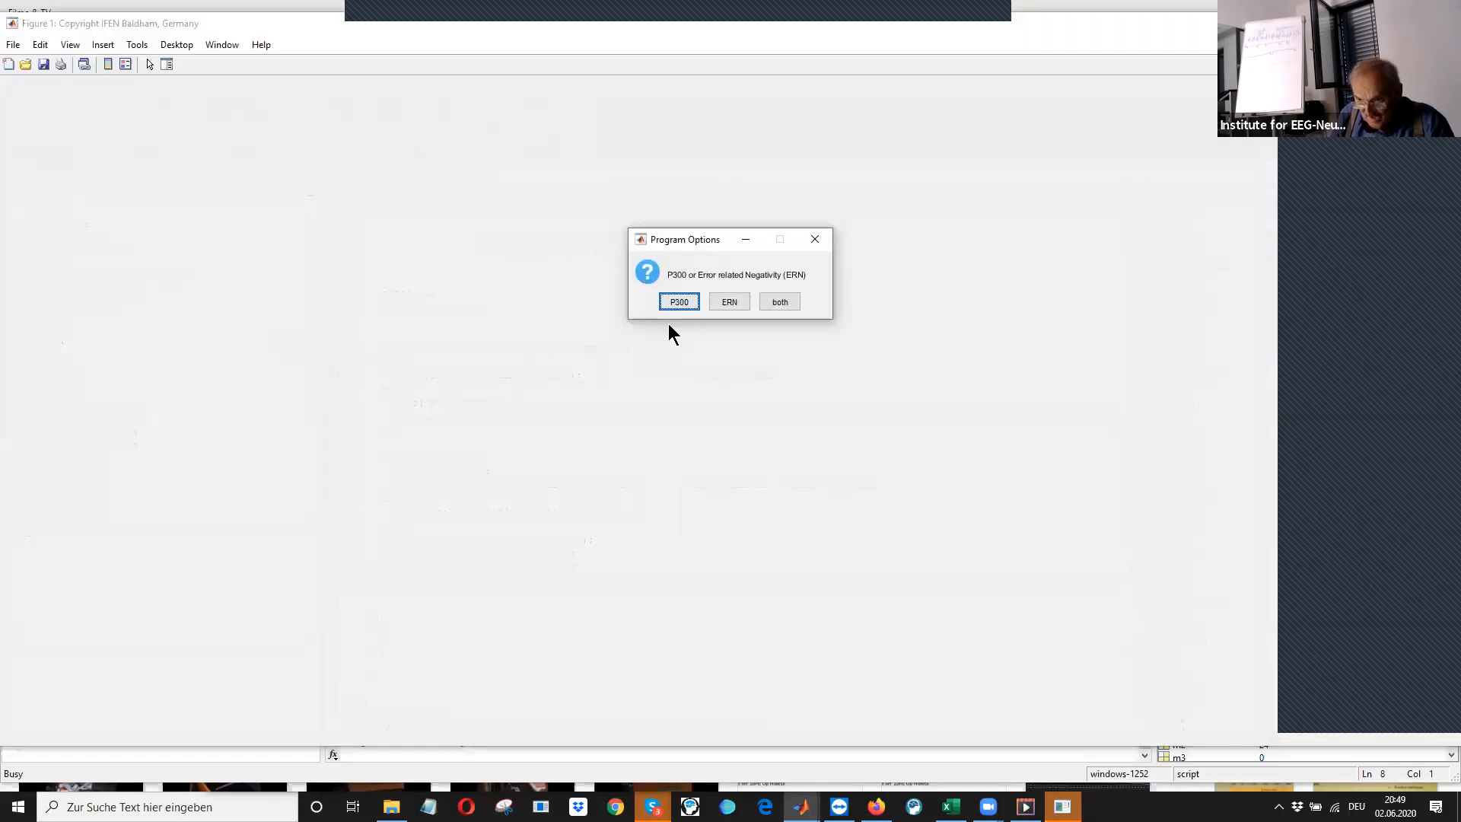
mouse_move(689, 316)
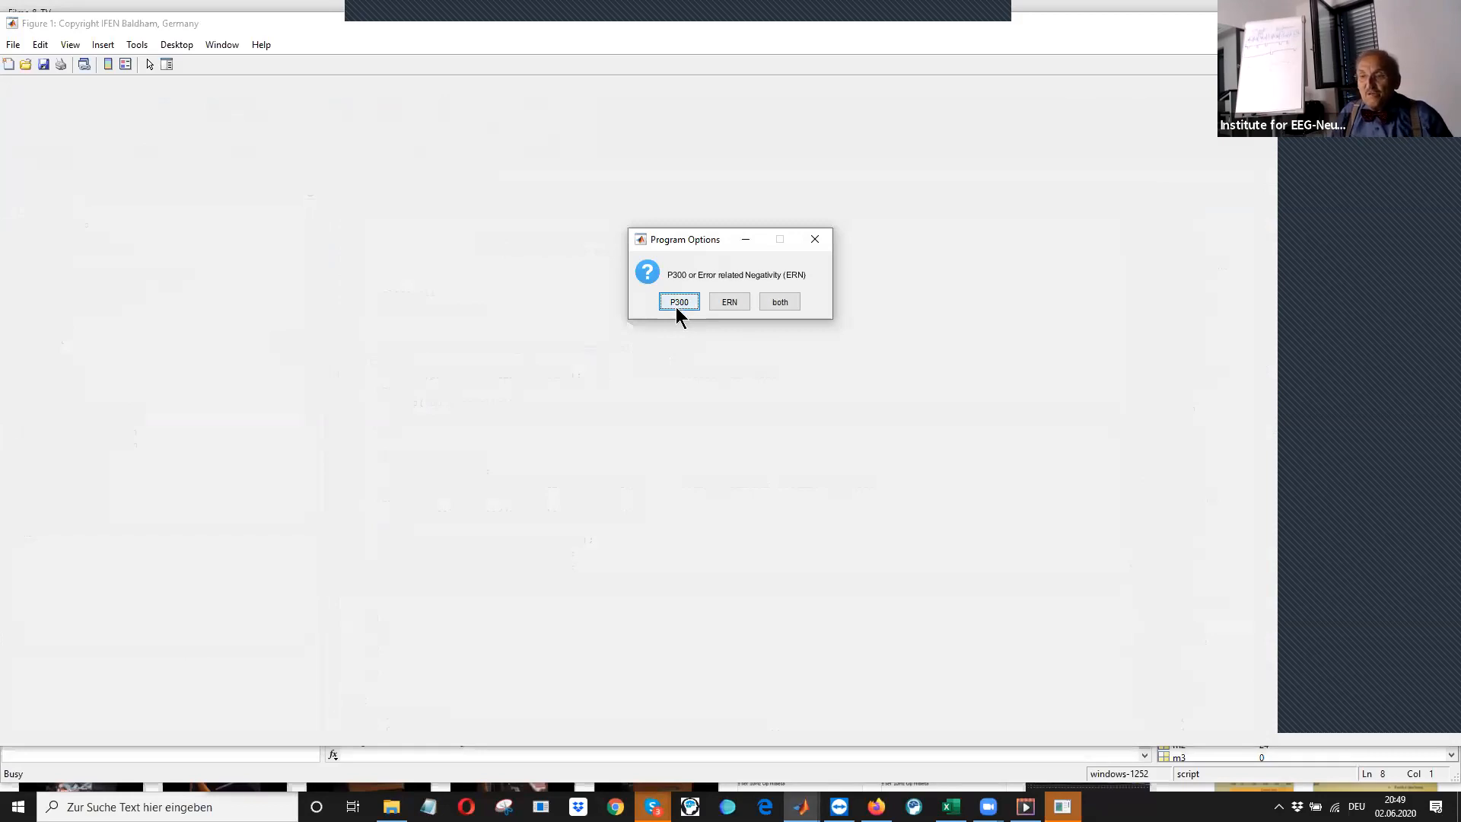
click(679, 301)
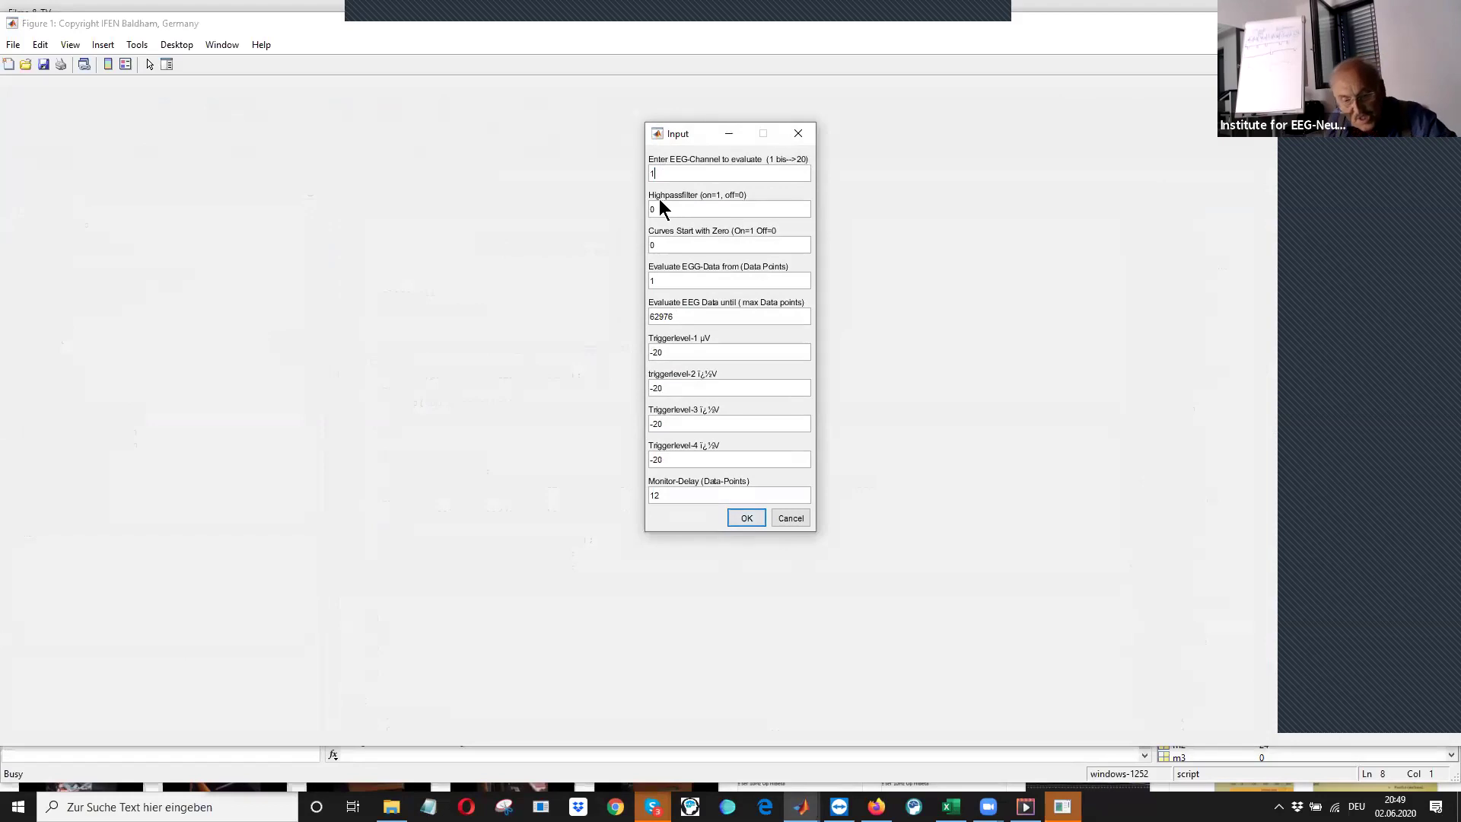
text(1)
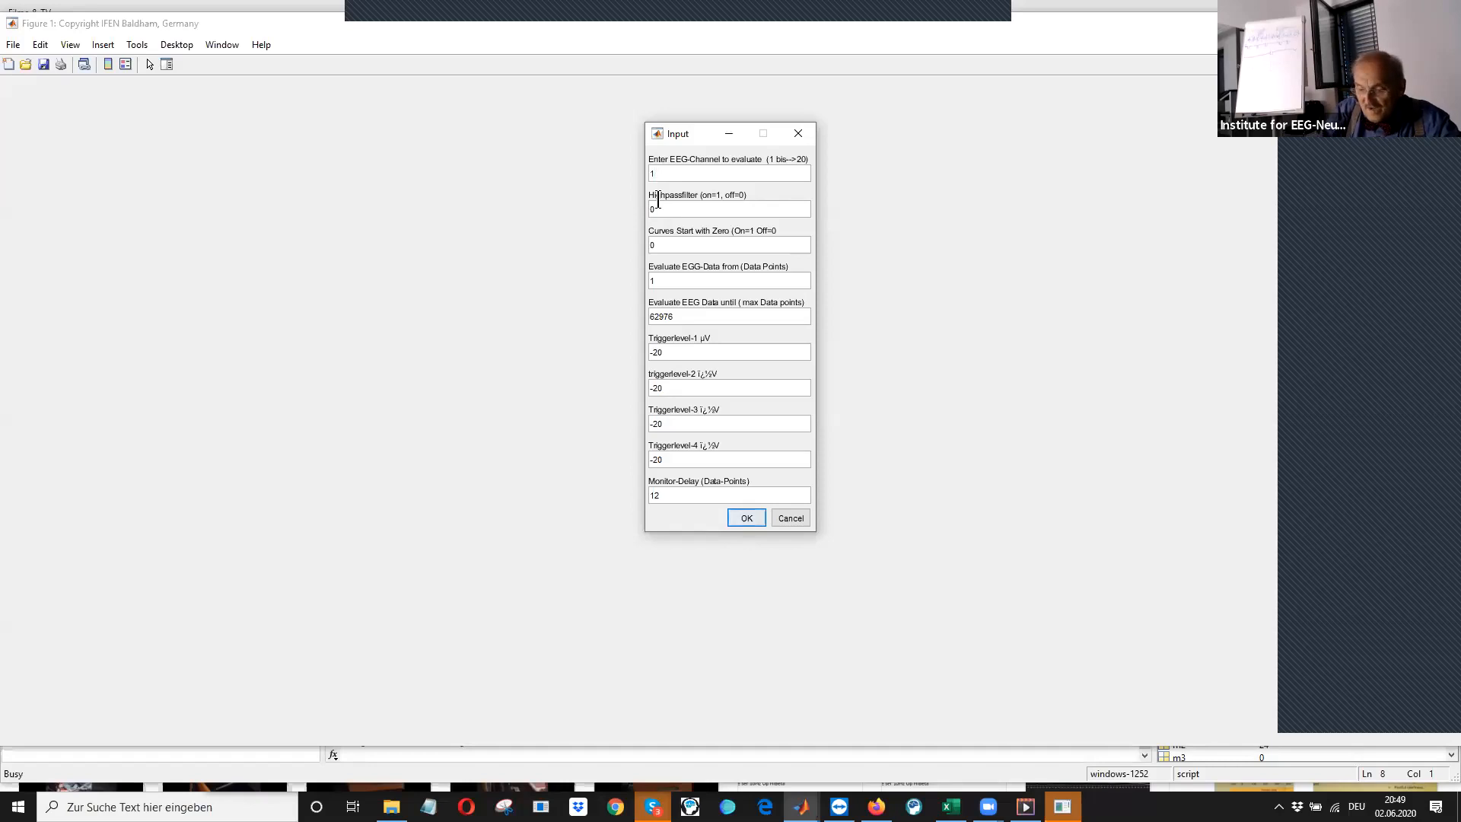
text(18)
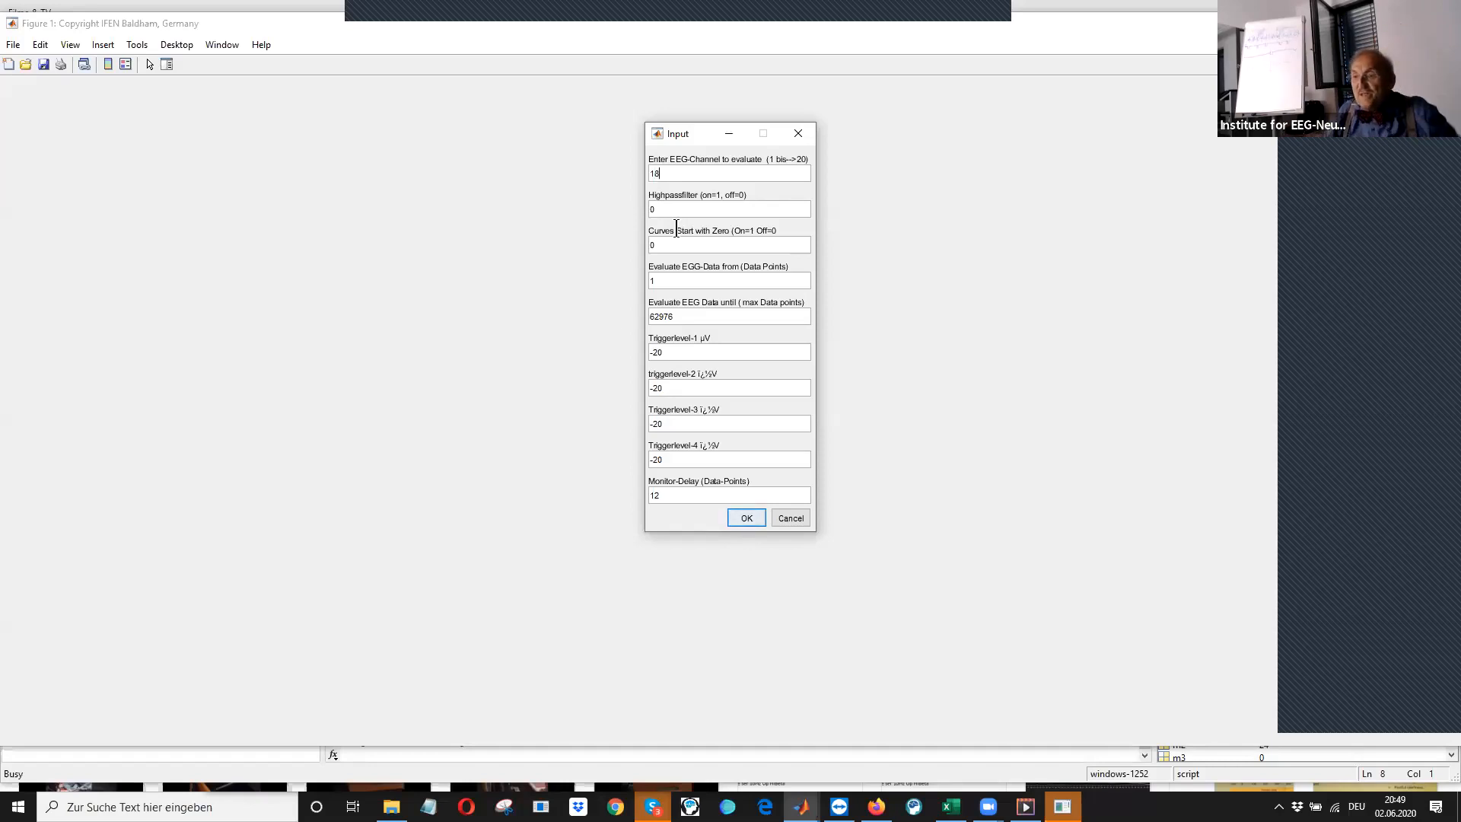
click(747, 518)
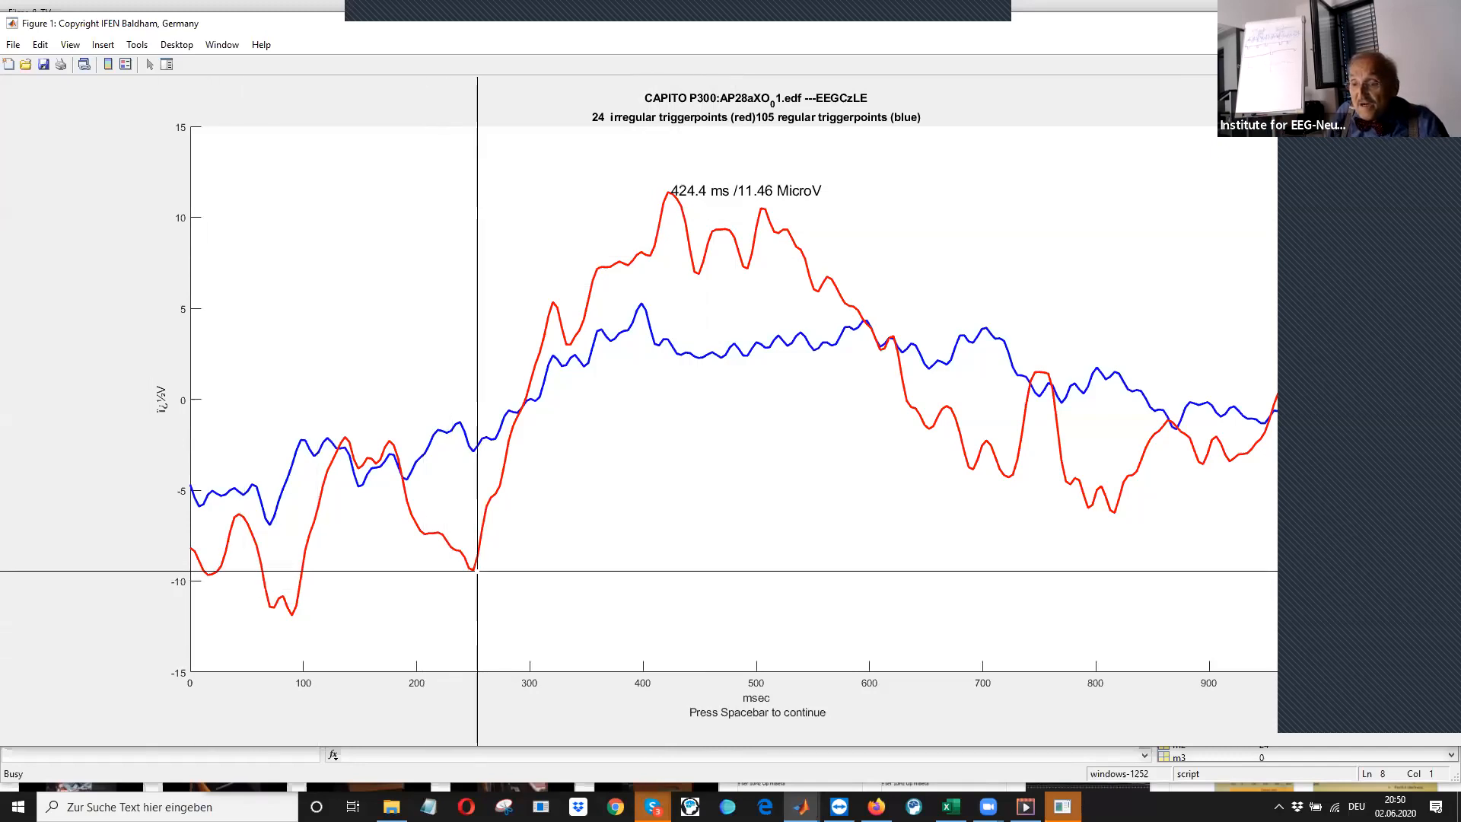
Mark the red curve's trough at 250.3 ms / -9.498 µV
click(475, 571)
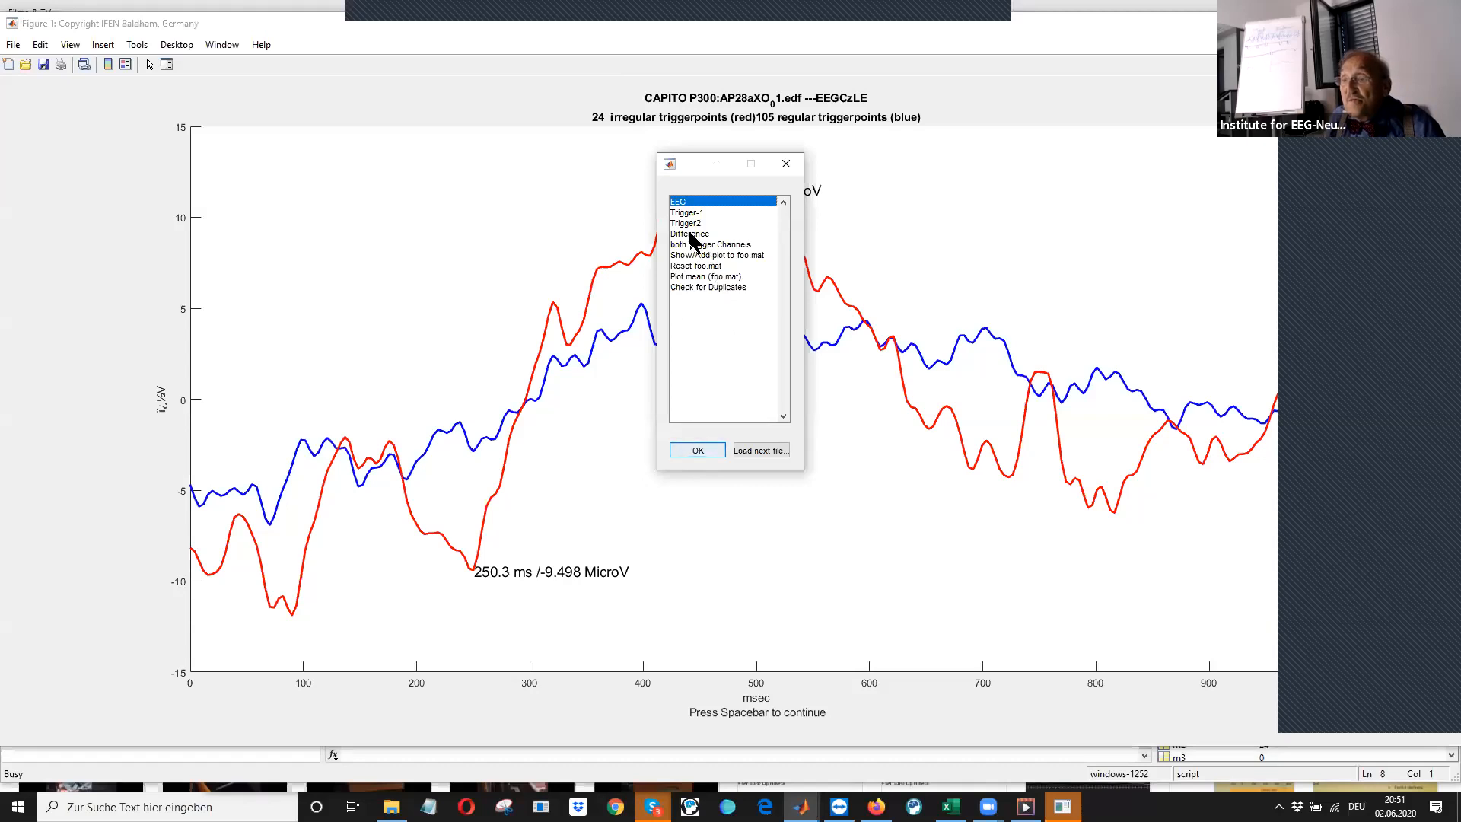
Plot the trigger difference curve and mark its peak at 429.7 ms / 8.515 µV
click(697, 450)
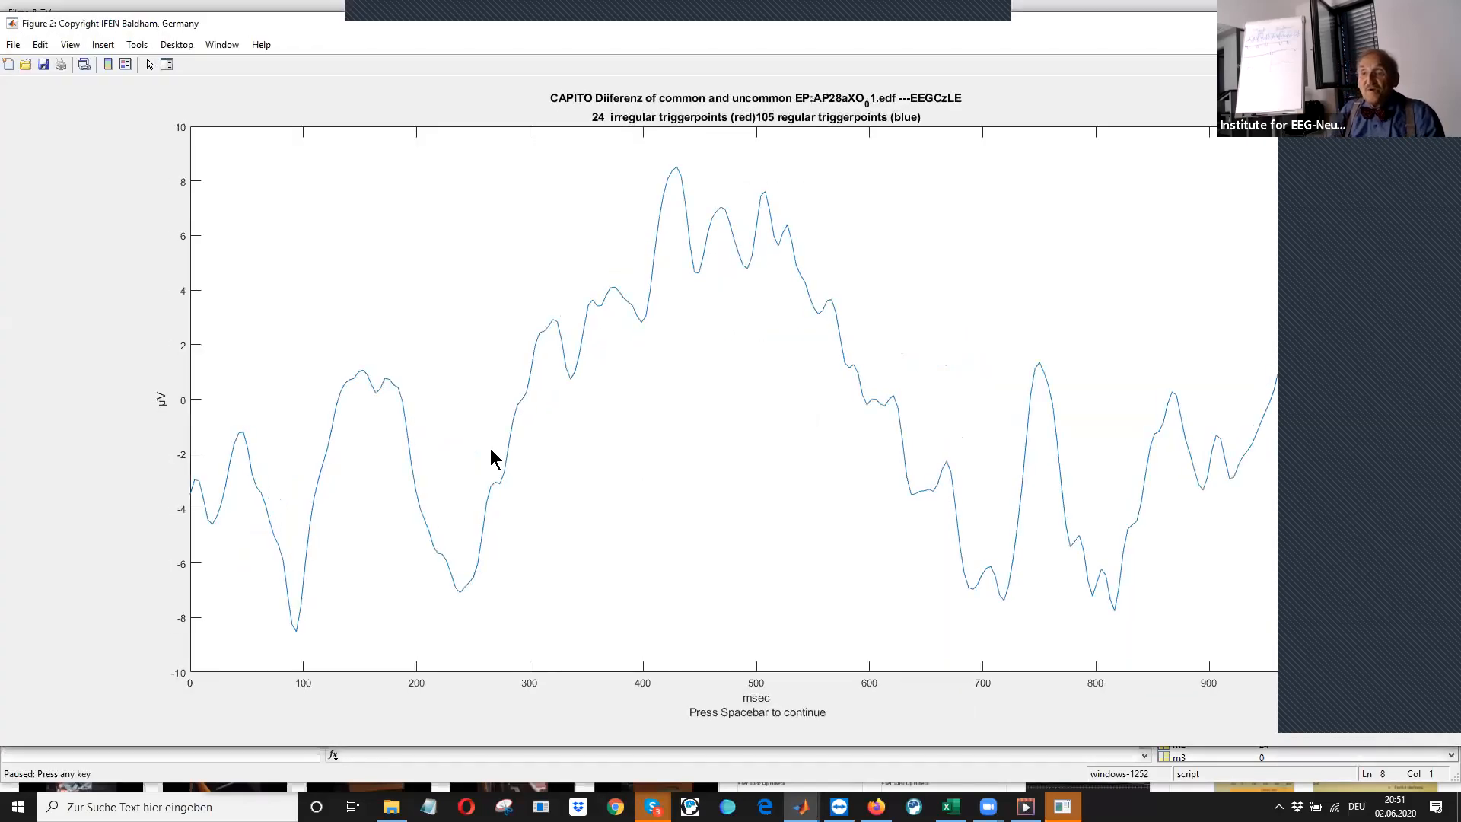
mouse_move(756, 251)
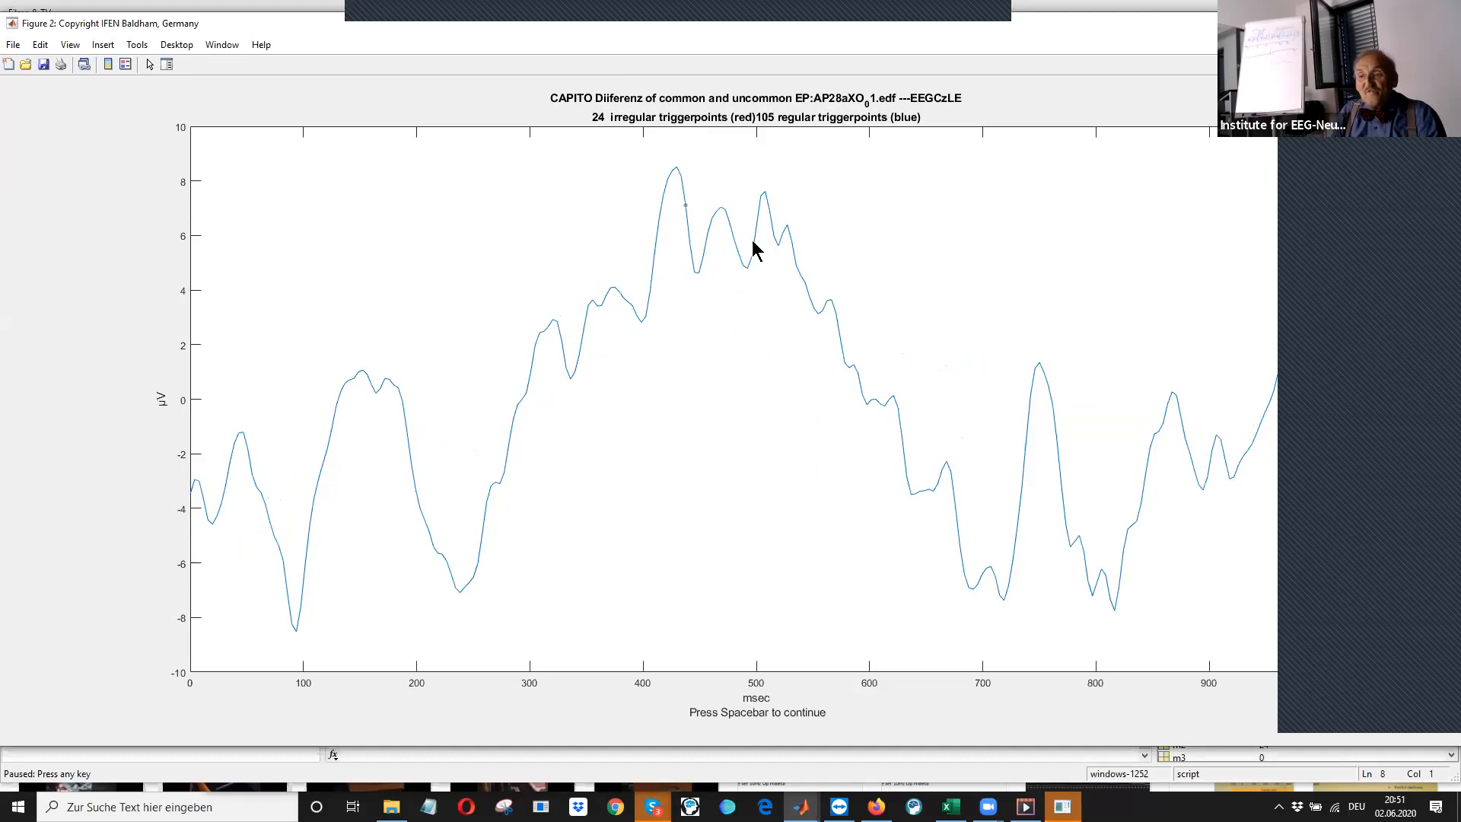
mouse_move(831, 277)
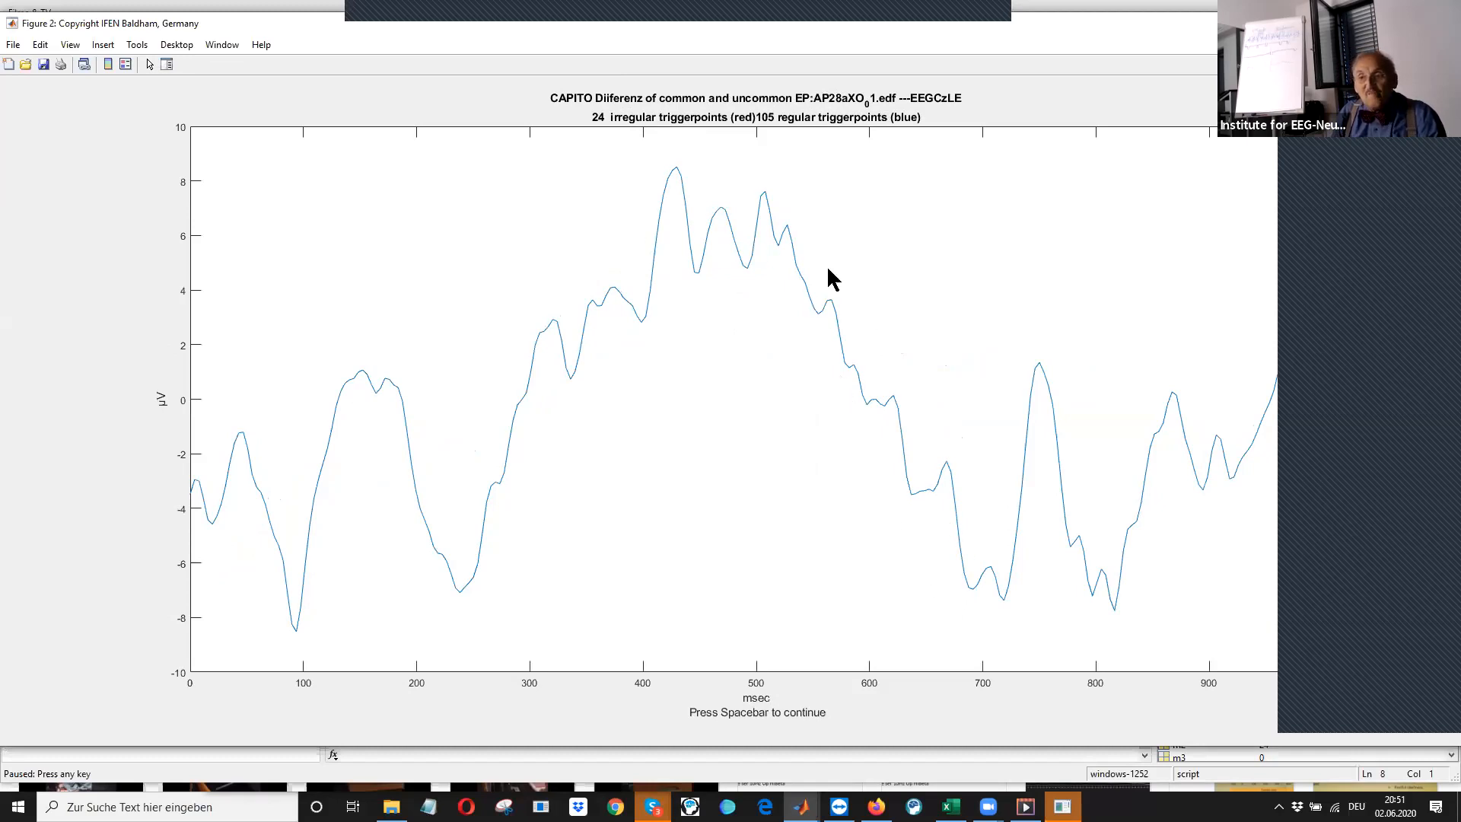
mouse_move(870, 439)
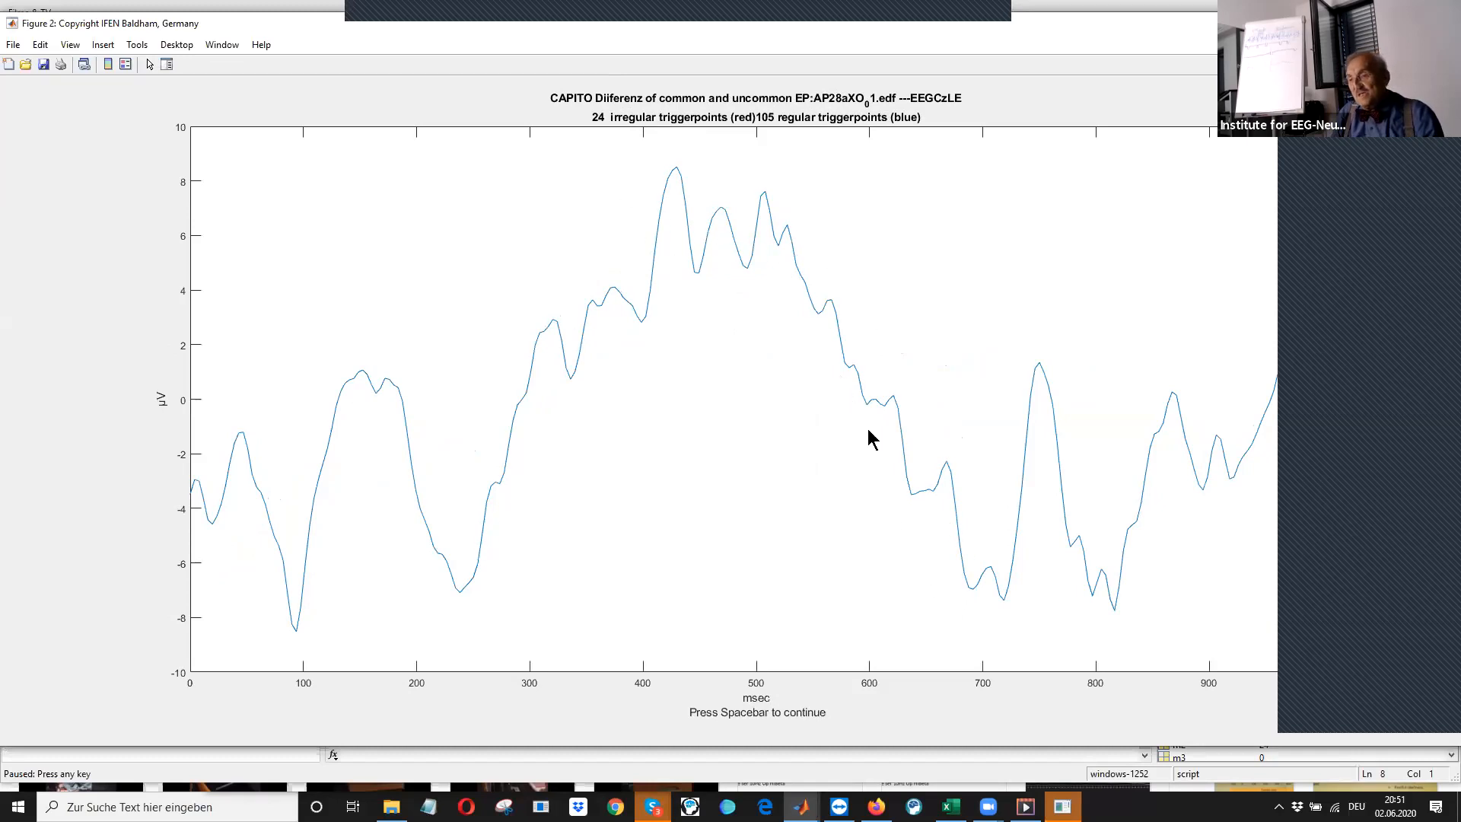
mouse_move(468, 541)
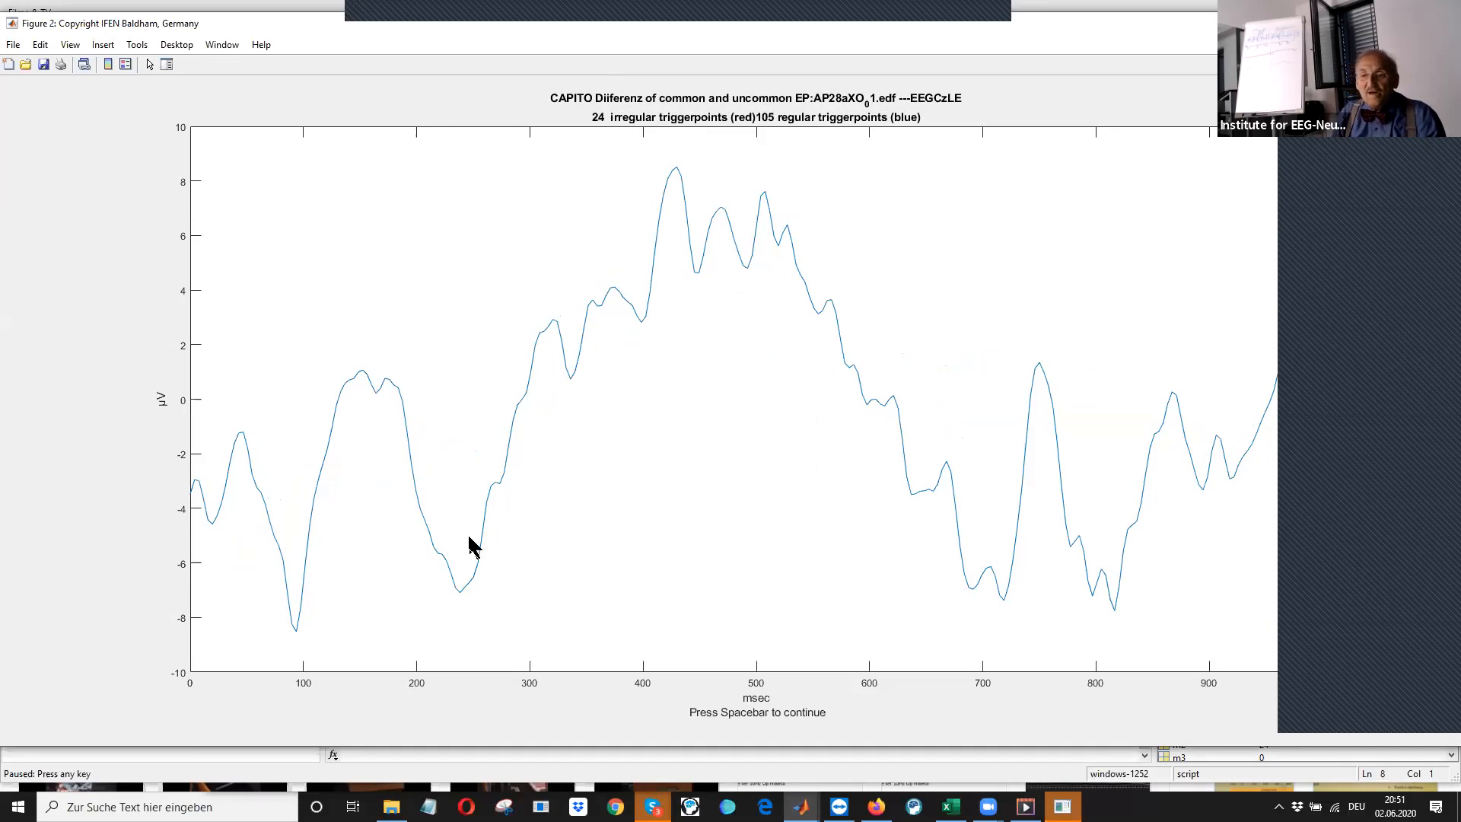
mouse_move(663, 172)
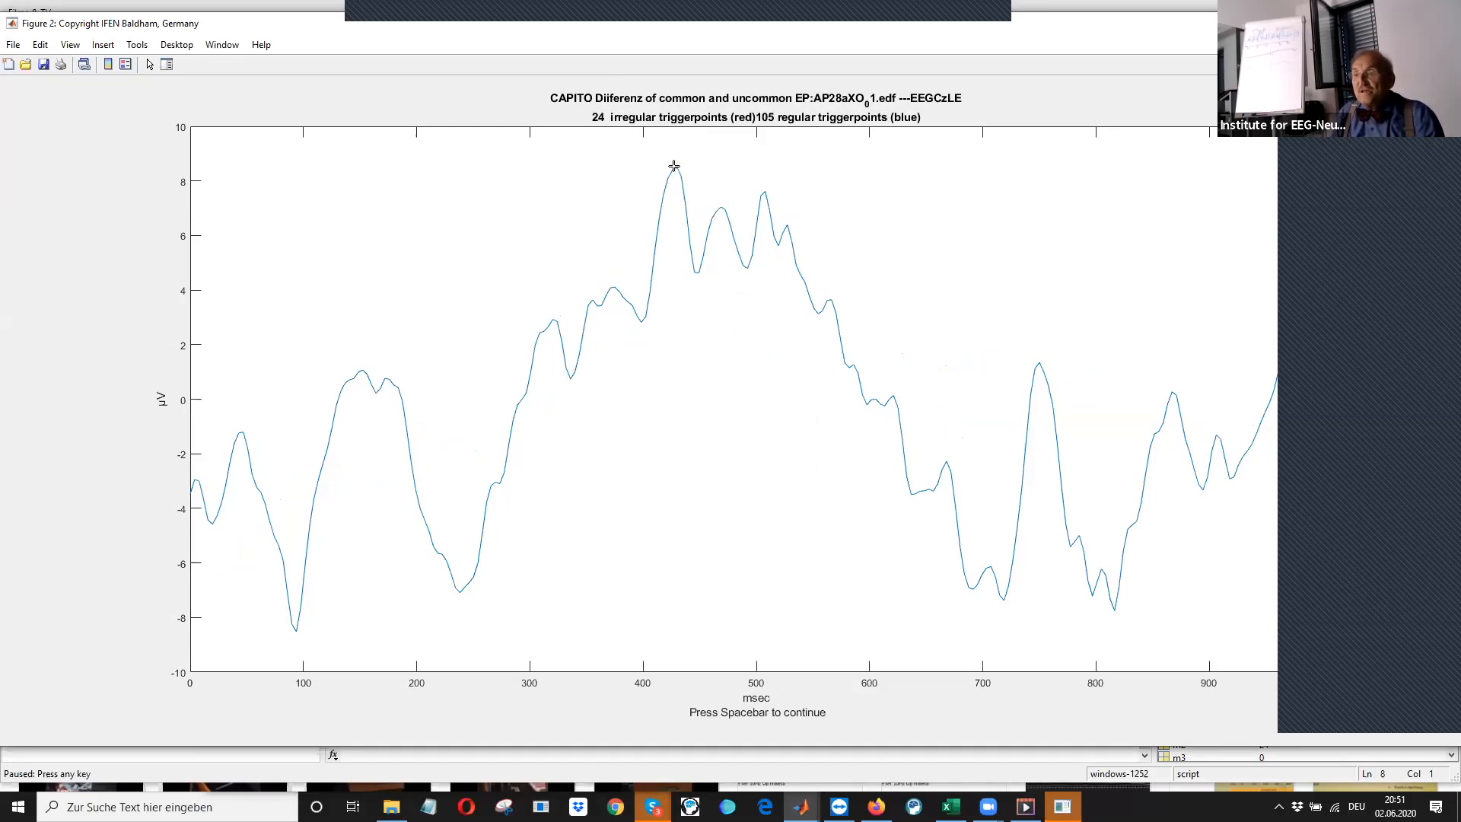
click(675, 189)
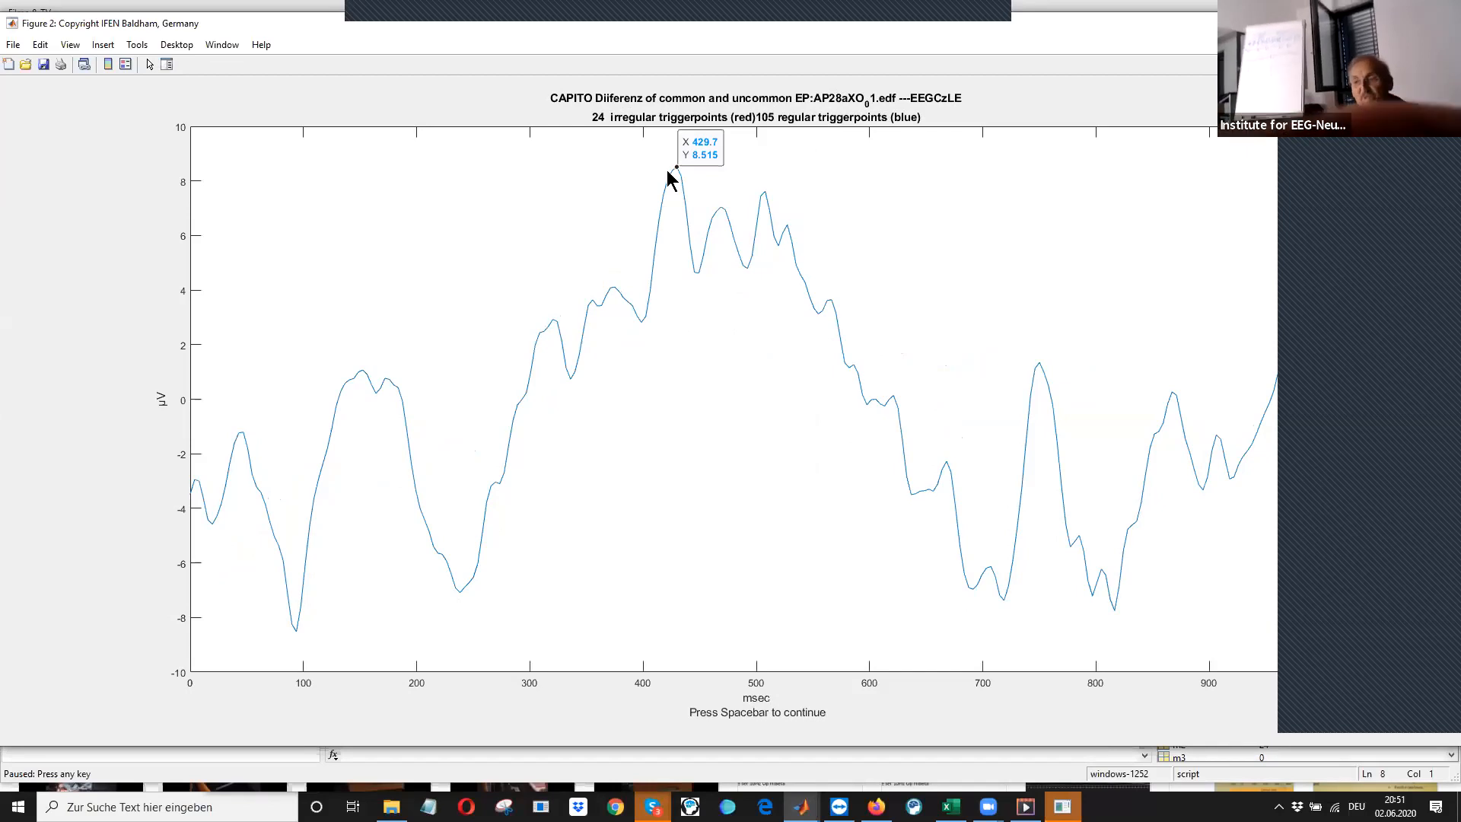
mouse_move(677, 366)
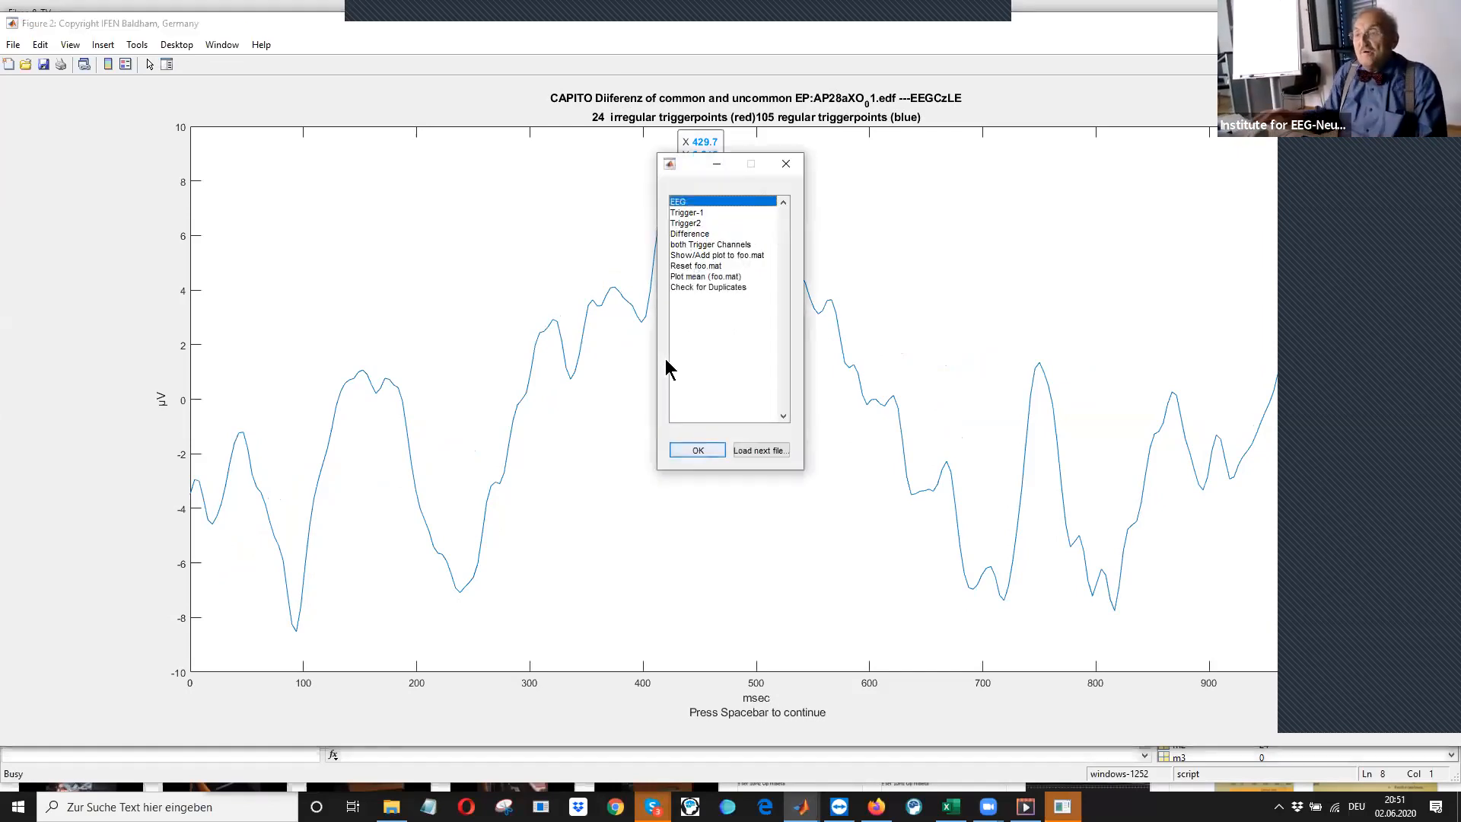
mouse_move(690, 217)
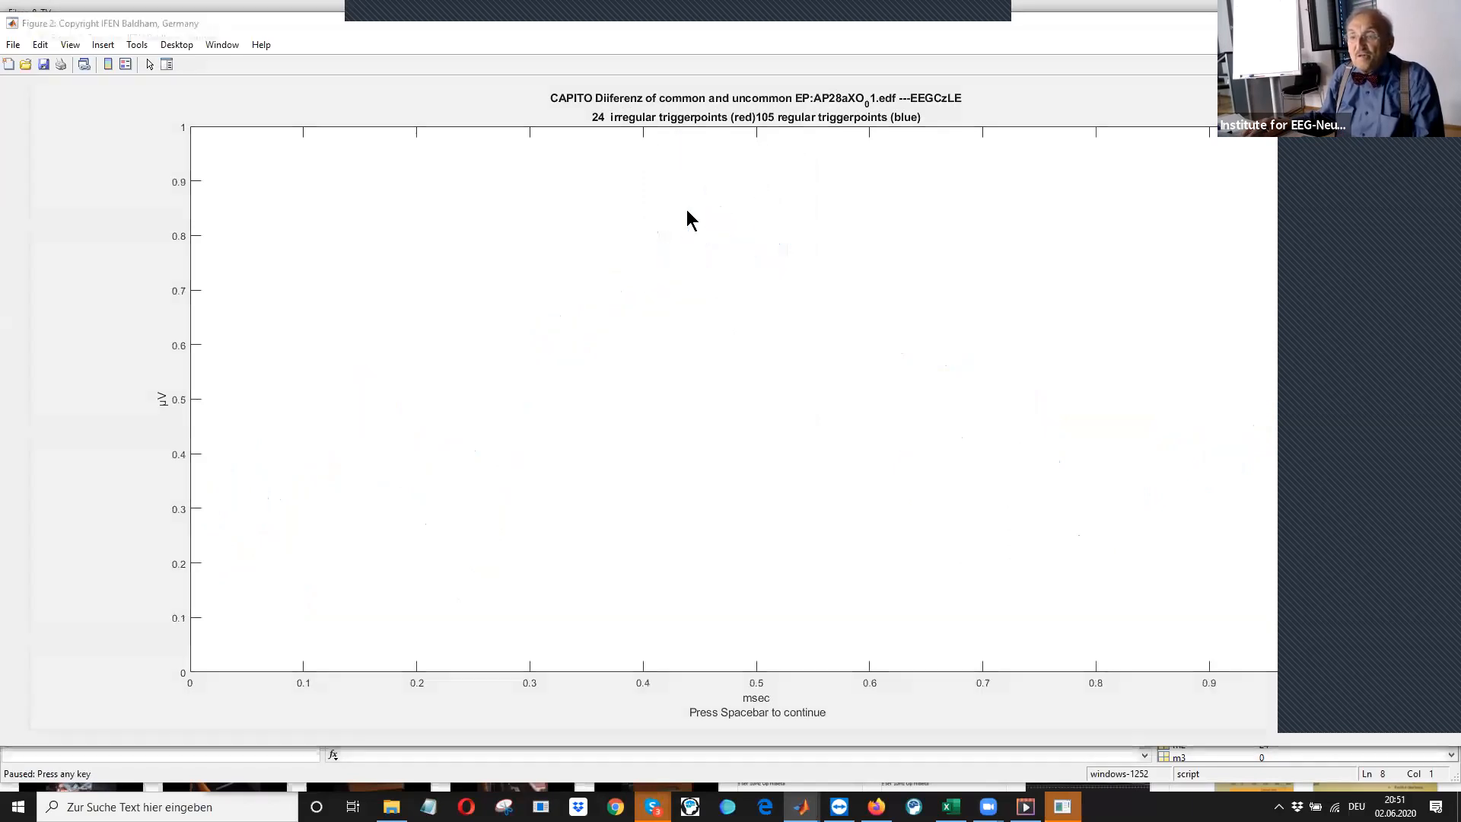
Advance to the Trigger-1 trace and zoom into roughly 1.2–1.6 s
key(space)
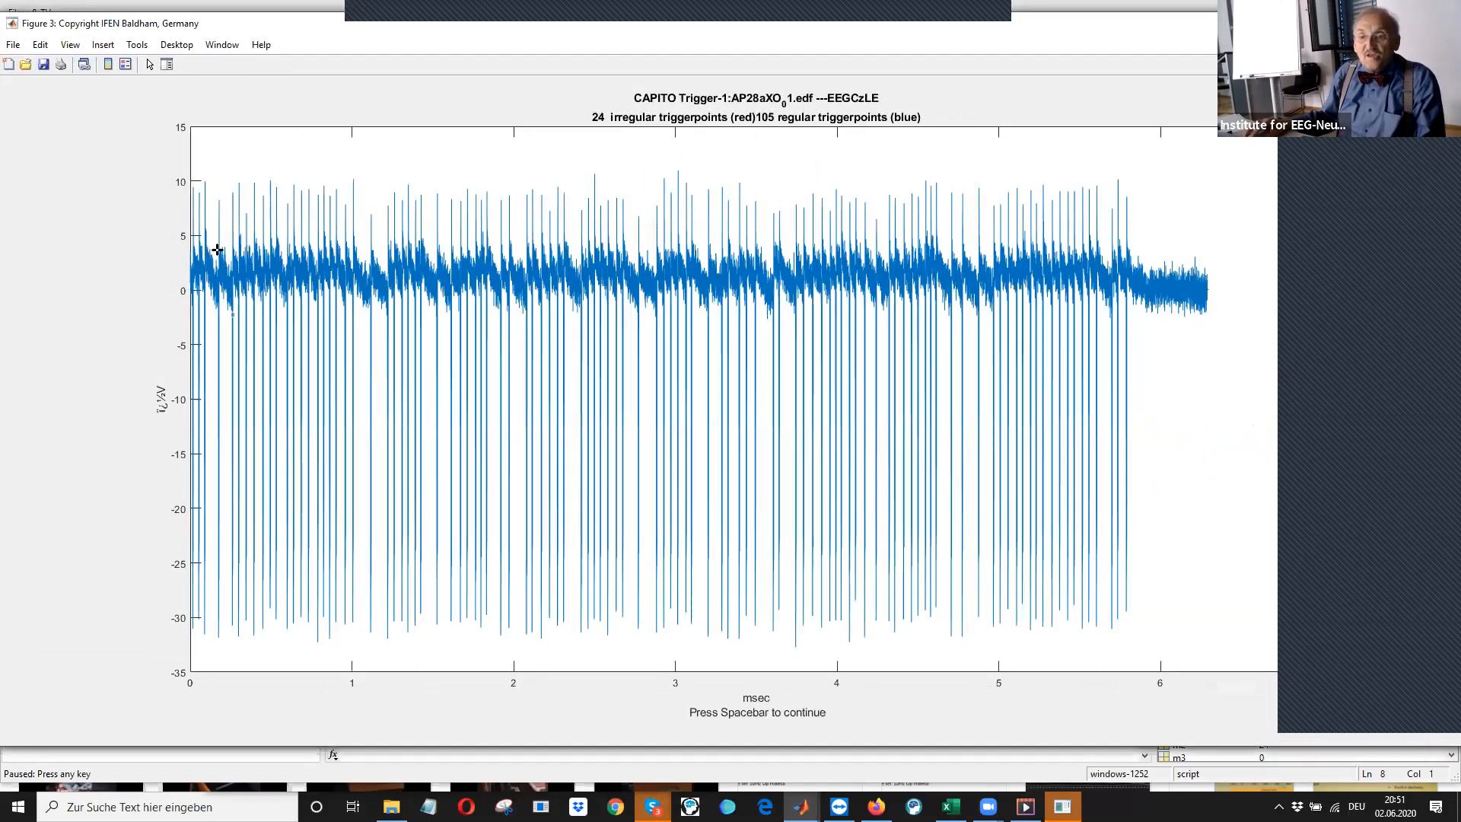
mouse_move(679, 179)
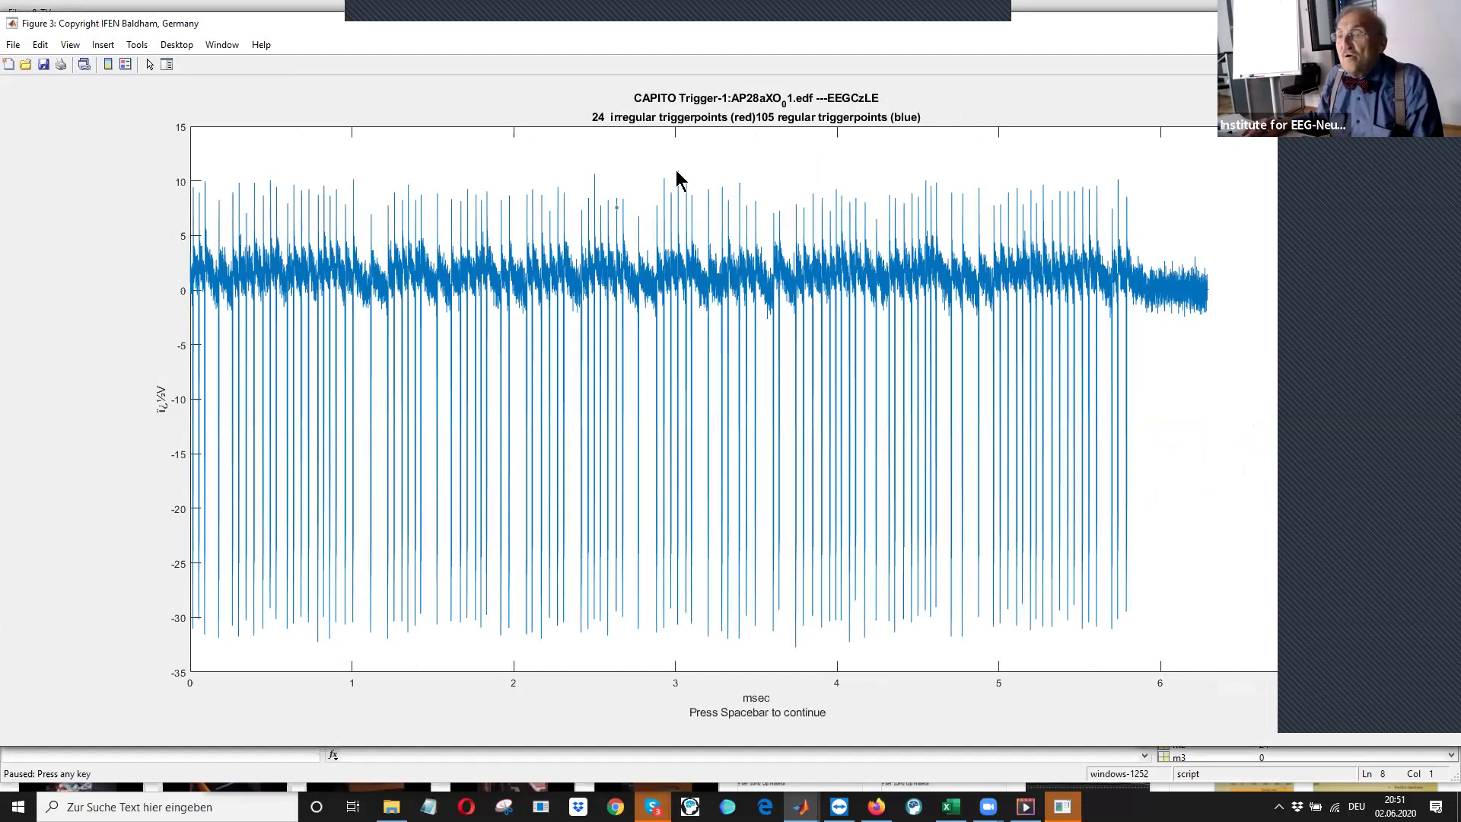
mouse_move(792, 144)
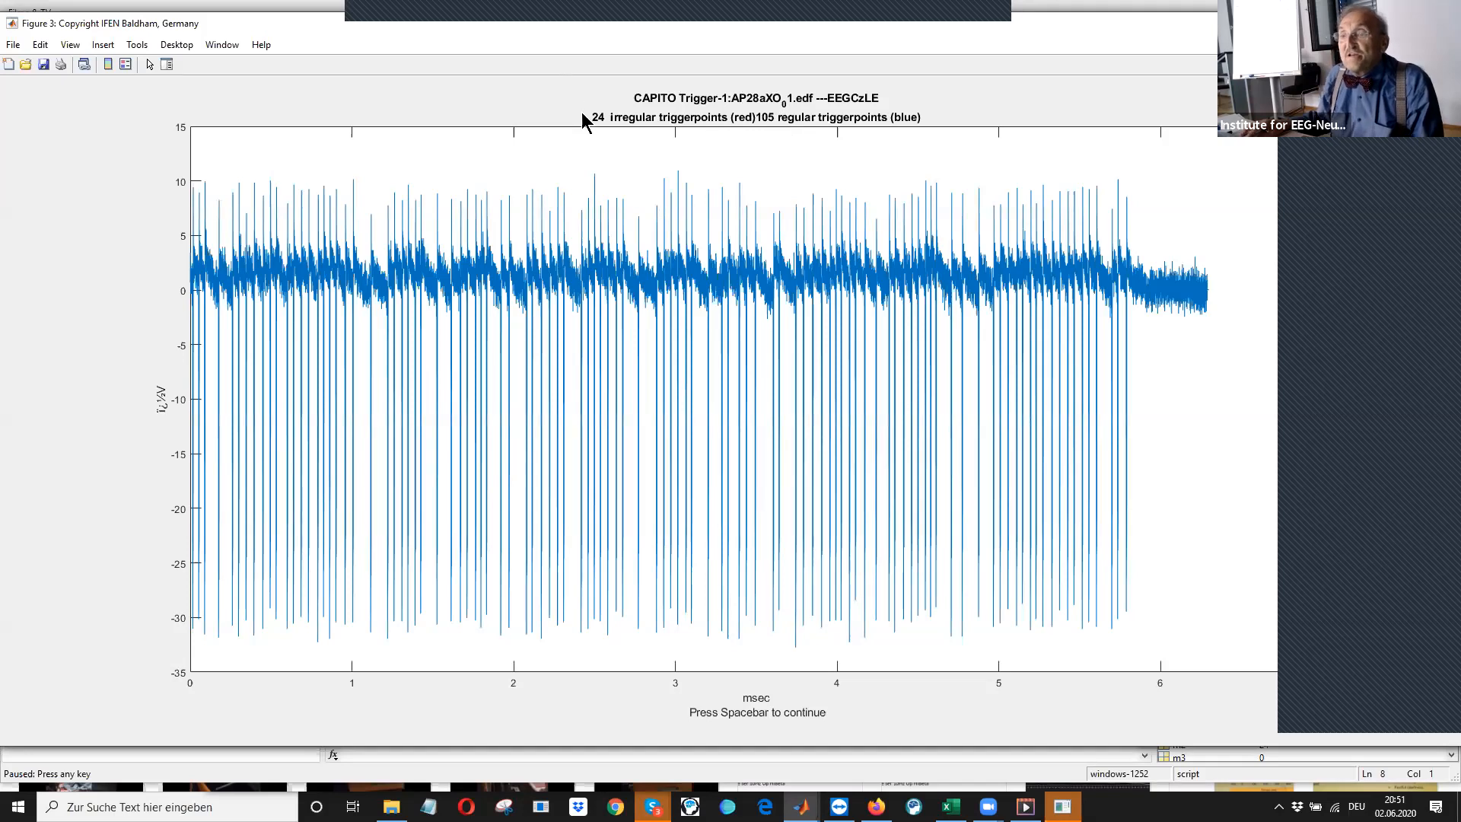
mouse_move(508, 343)
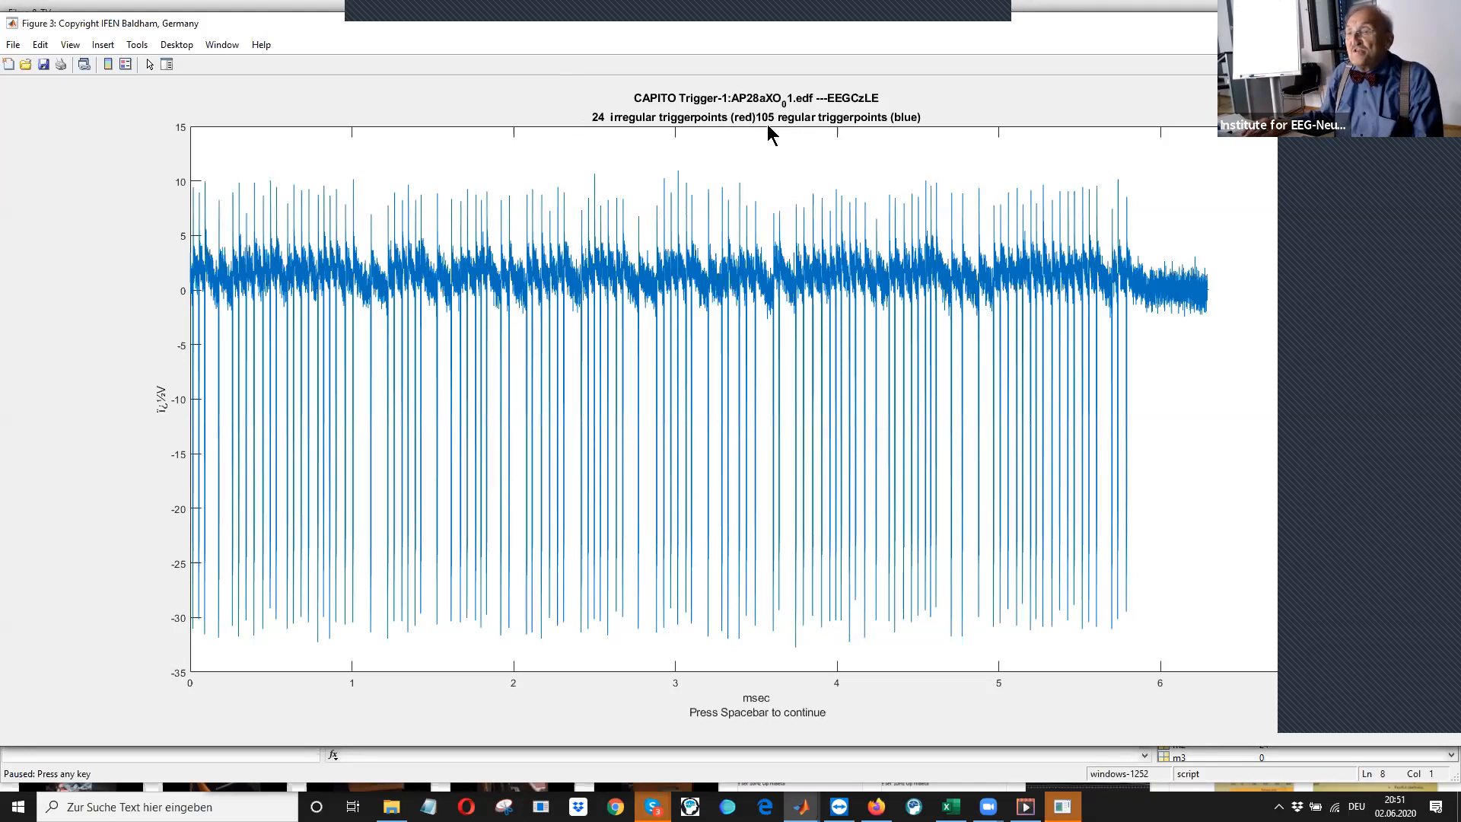
mouse_move(530, 212)
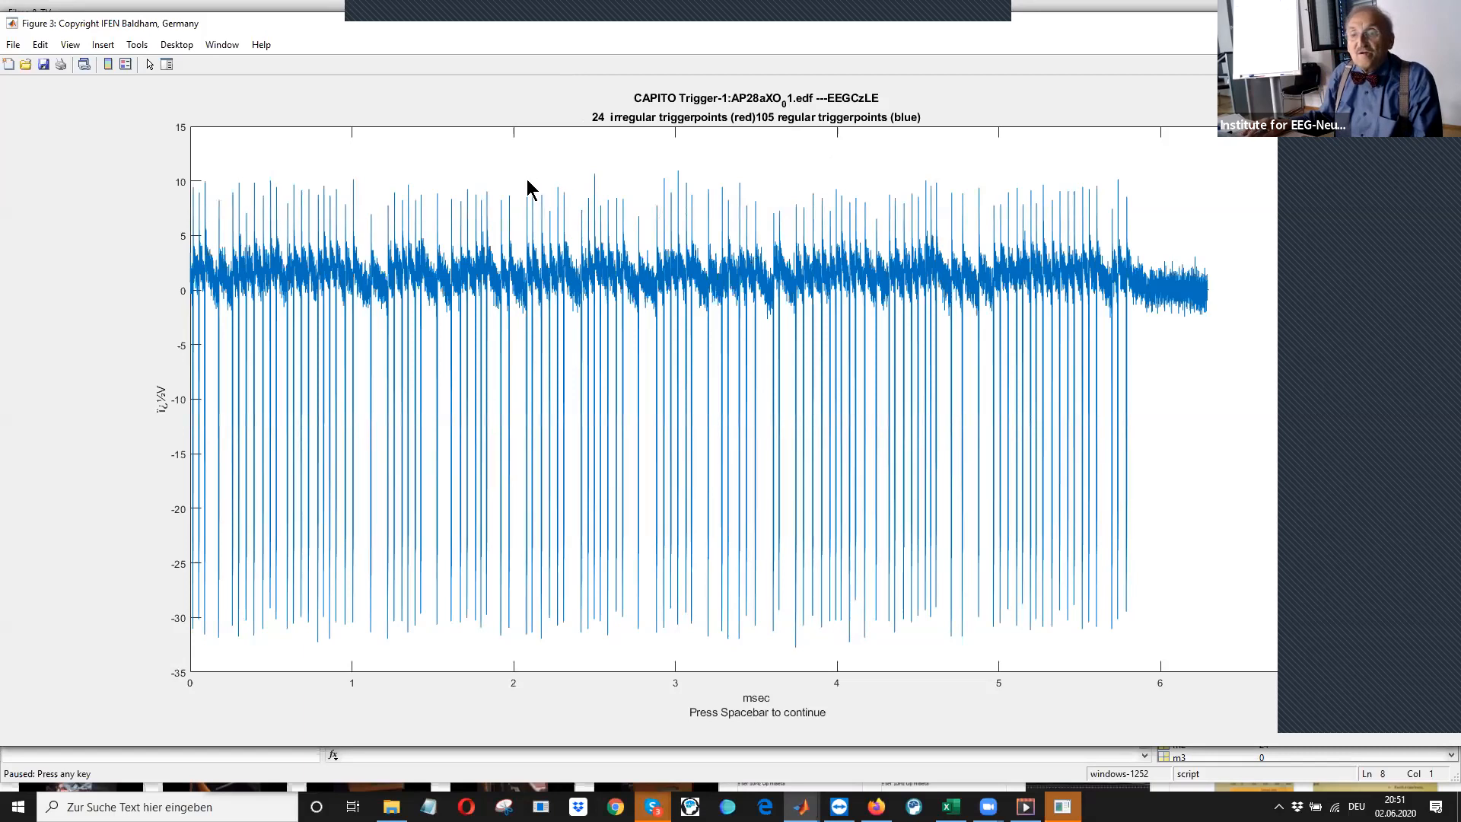
mouse_move(1272, 156)
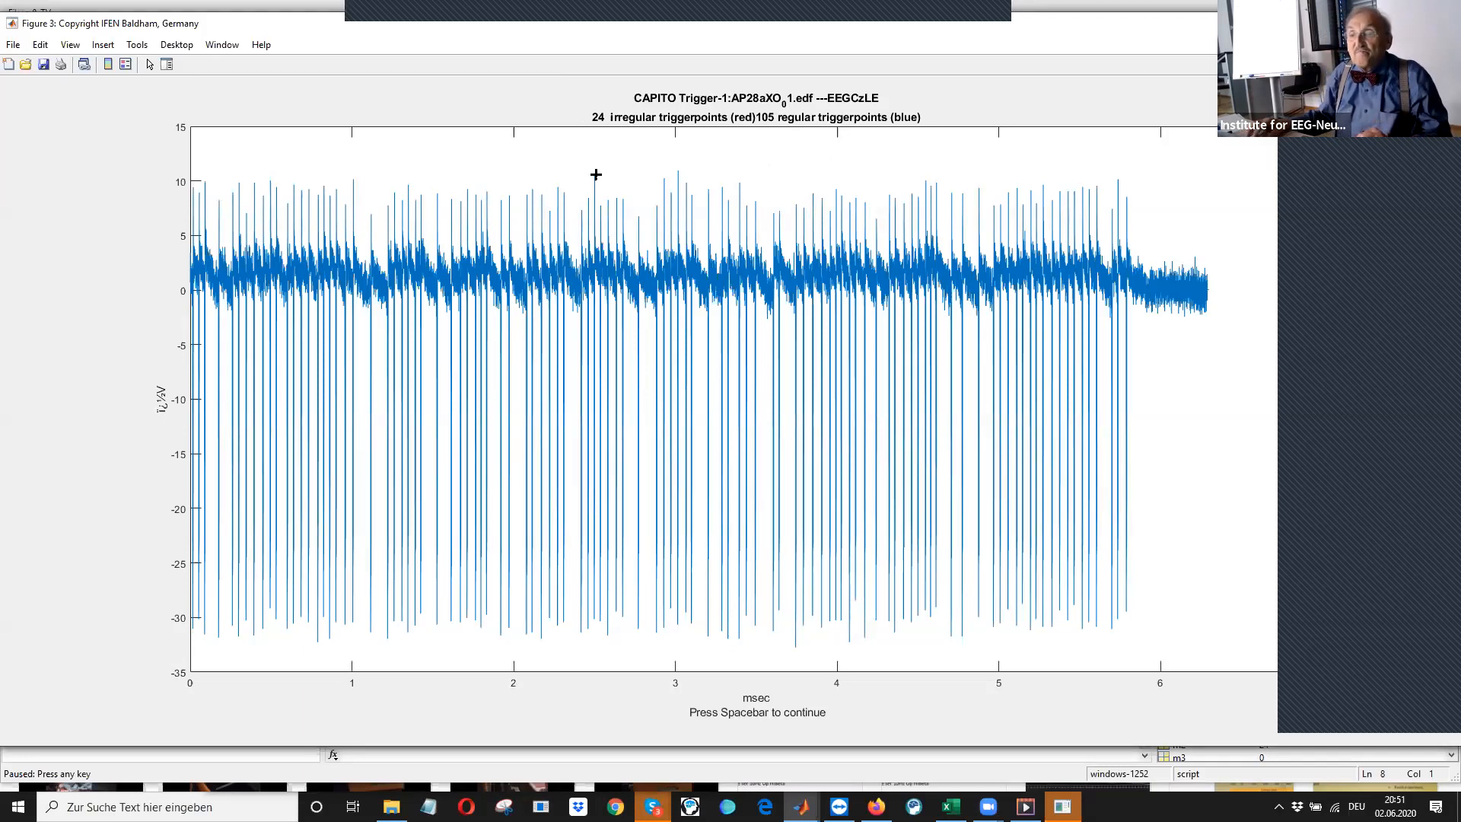
mouse_move(400, 160)
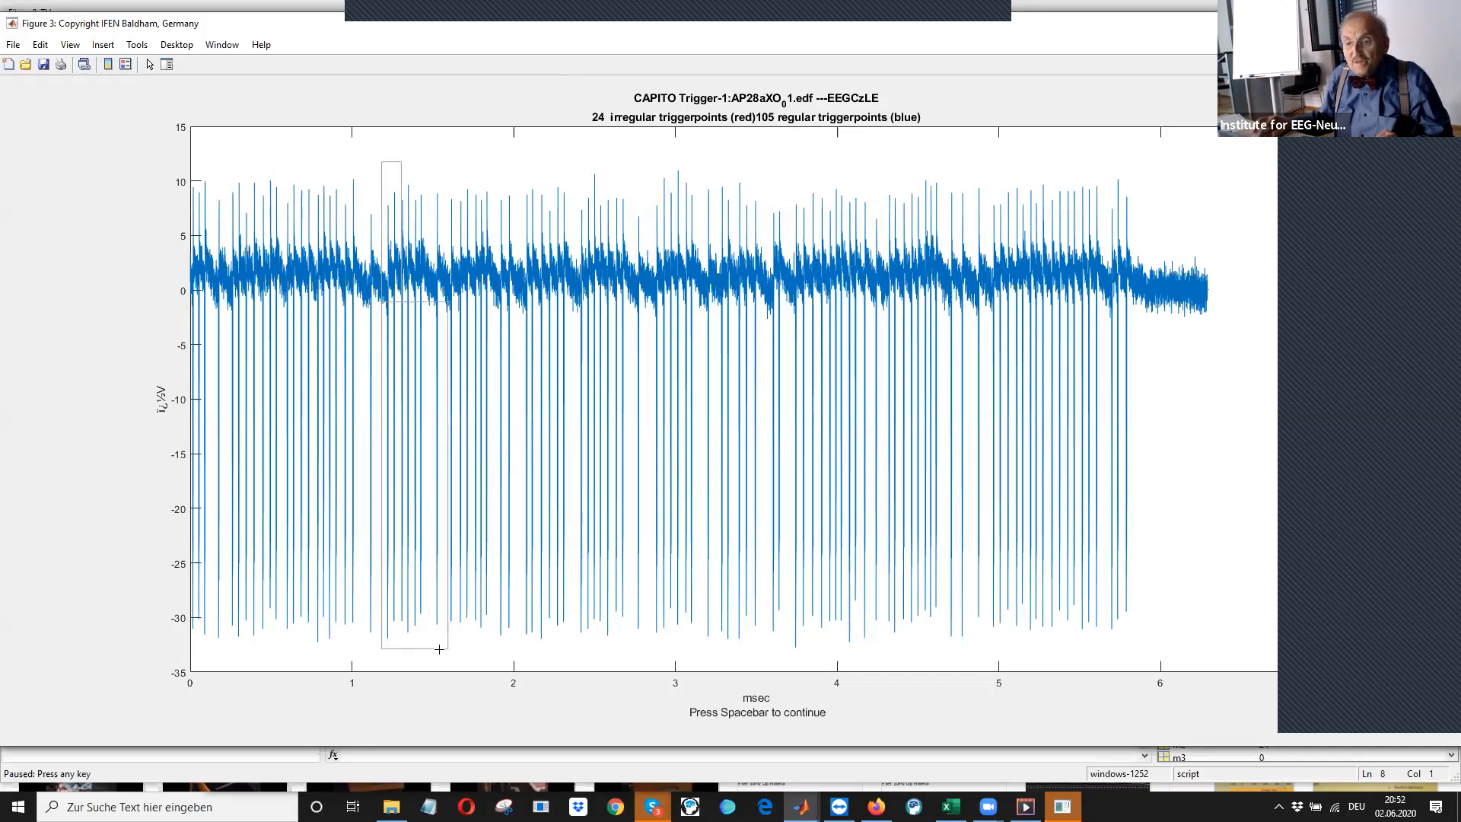
drag(382, 158, 439, 649)
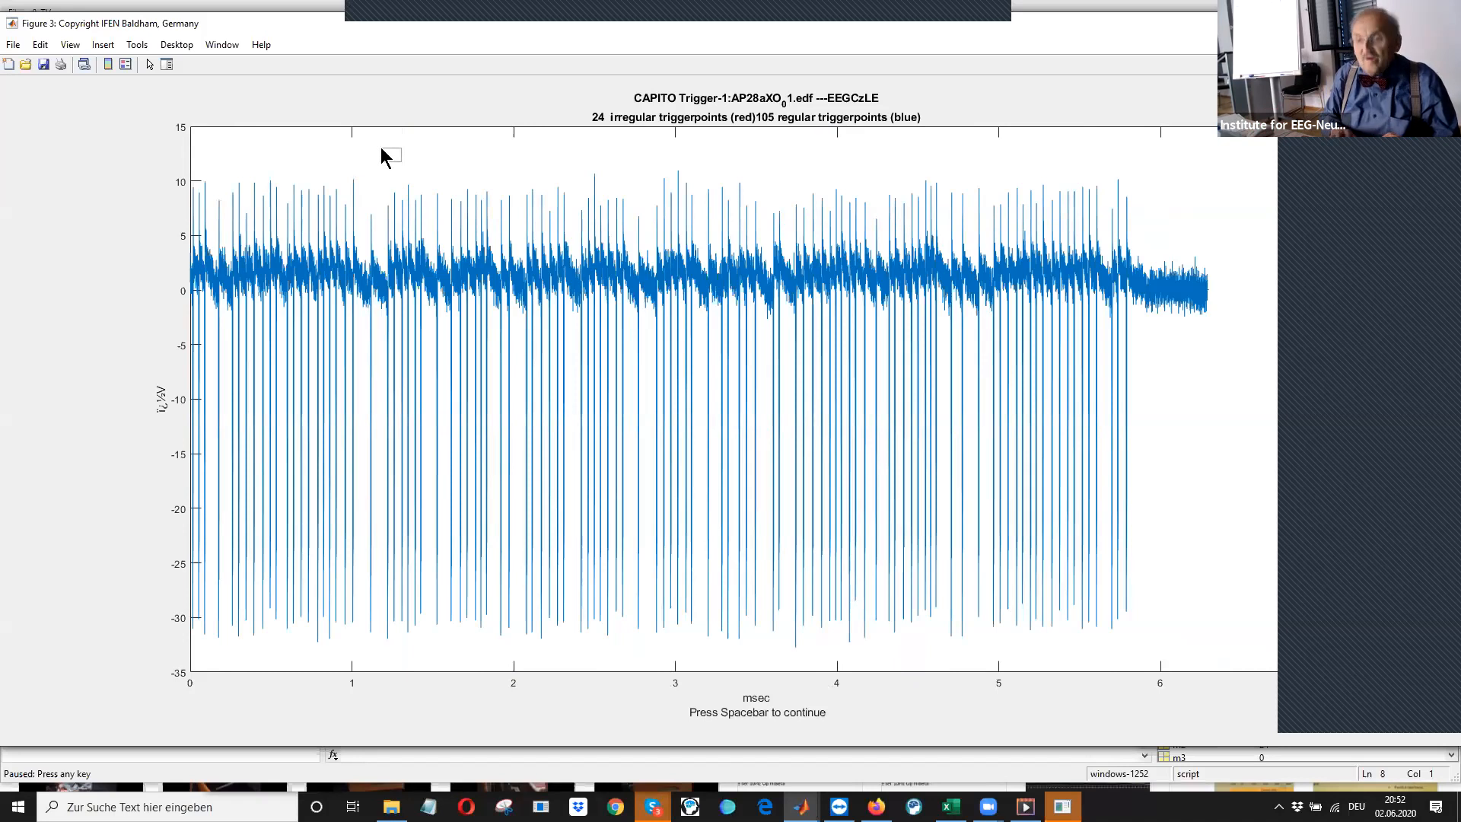
drag(382, 149, 455, 662)
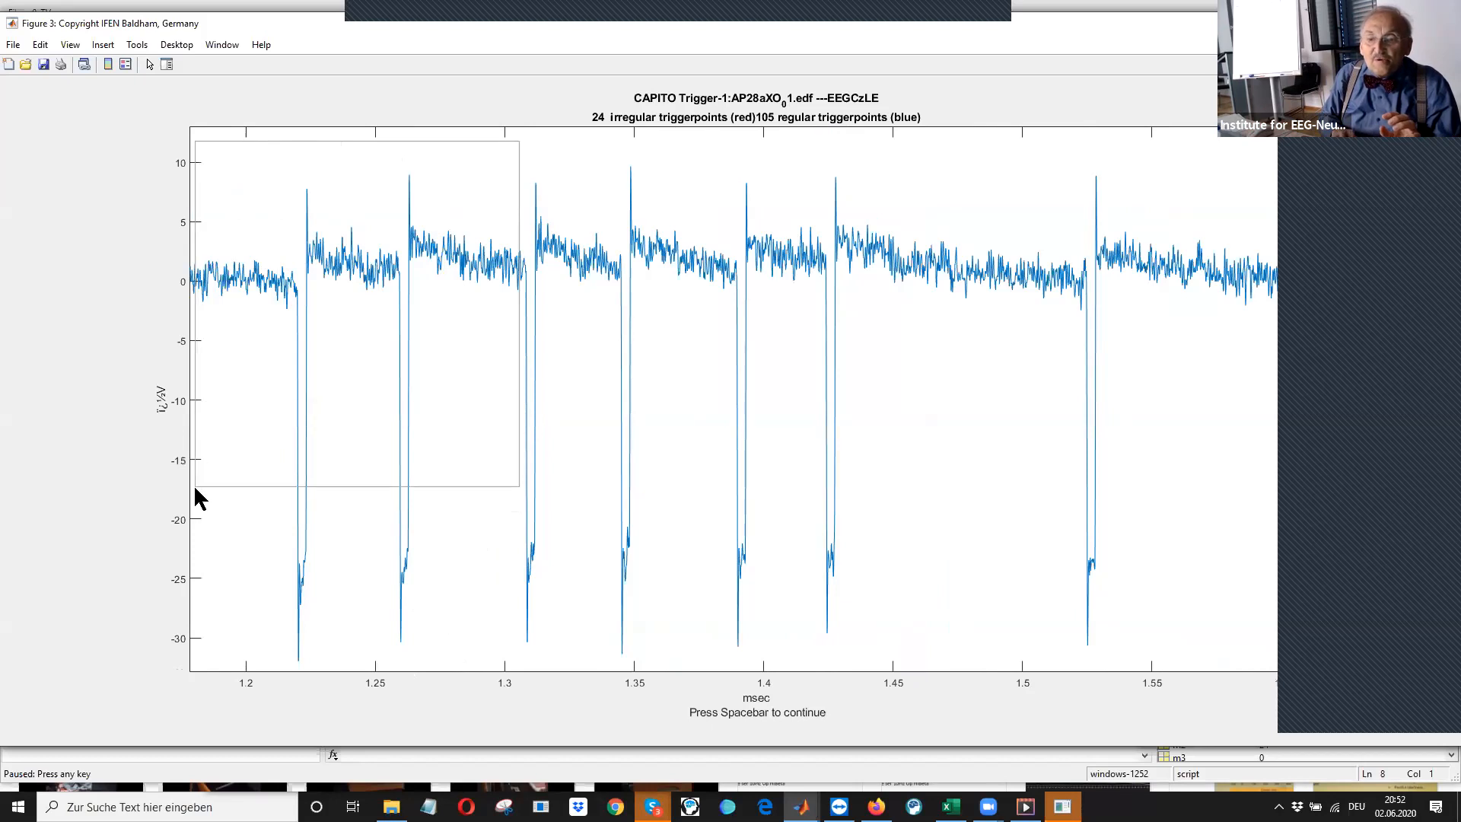
mouse_move(185, 528)
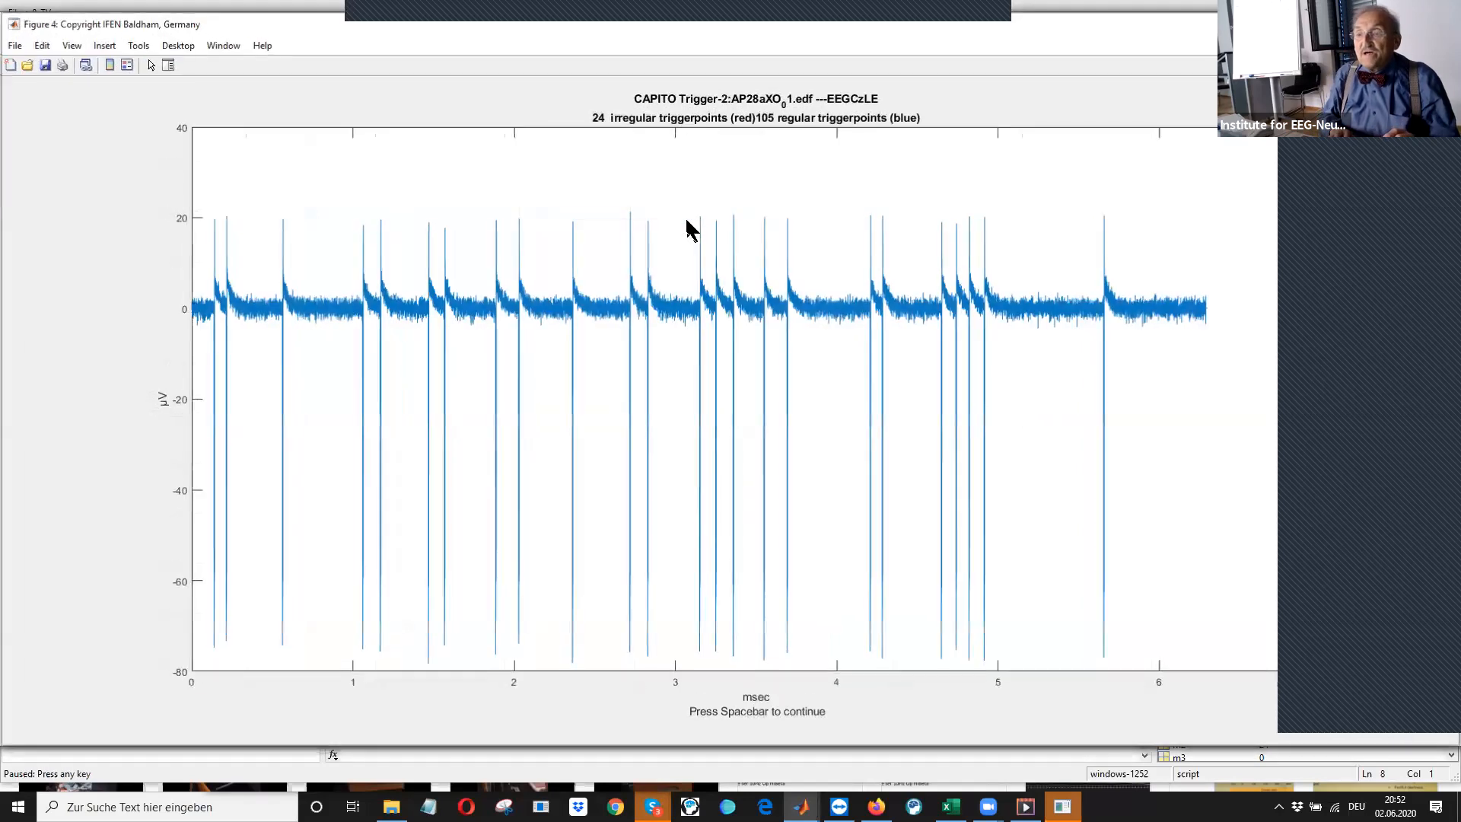
Continue past the full Trigger-2 trace to the analysis options list
click(491, 302)
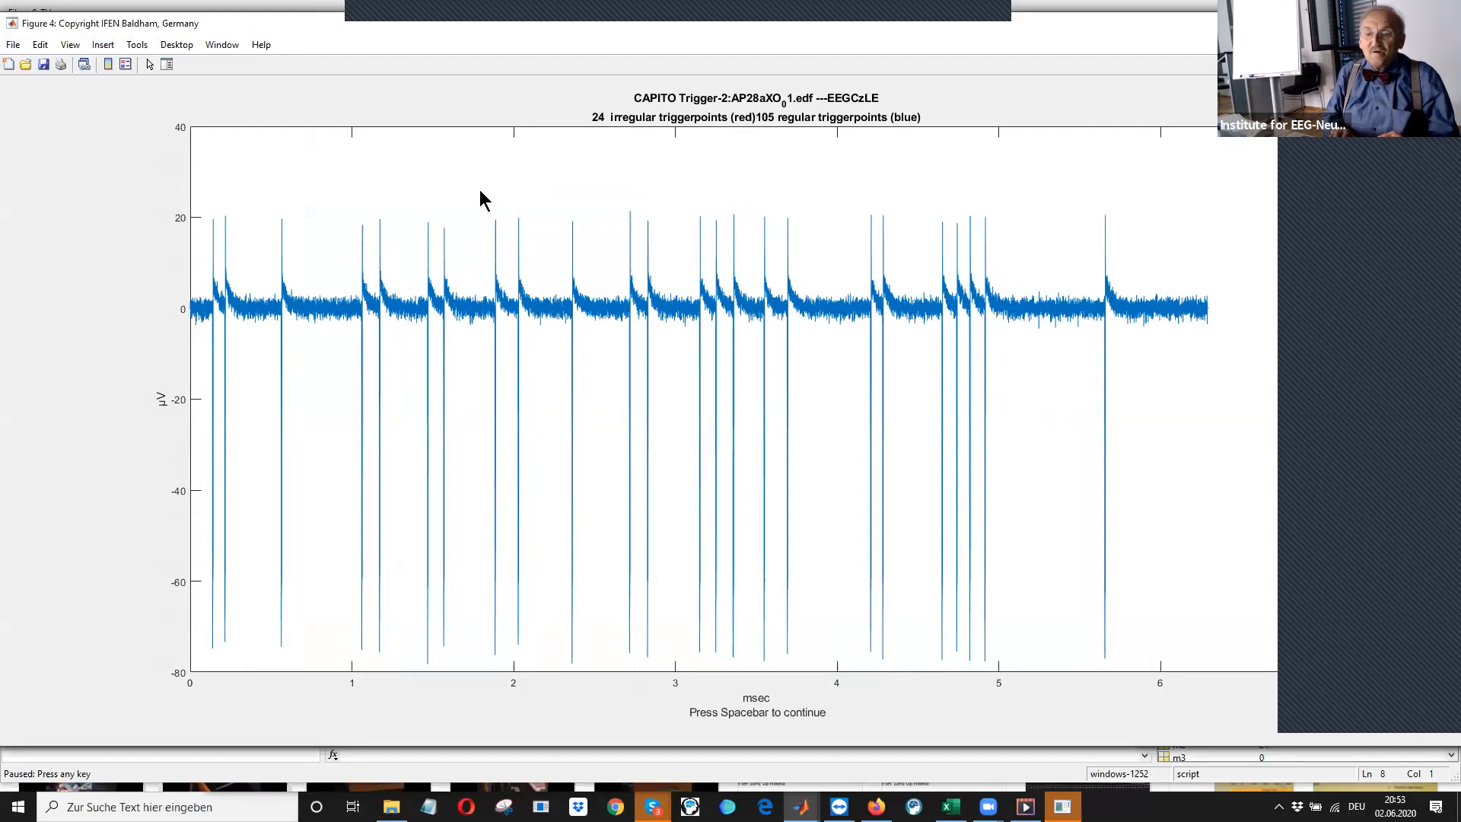
mouse_move(211, 397)
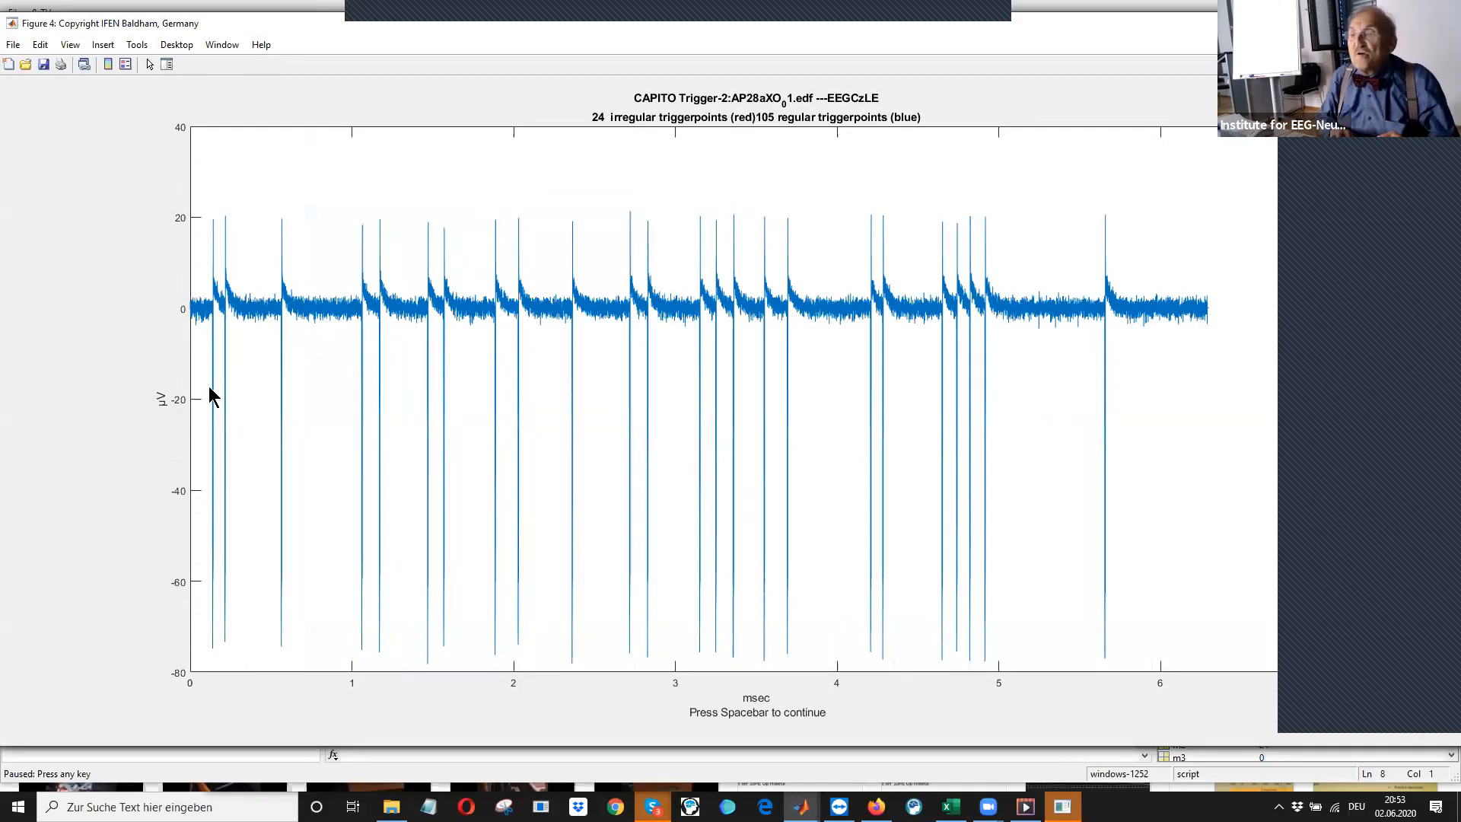
mouse_move(414, 405)
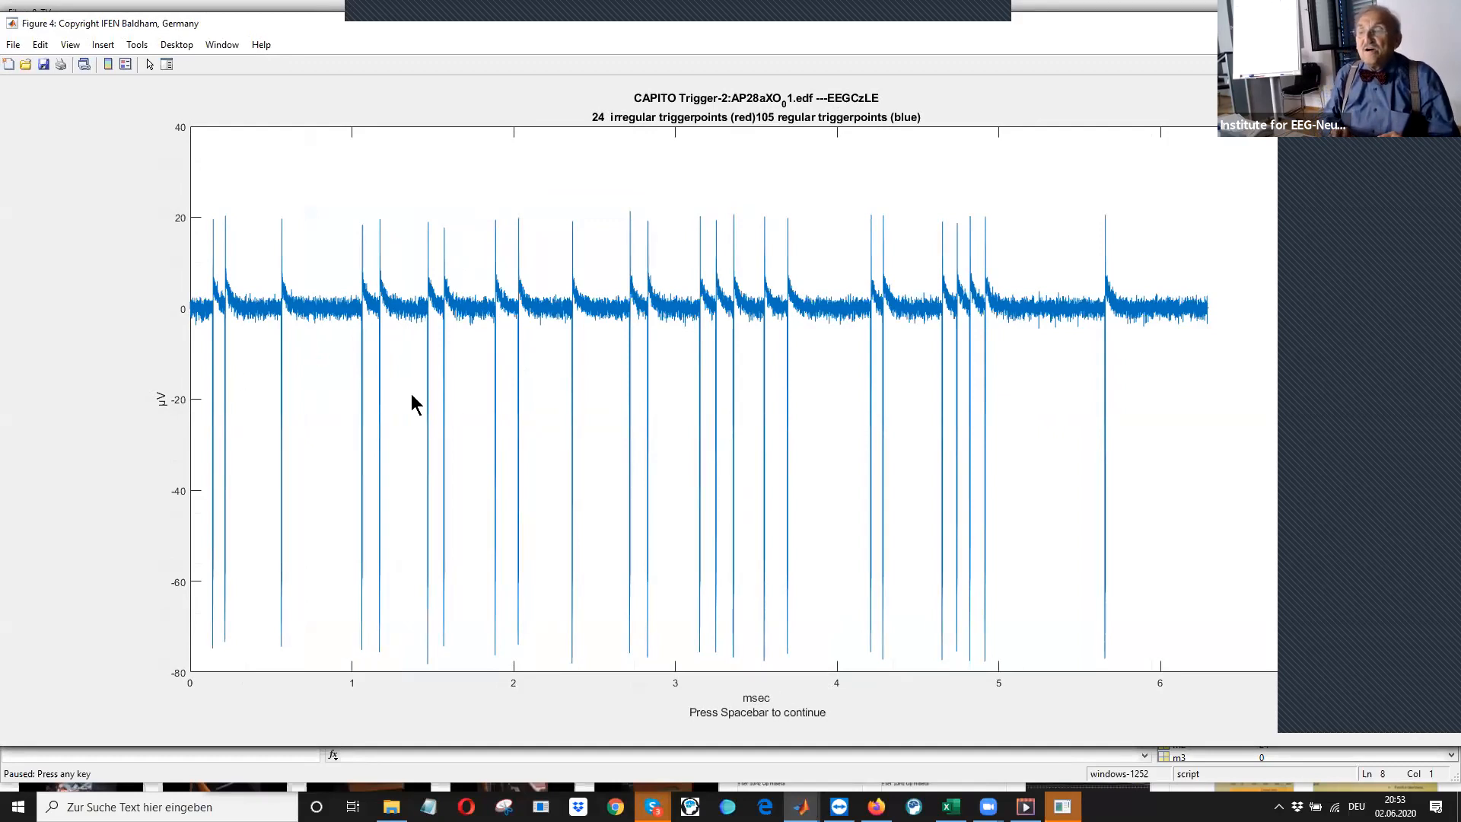
mouse_move(1018, 375)
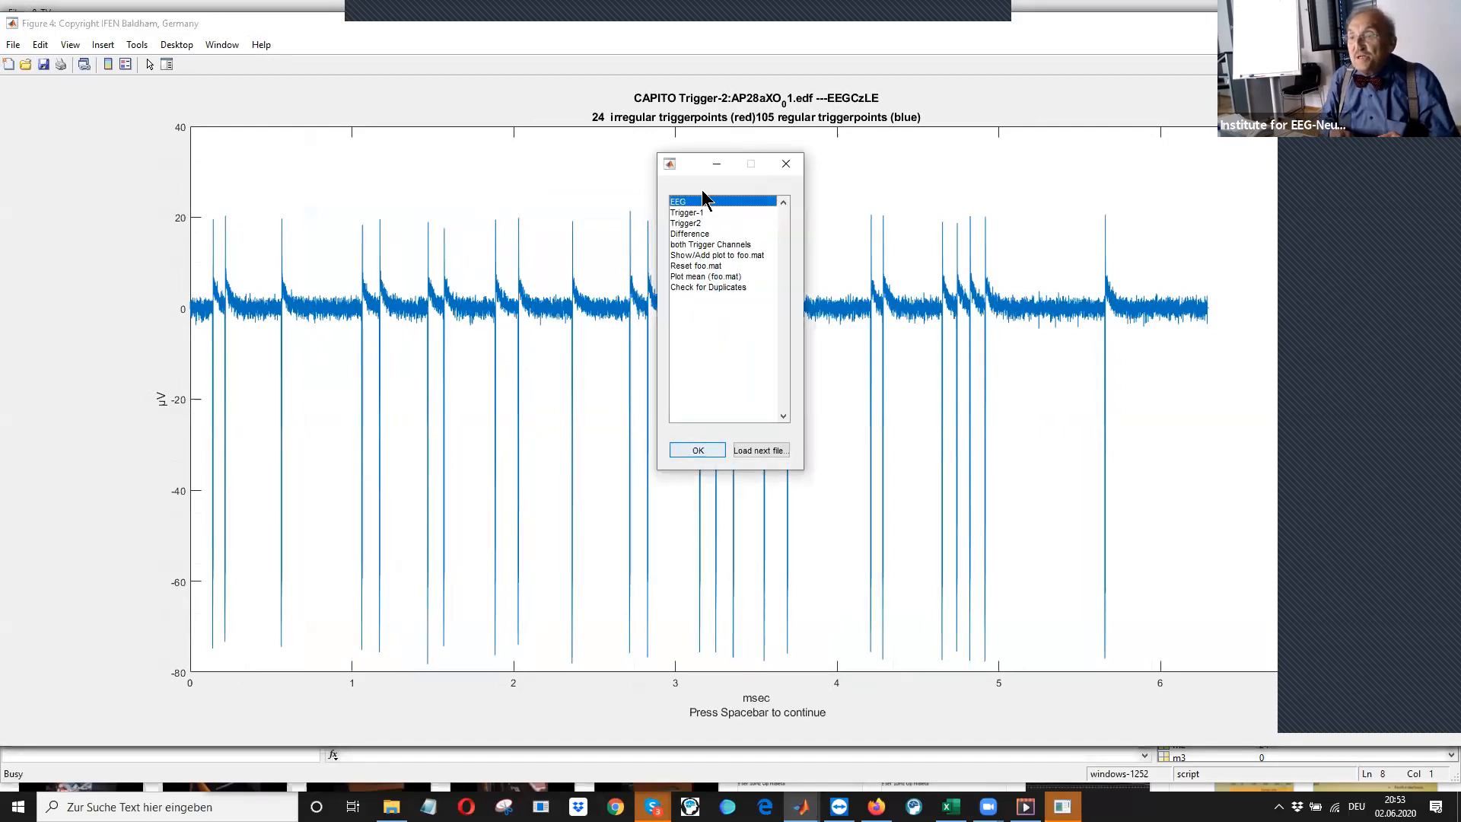
Plot the EEG channel and zoom into its trace around 1.47–1.57 s
click(697, 450)
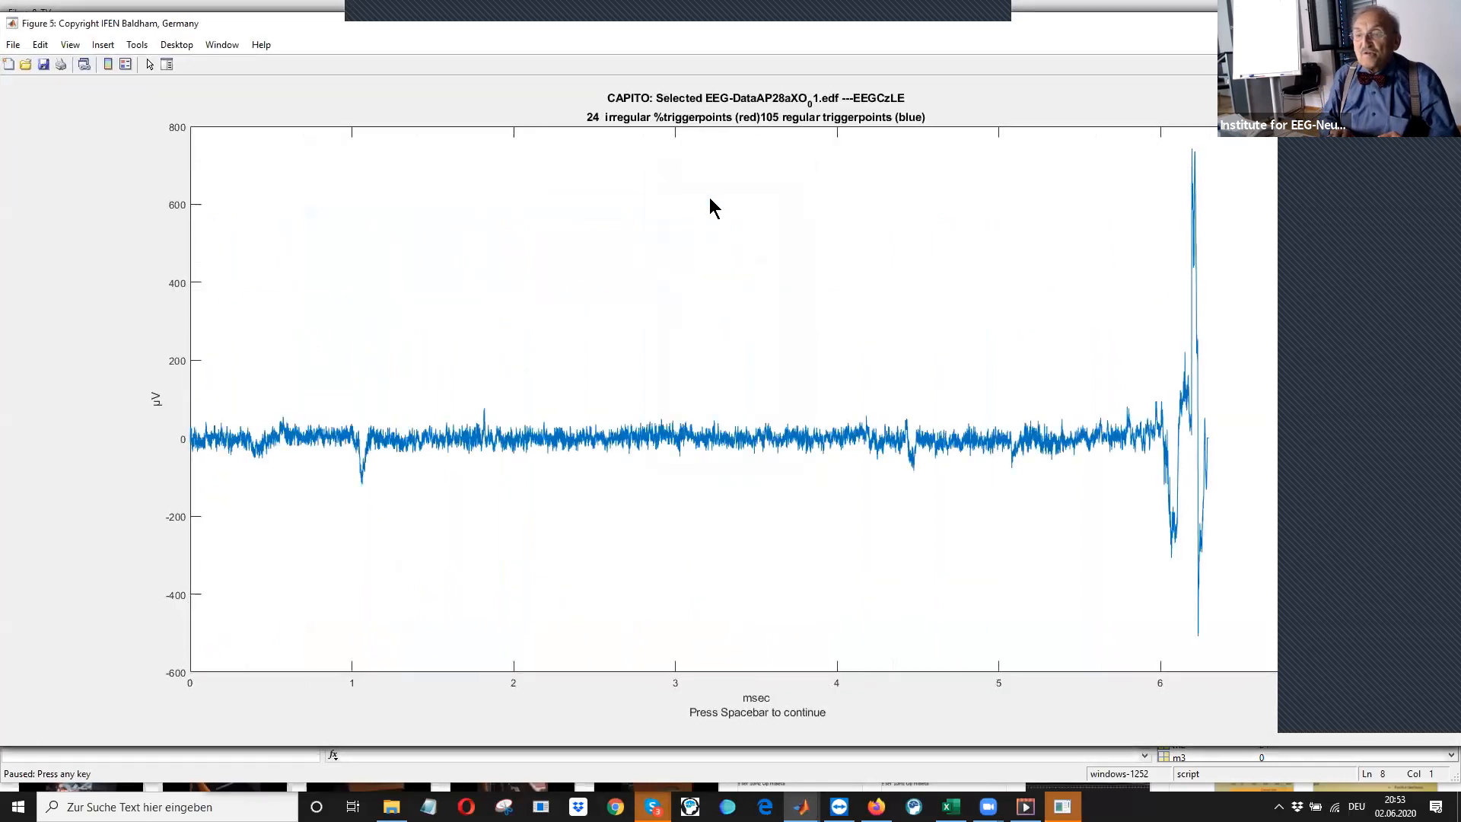
mouse_move(318, 419)
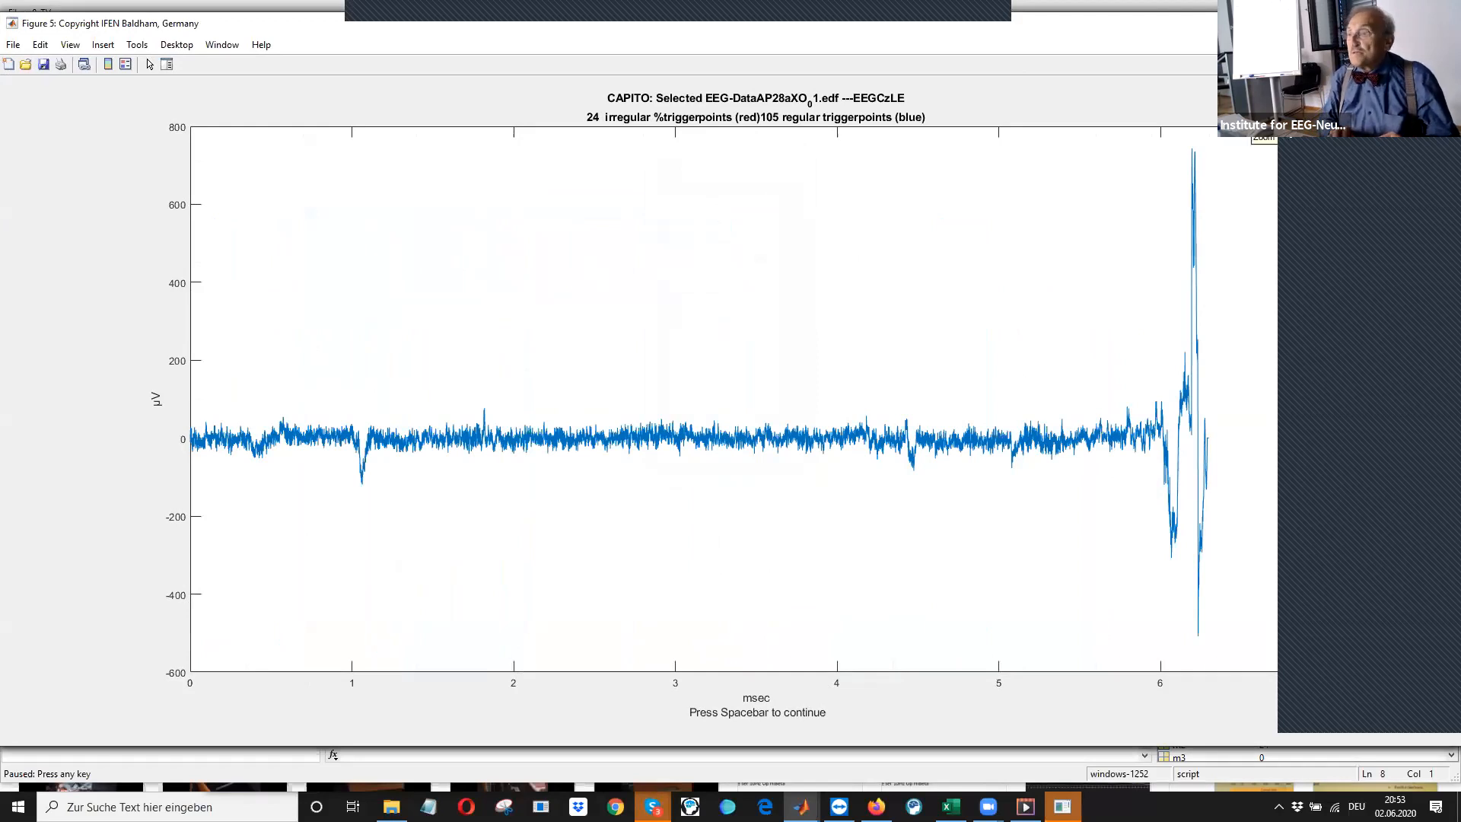
mouse_move(192, 708)
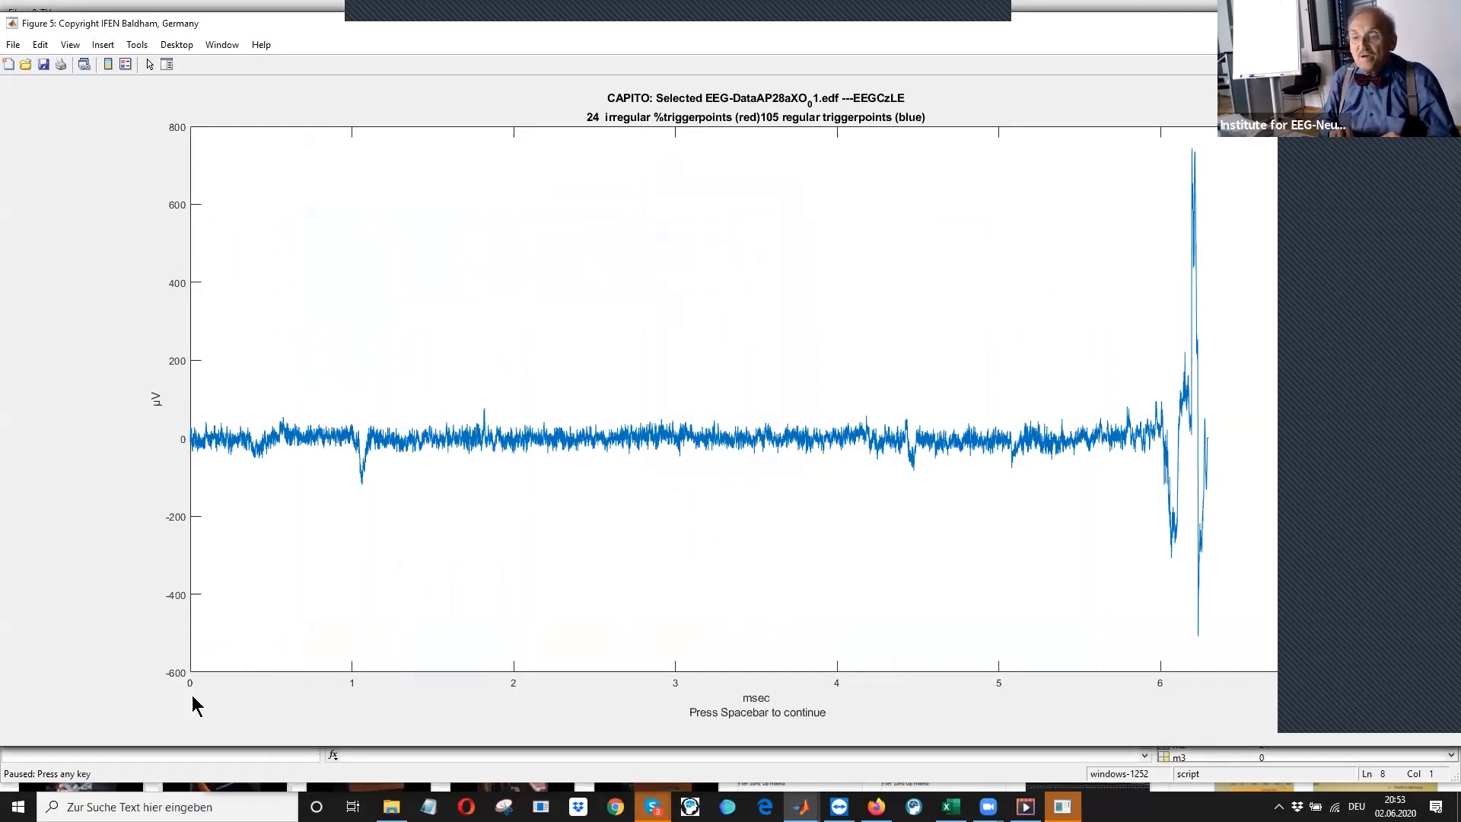
mouse_move(408, 427)
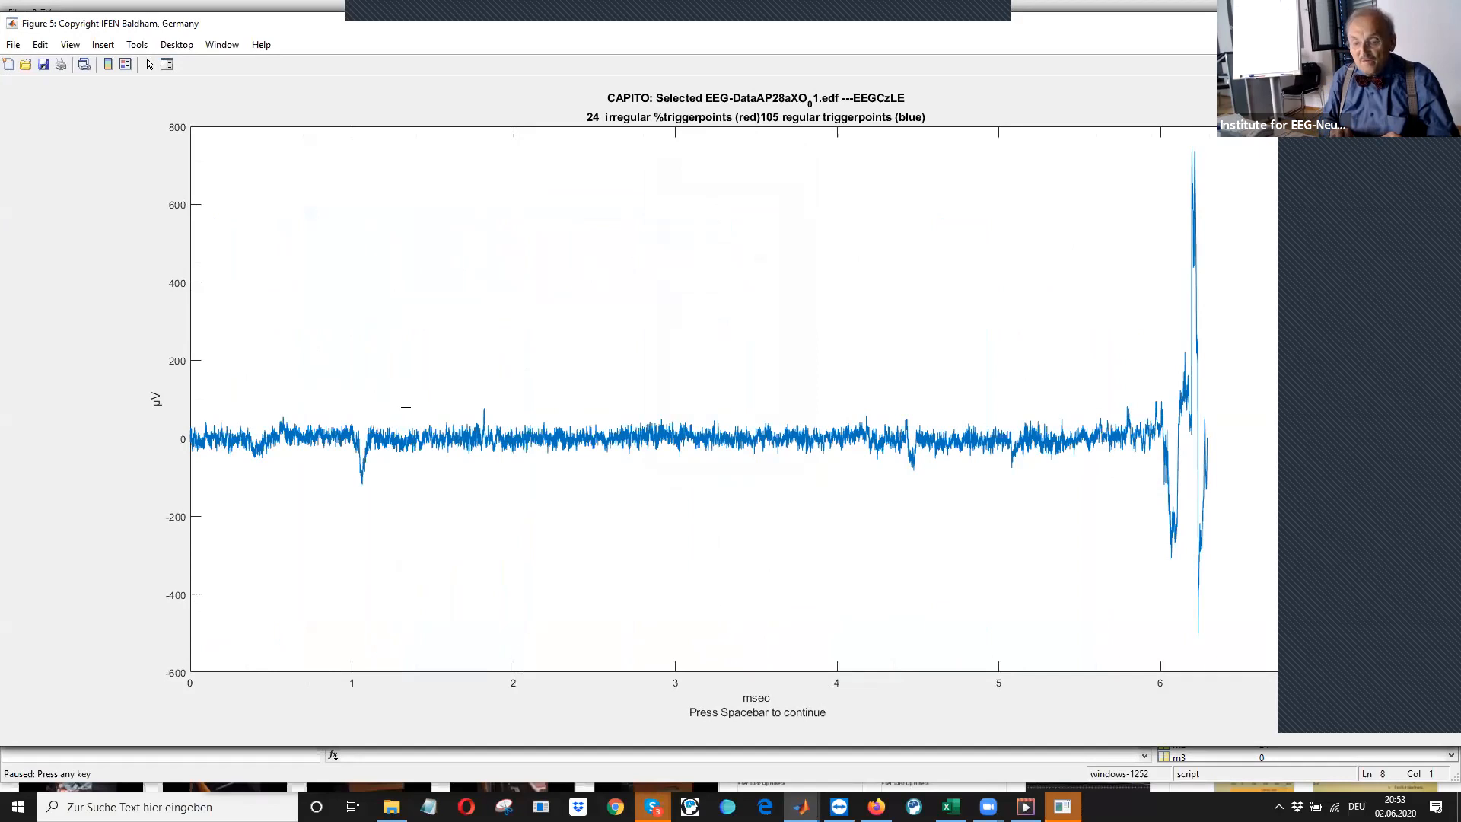
drag(407, 407, 495, 470)
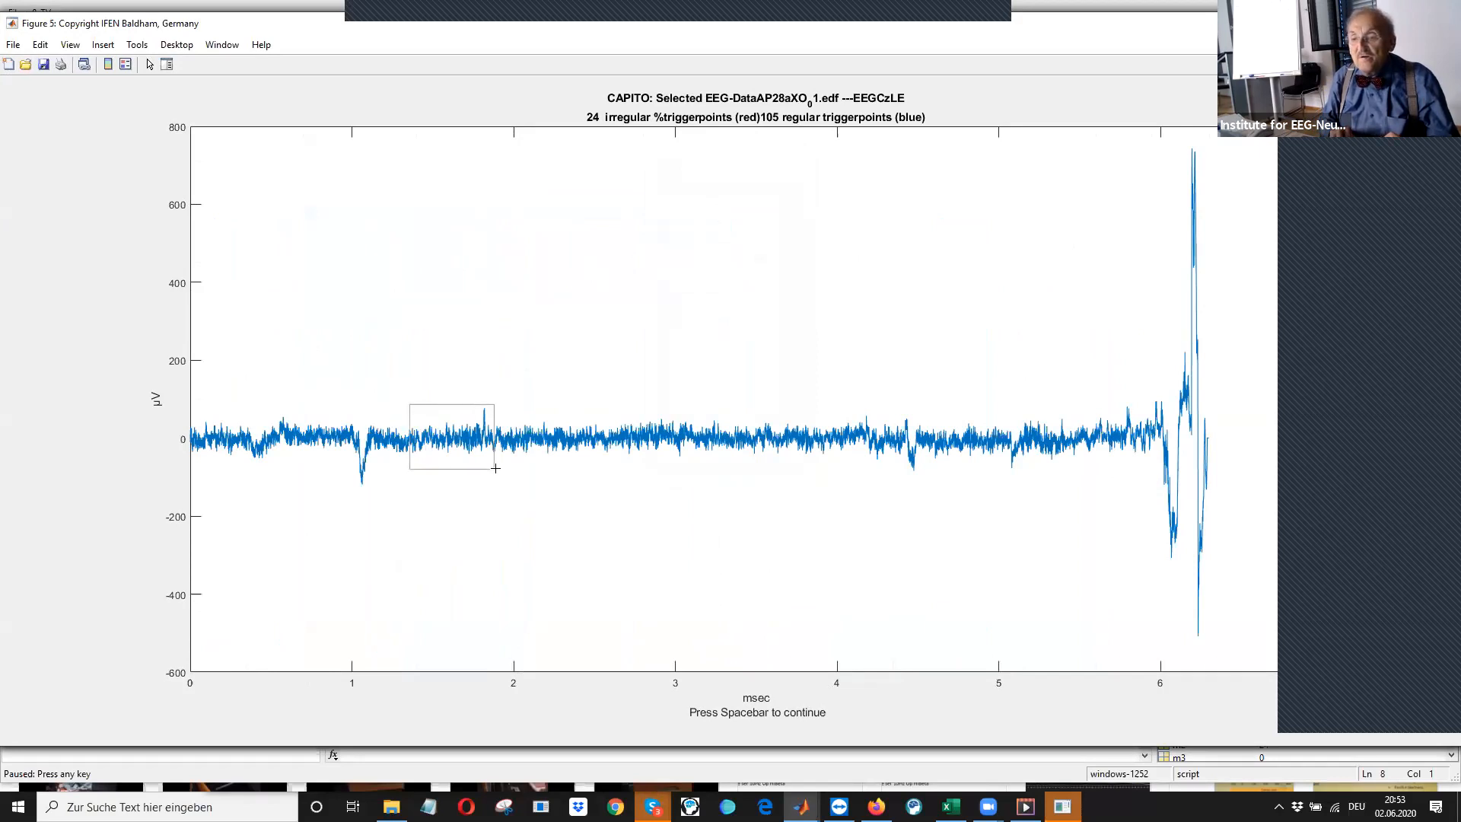
drag(409, 402, 494, 474)
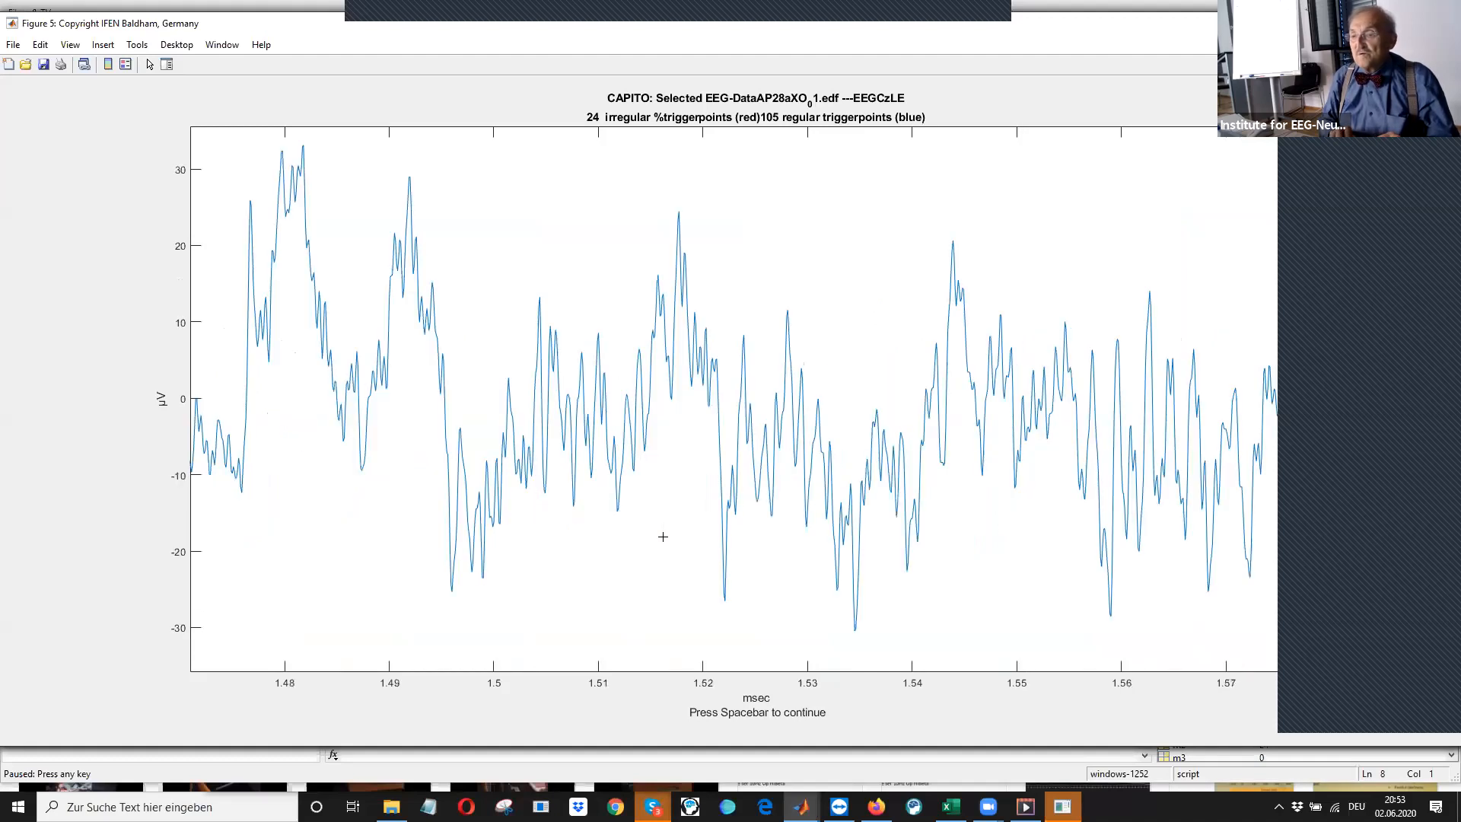
mouse_move(853, 386)
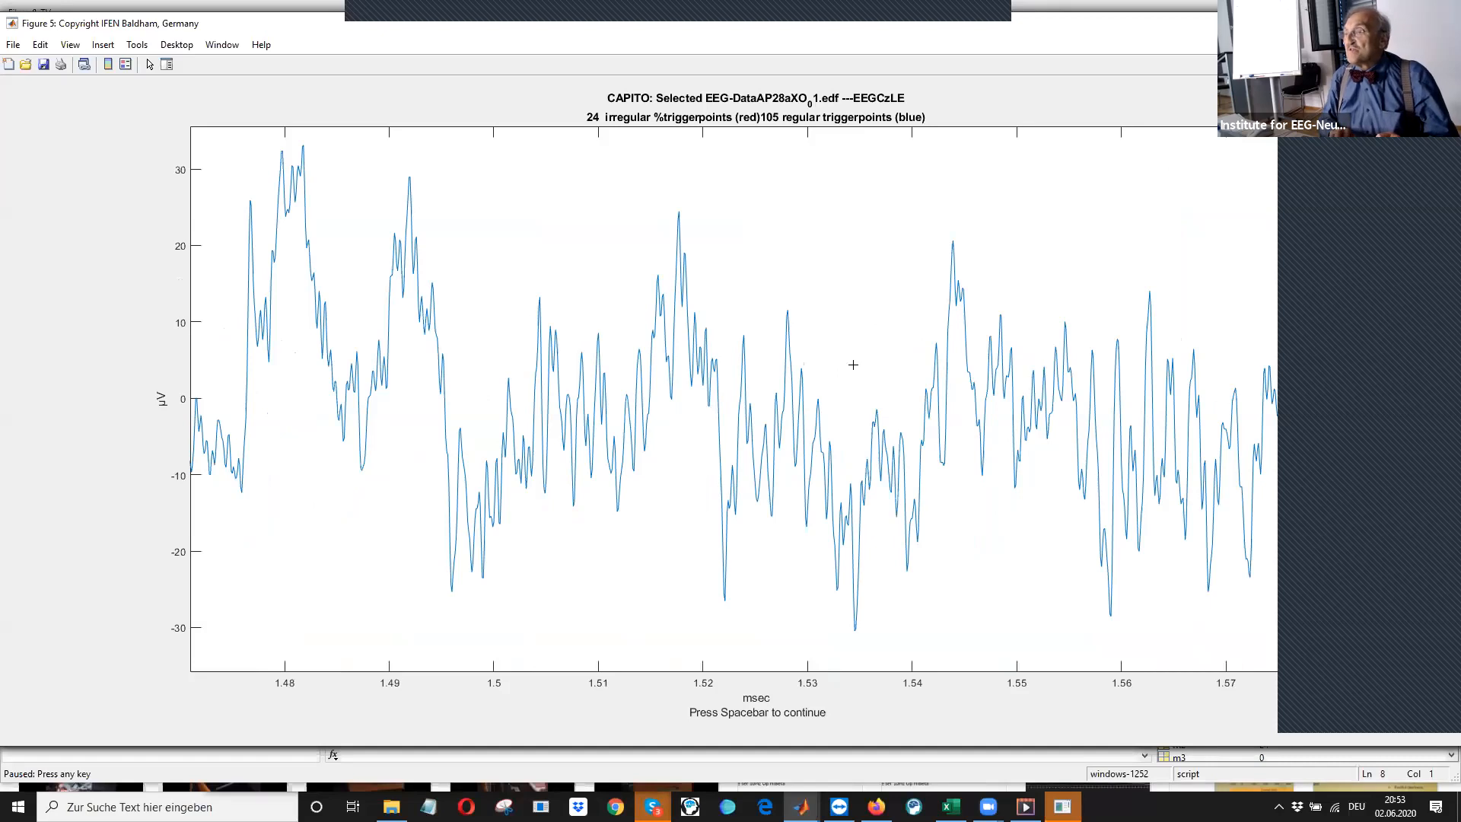
mouse_move(1101, 173)
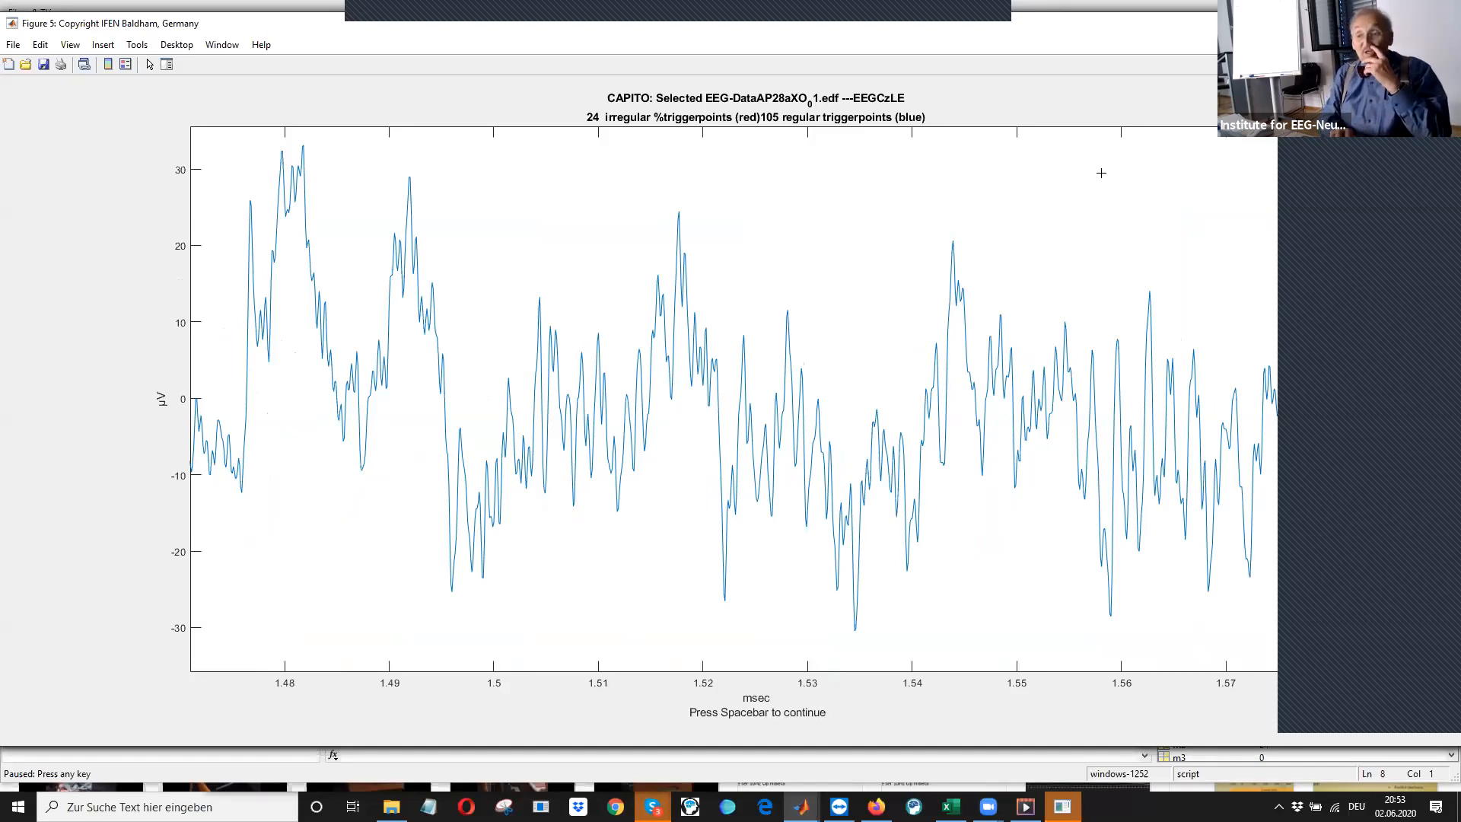
mouse_move(342, 203)
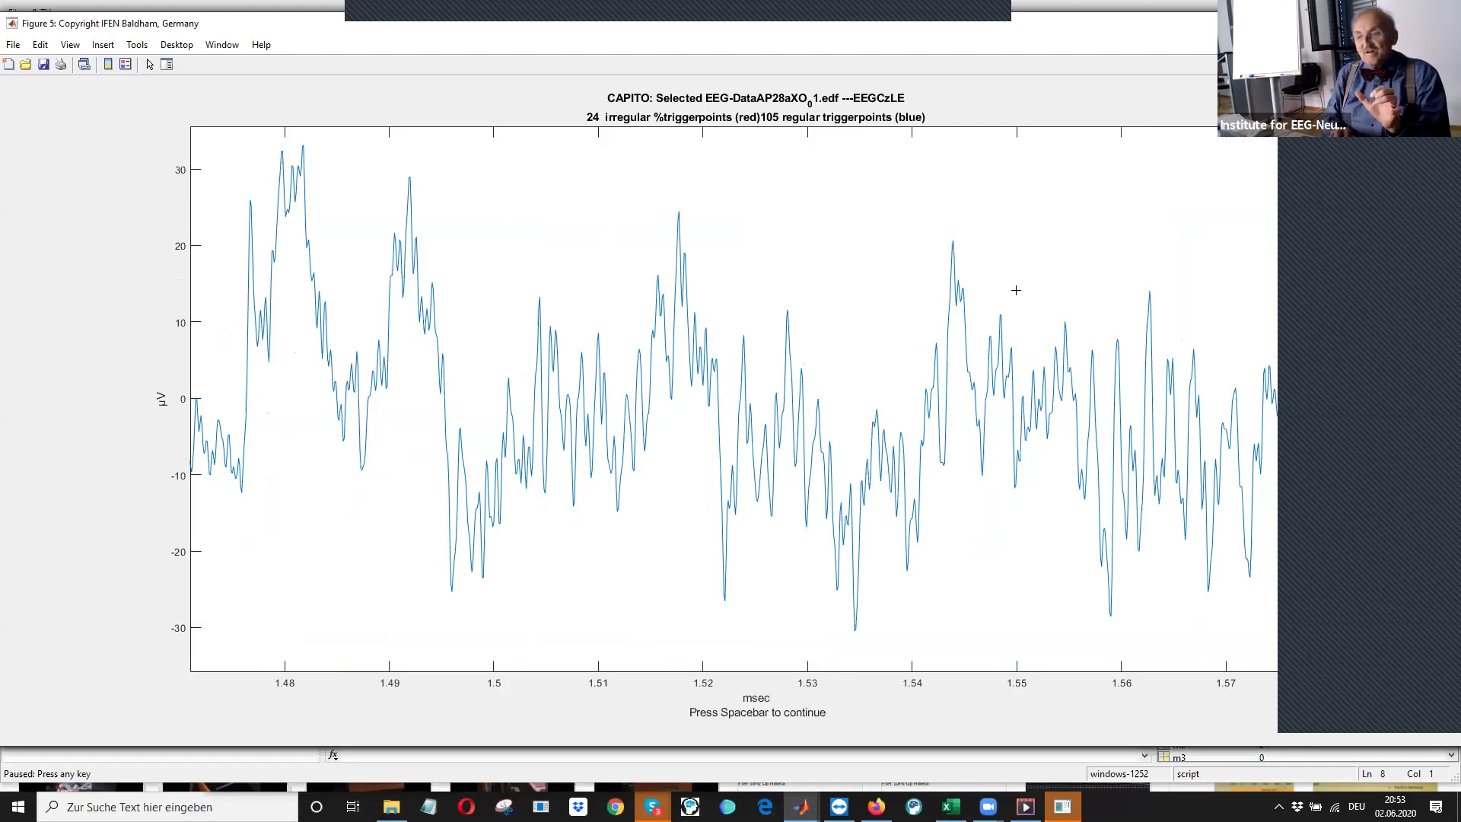
mouse_move(728, 408)
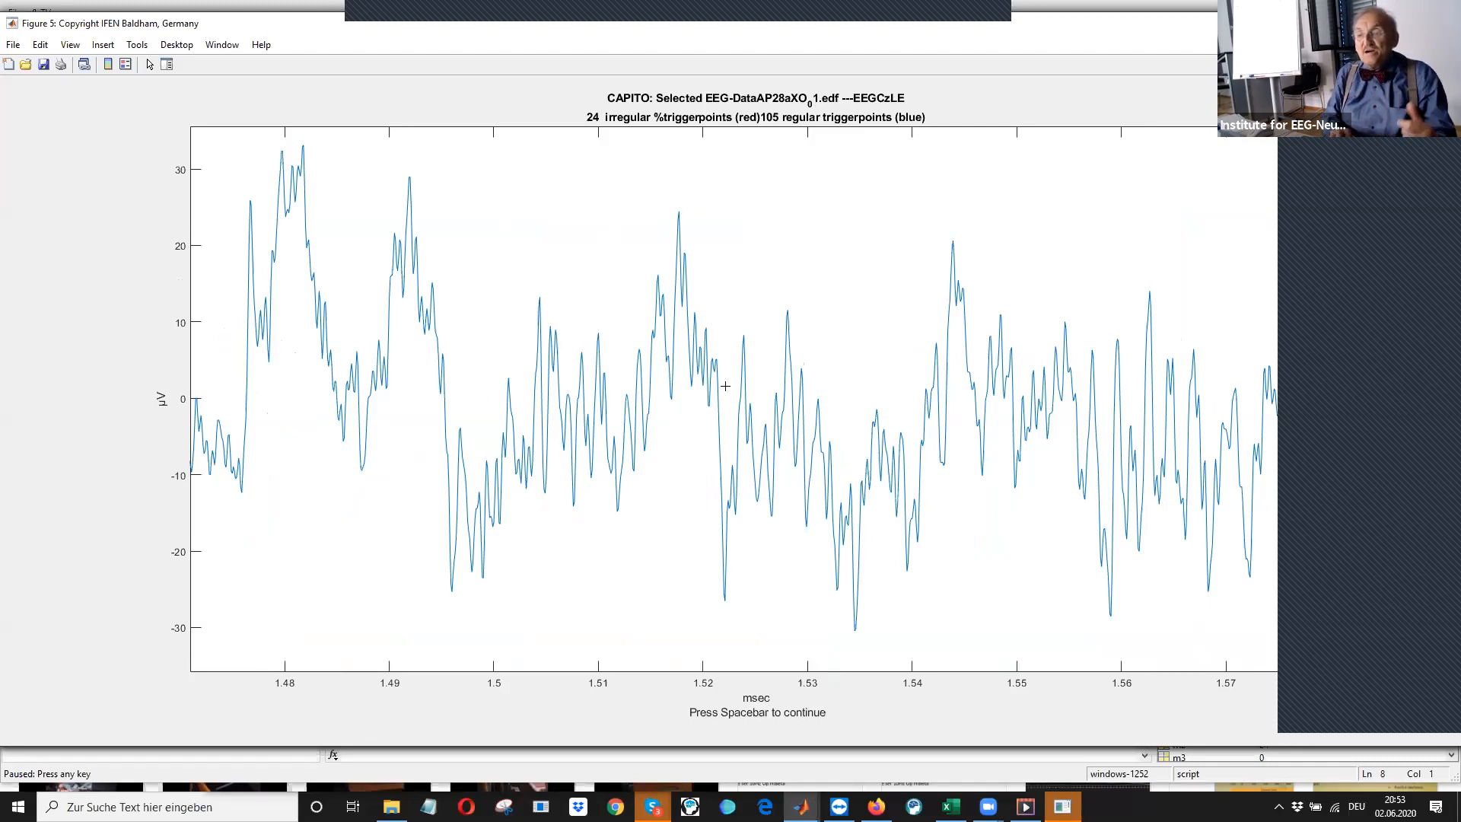
mouse_move(852, 446)
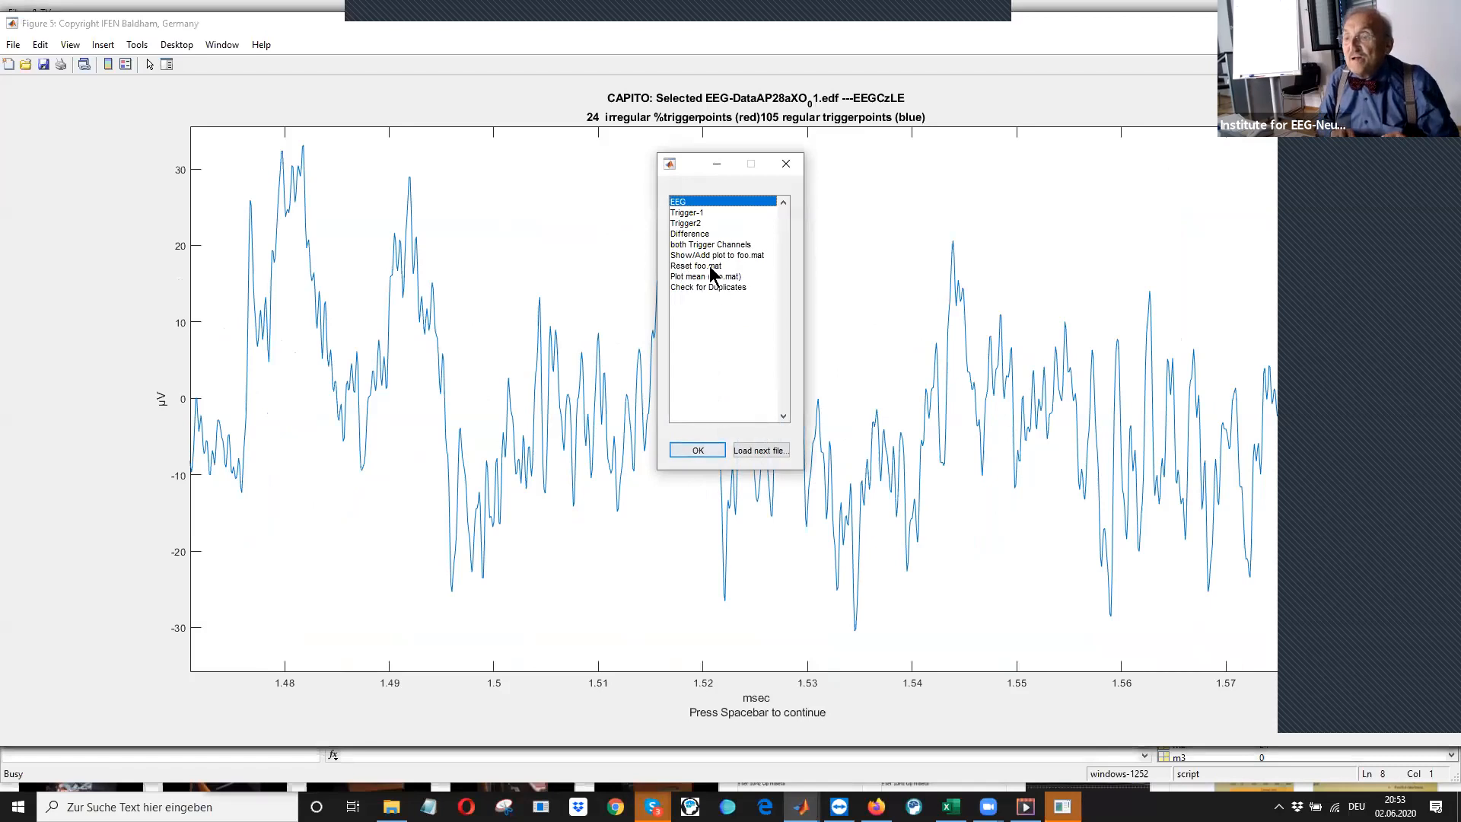
click(695, 266)
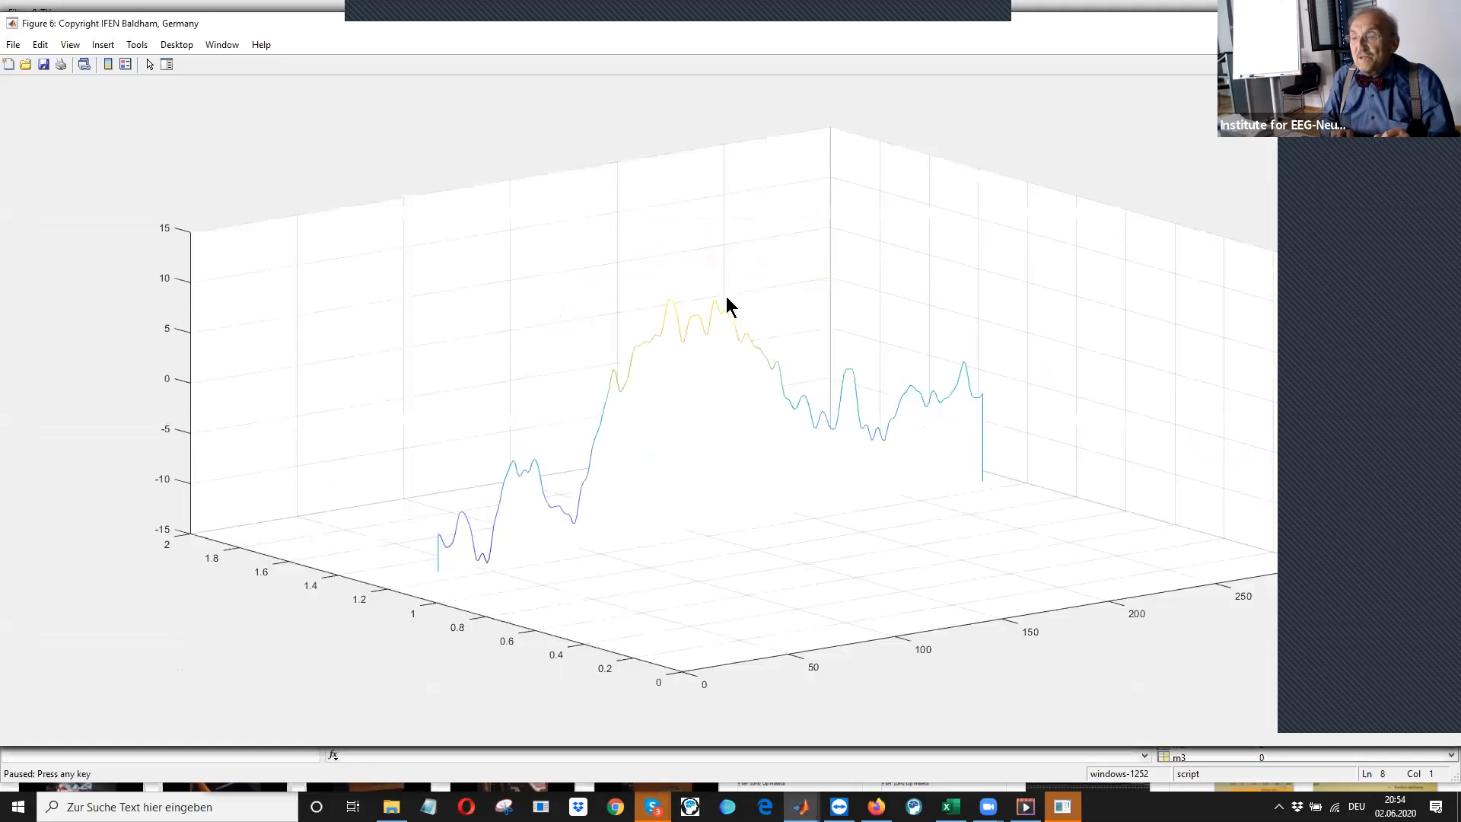
mouse_move(559, 478)
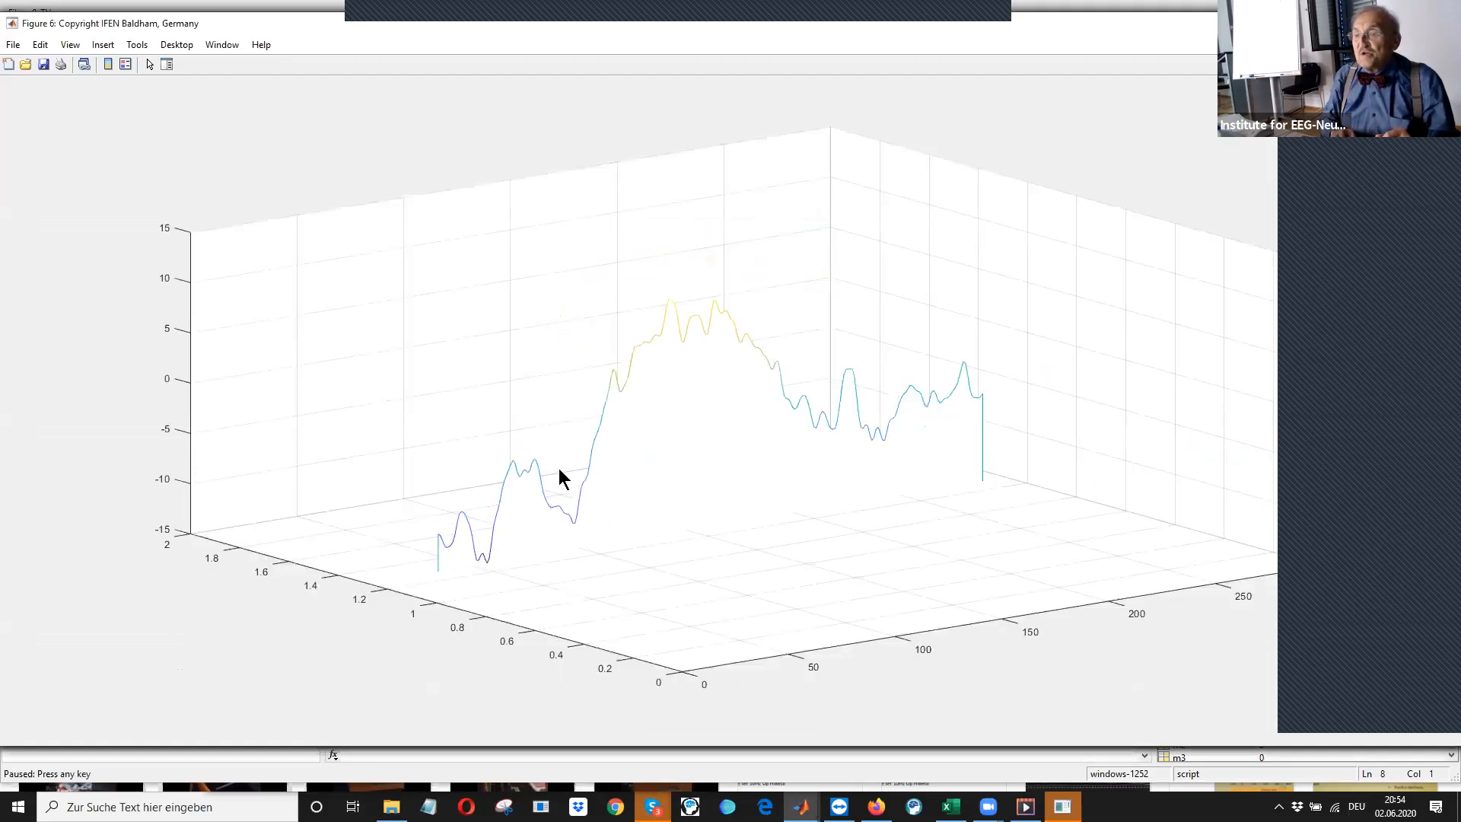
mouse_move(550, 491)
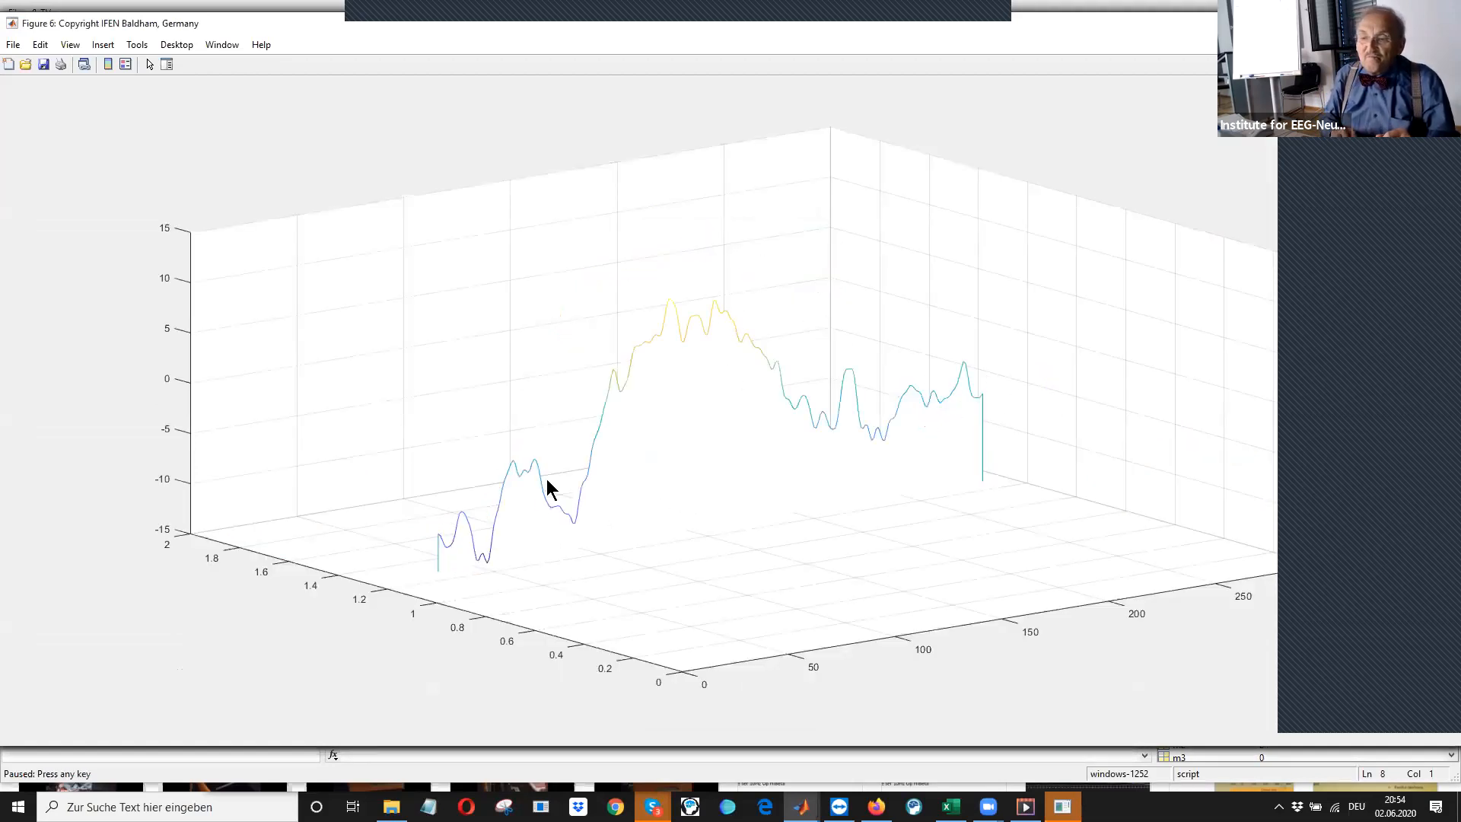
mouse_move(455, 552)
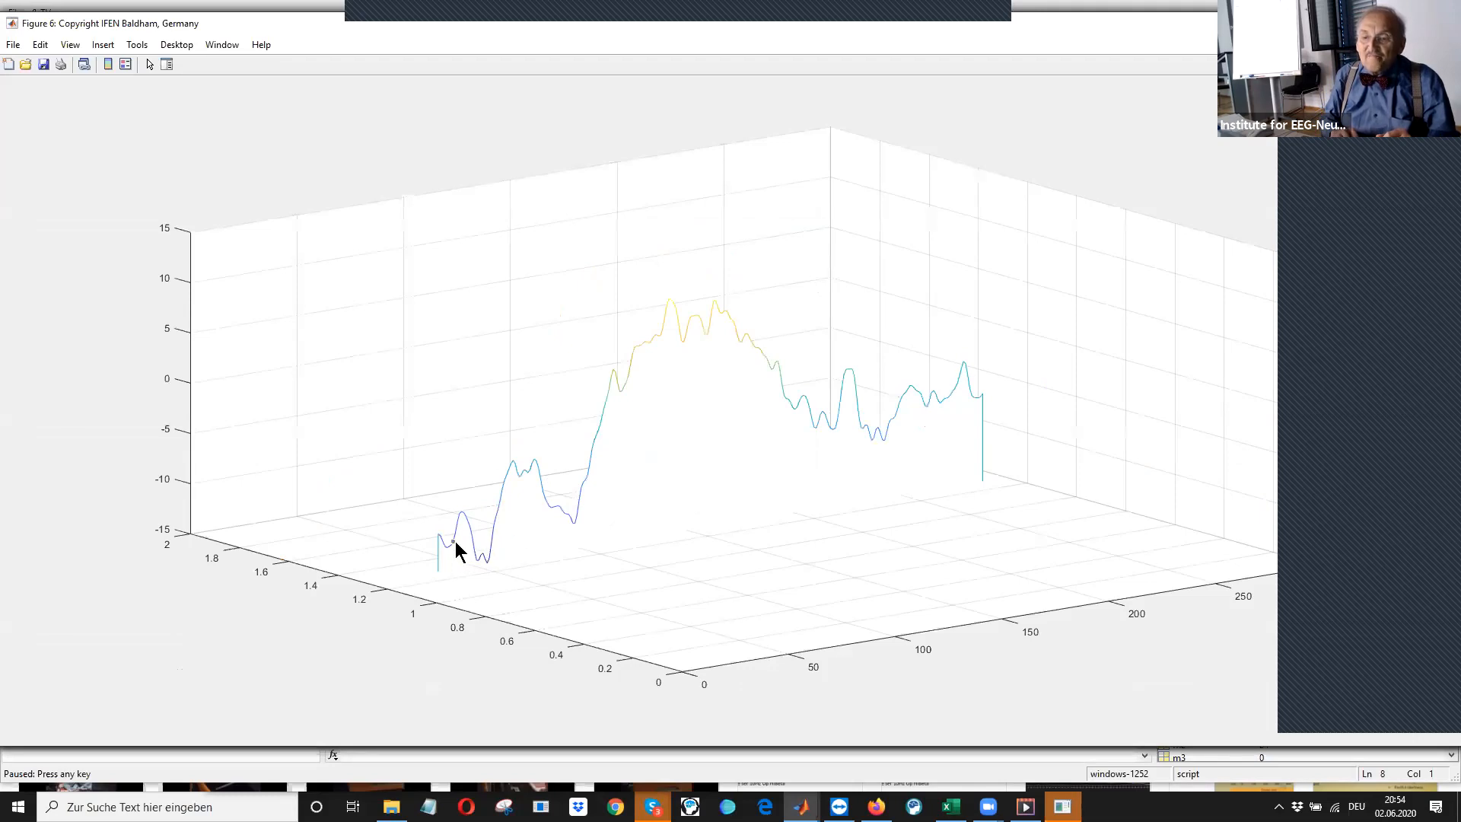
mouse_move(678, 563)
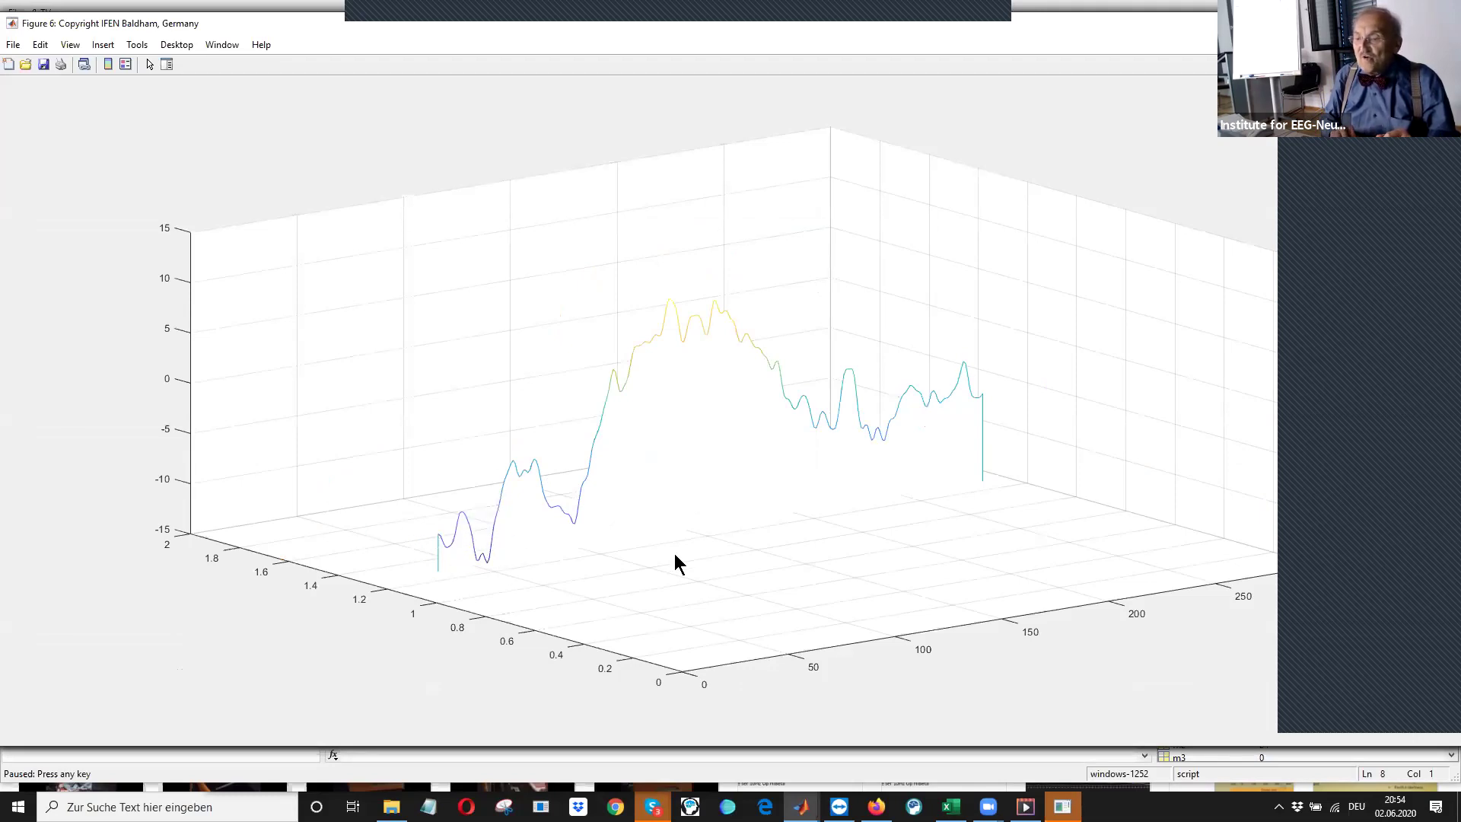
mouse_move(615, 585)
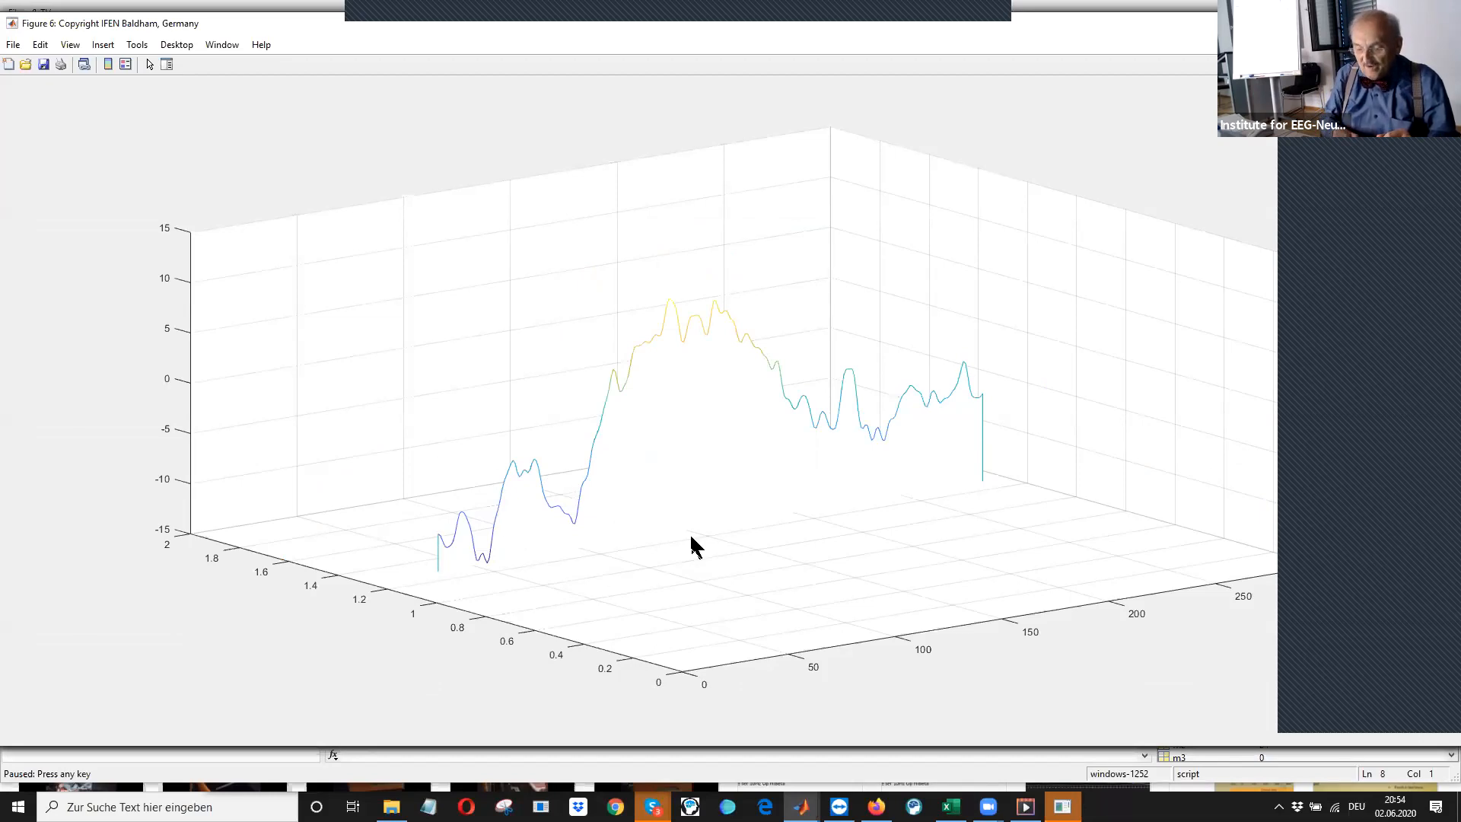
Leave the 3D plot, rerun the script, and load AP28a_XO_03 from the AP EDF folder
click(576, 519)
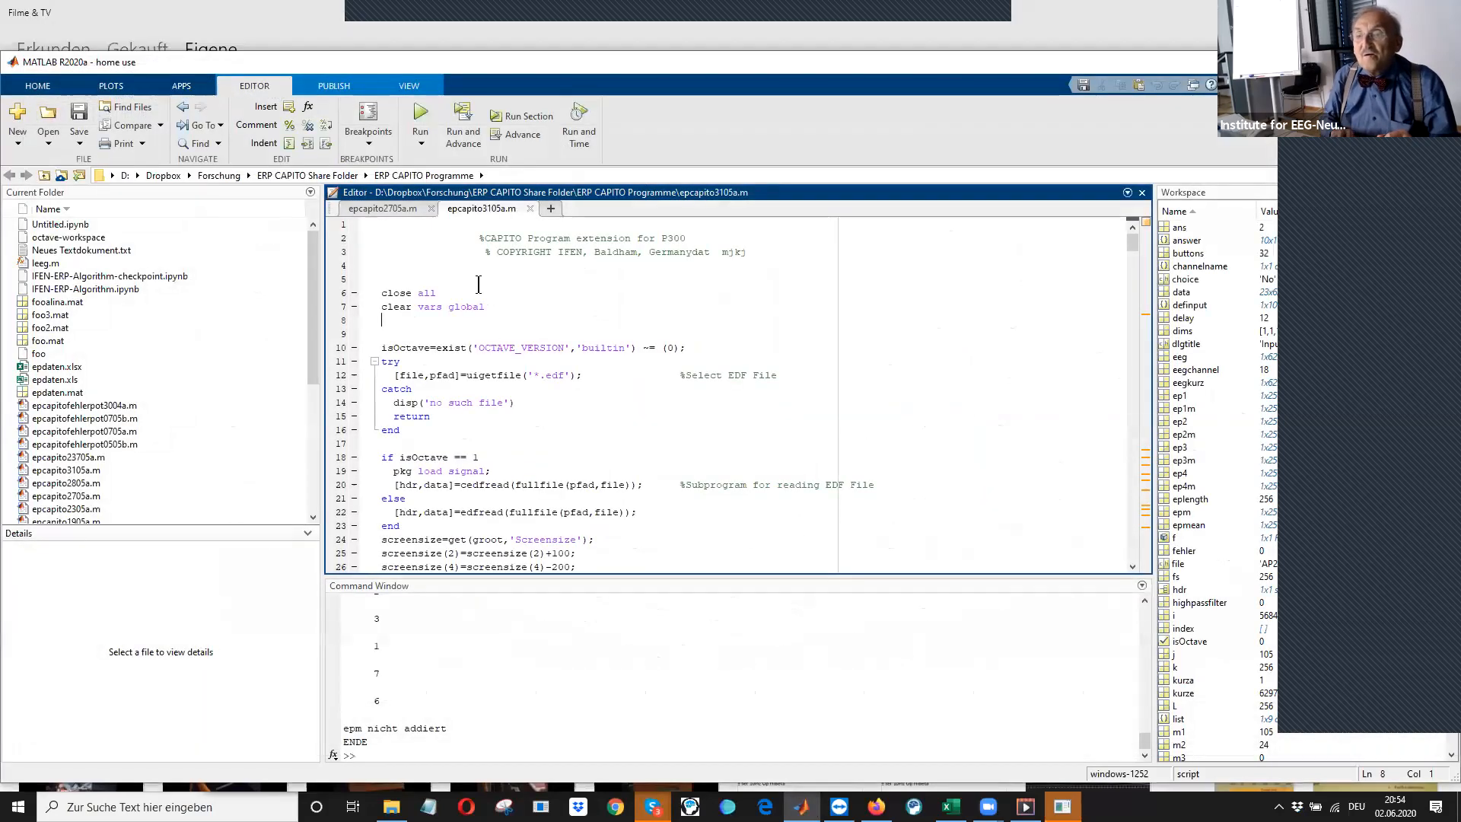
click(420, 115)
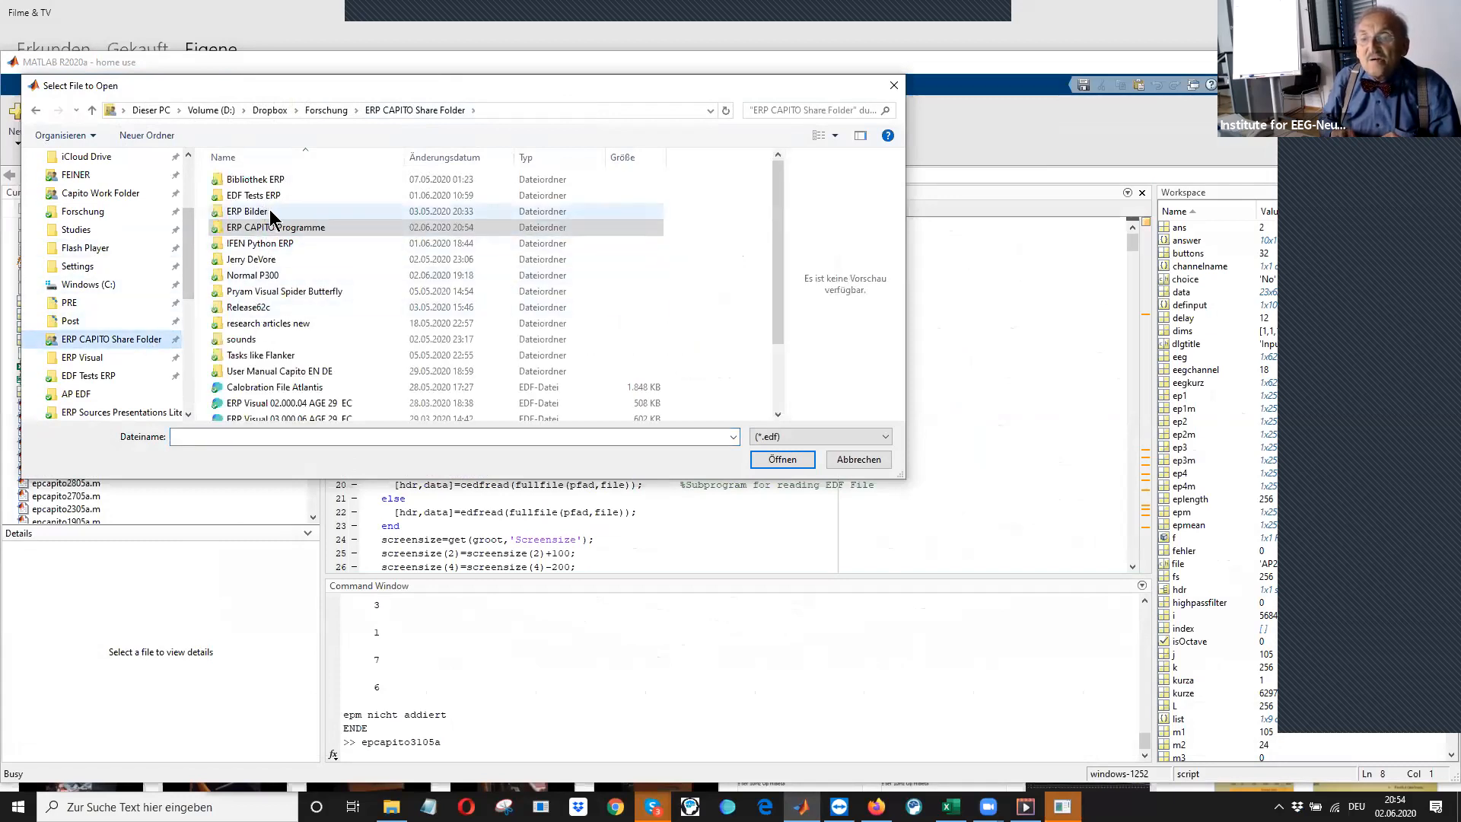
double_click(253, 195)
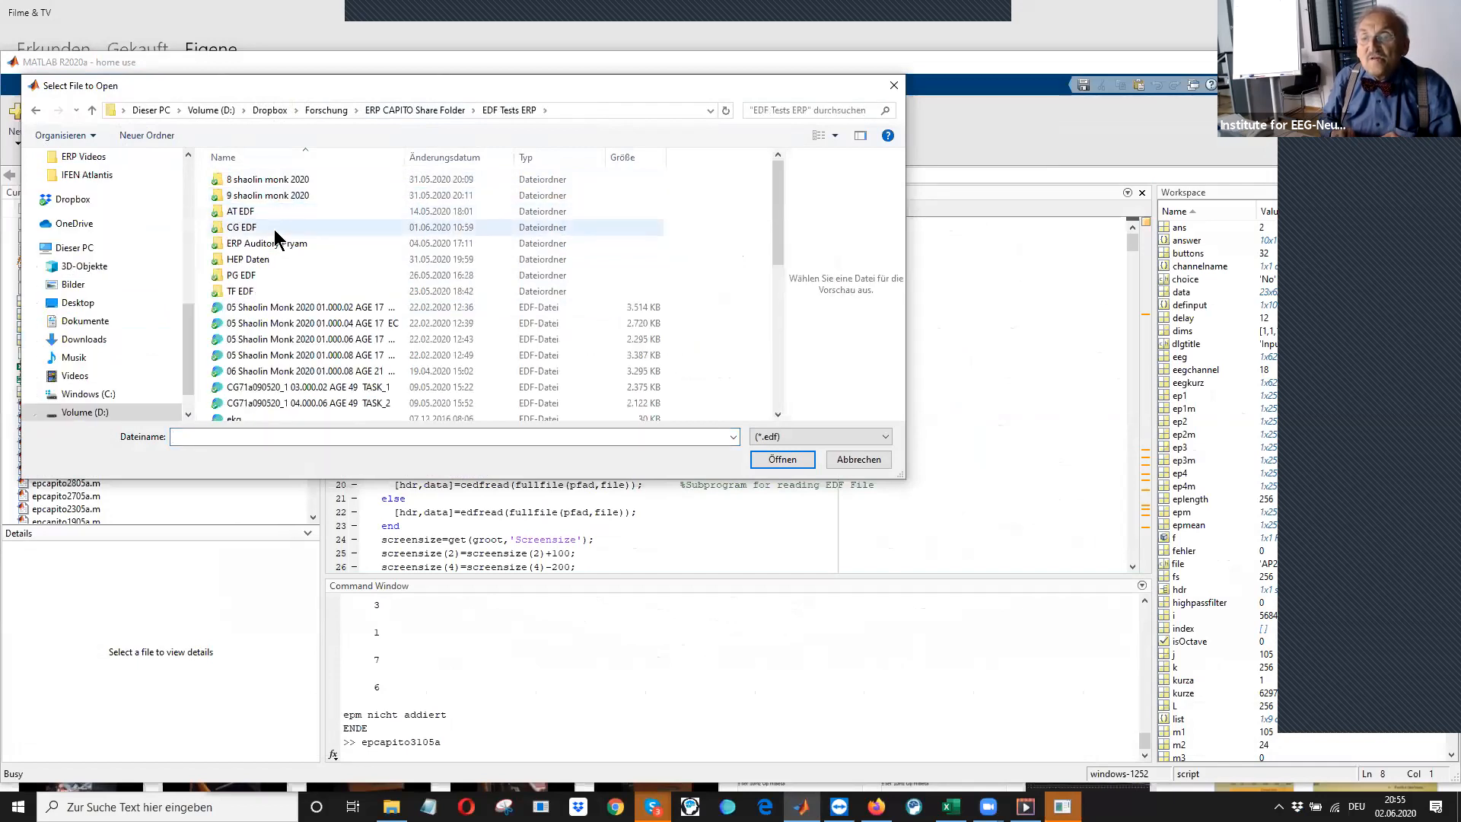
double_click(241, 227)
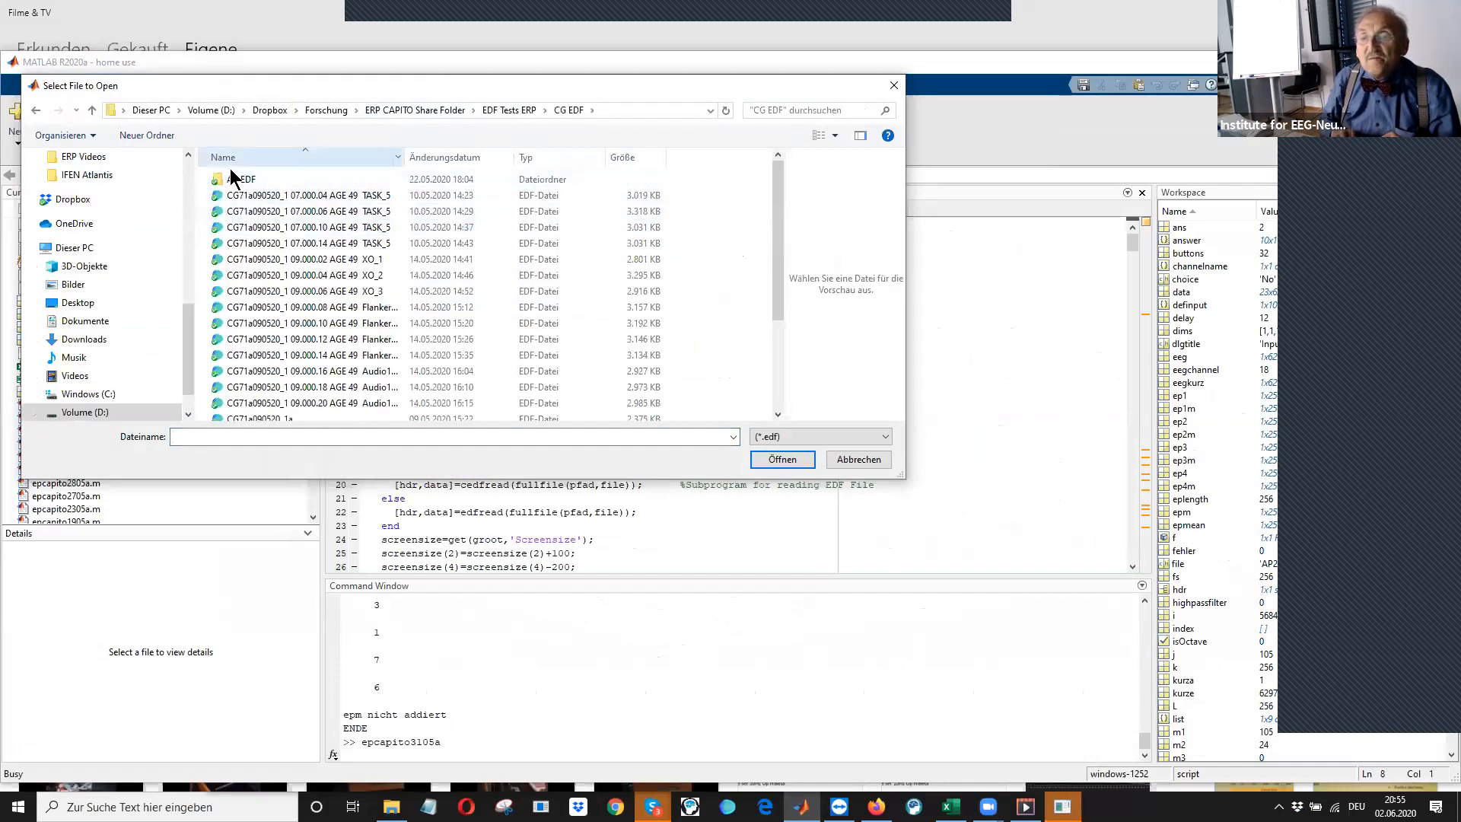
double_click(244, 179)
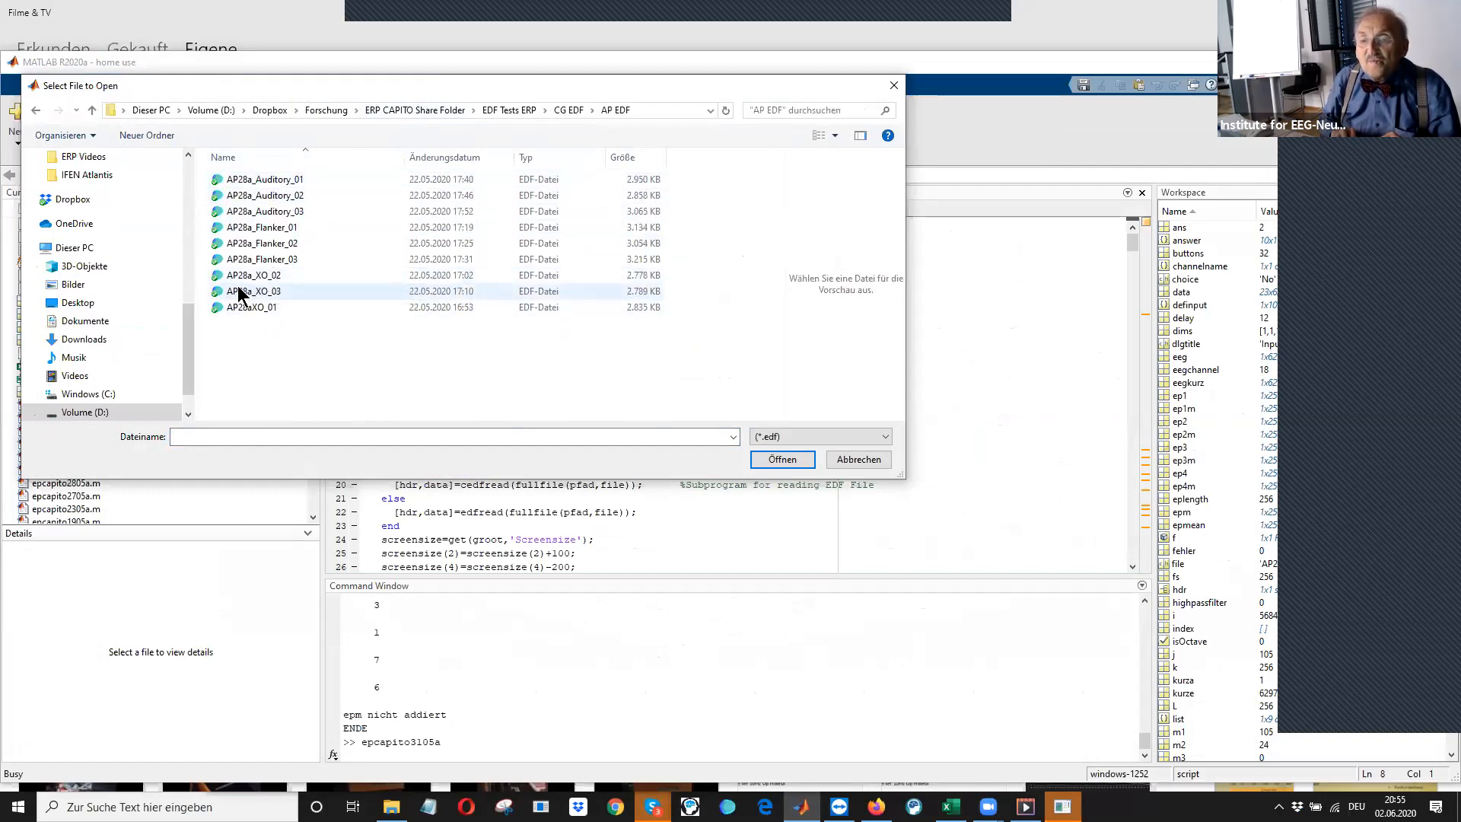
double_click(254, 290)
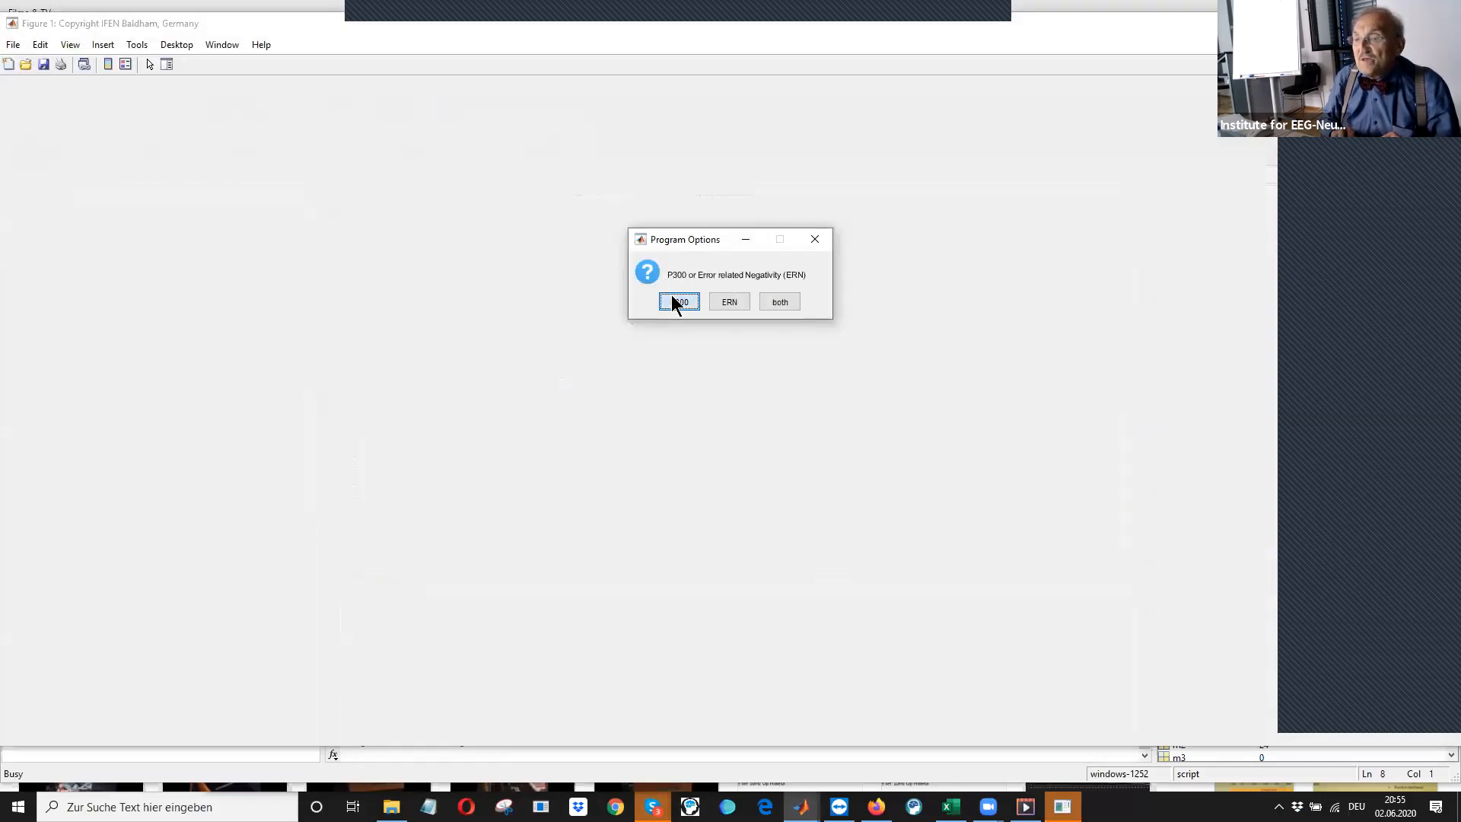
Run P300 on channel 18, showing 27 irregular and 103 regular trigger curves
click(679, 301)
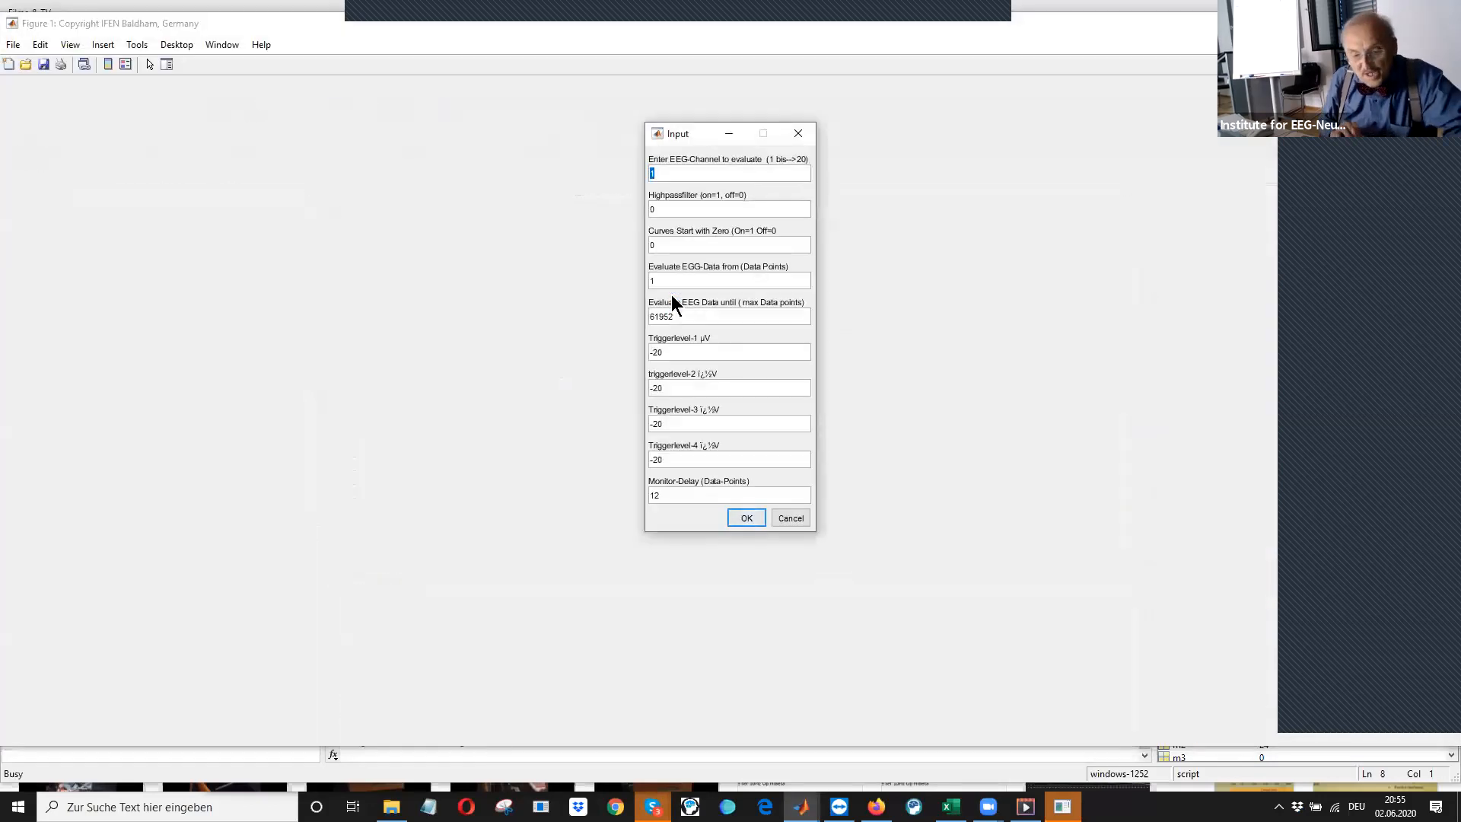
text(18)
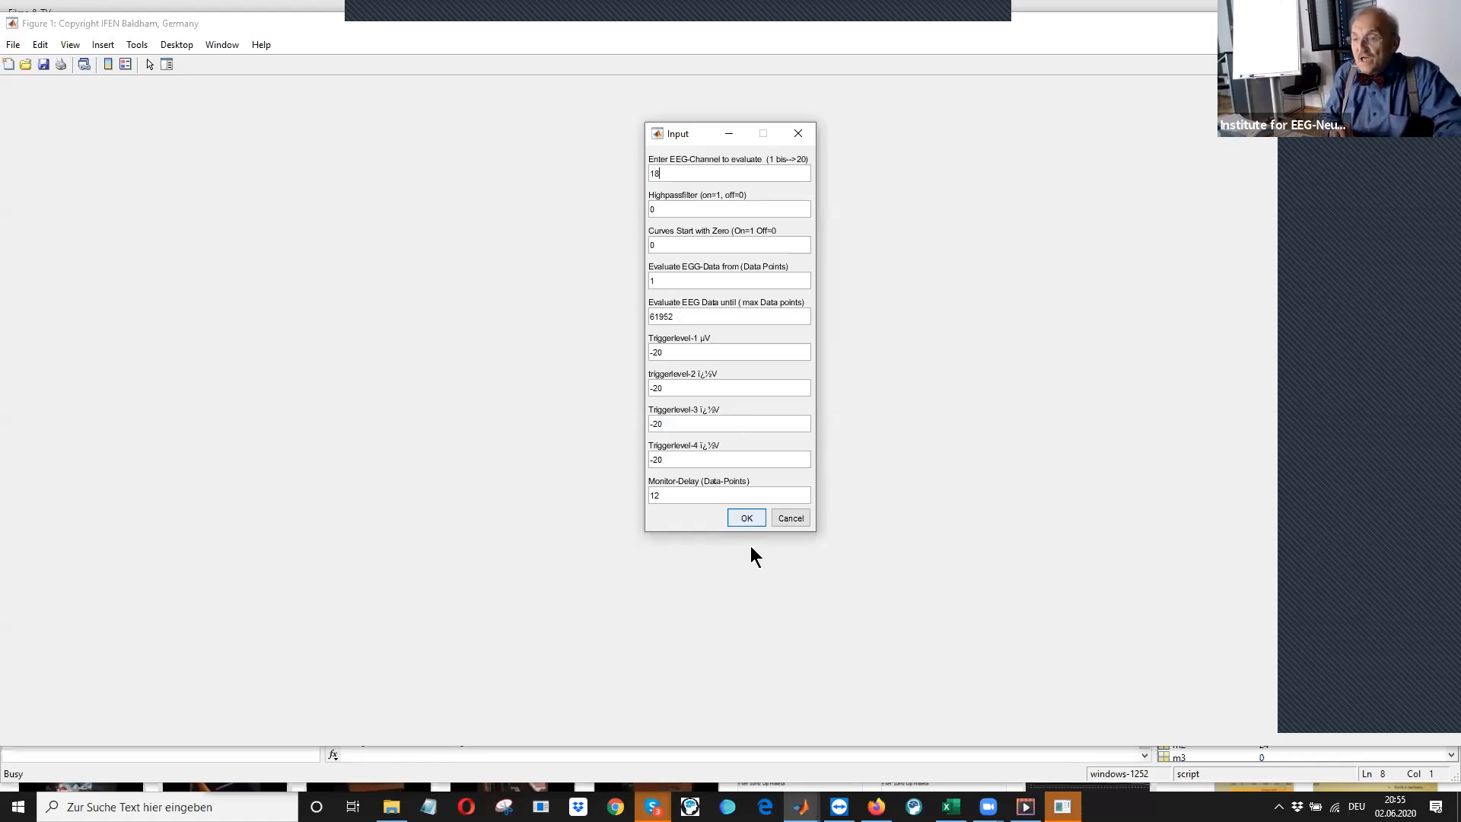
click(746, 517)
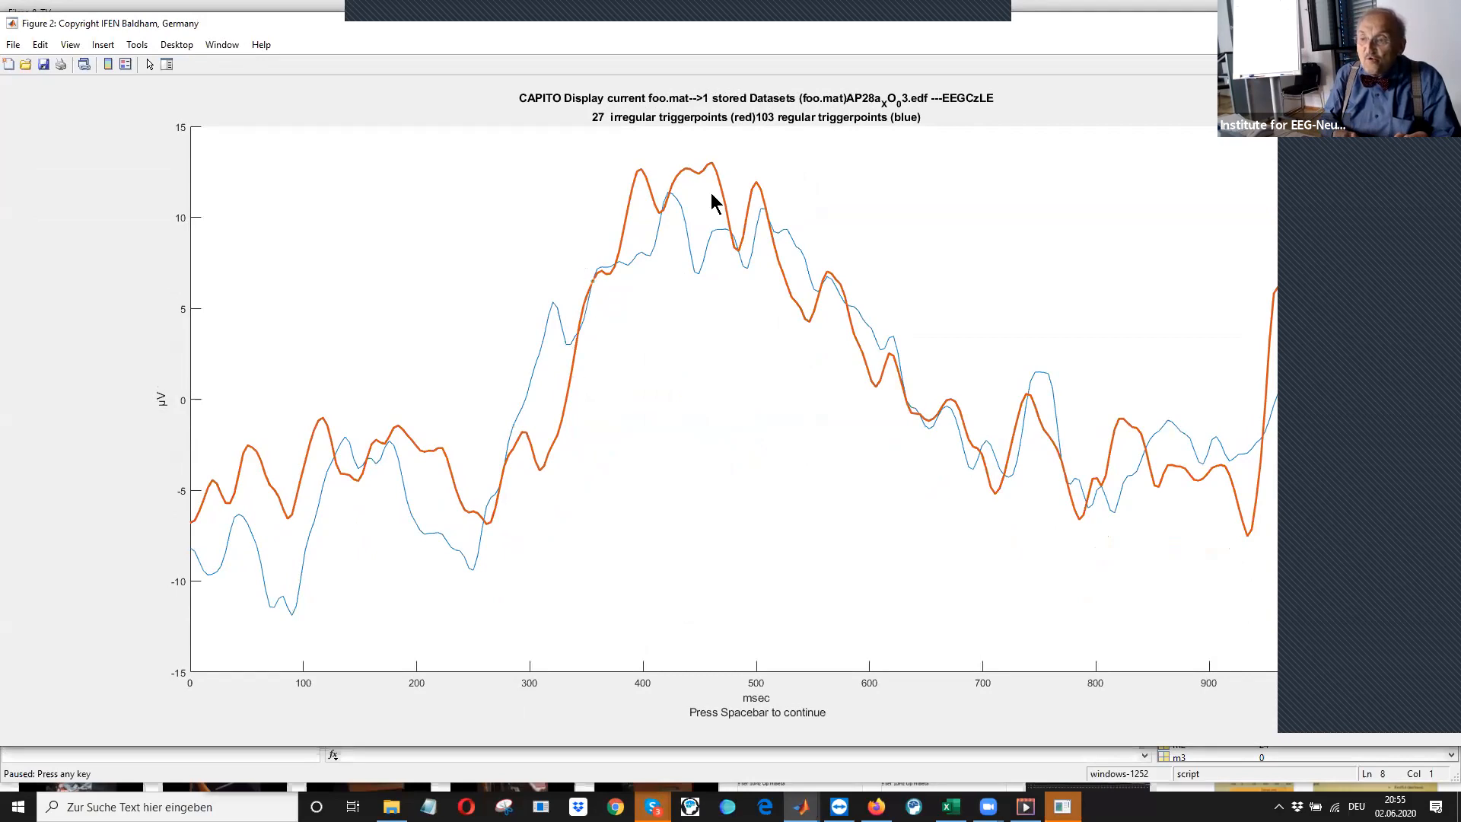
Place a data tip on the curve, continue, and add AP28a_XO_03's data to foo.mat
click(564, 346)
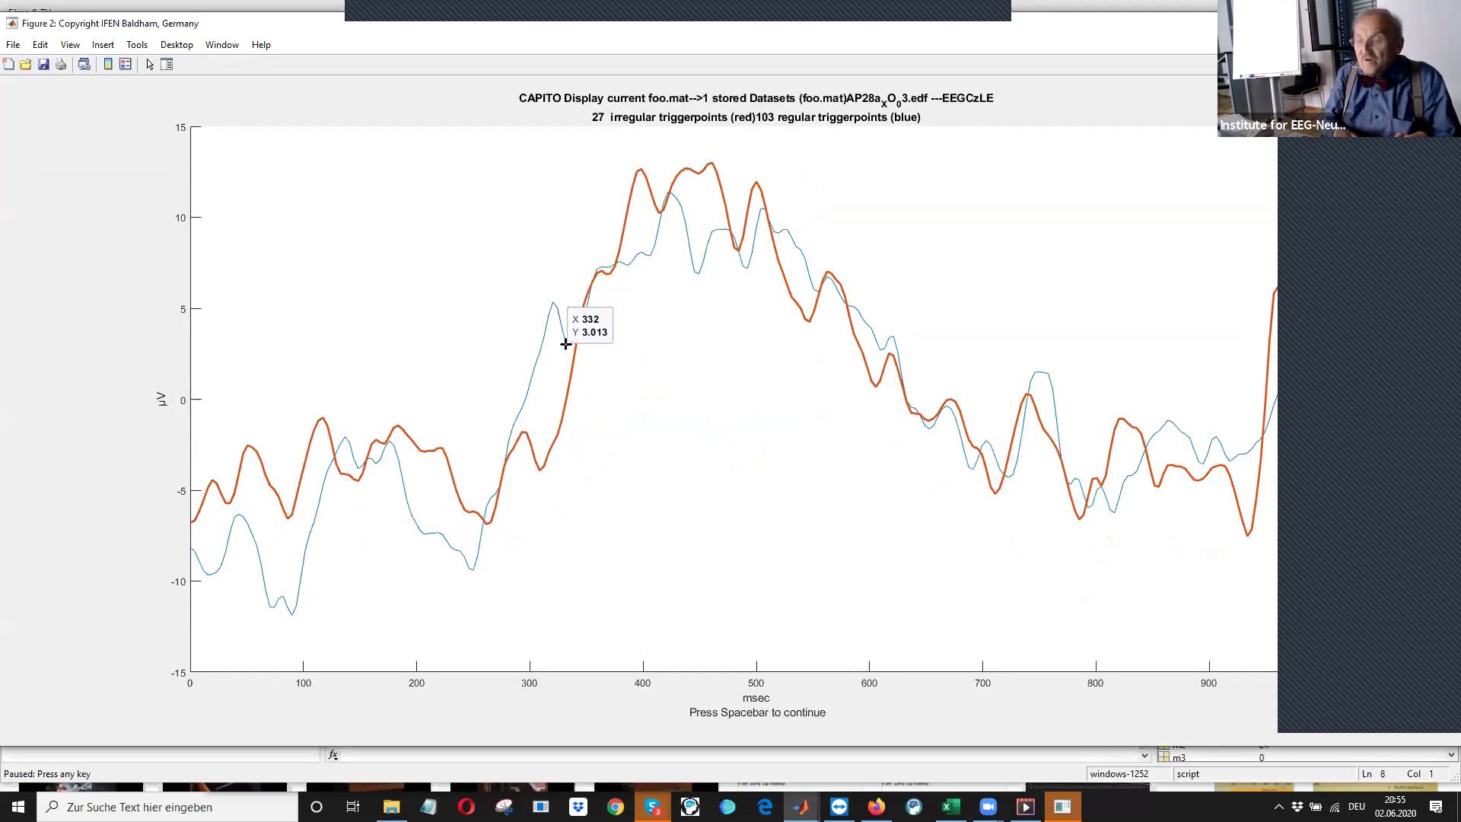
key(space)
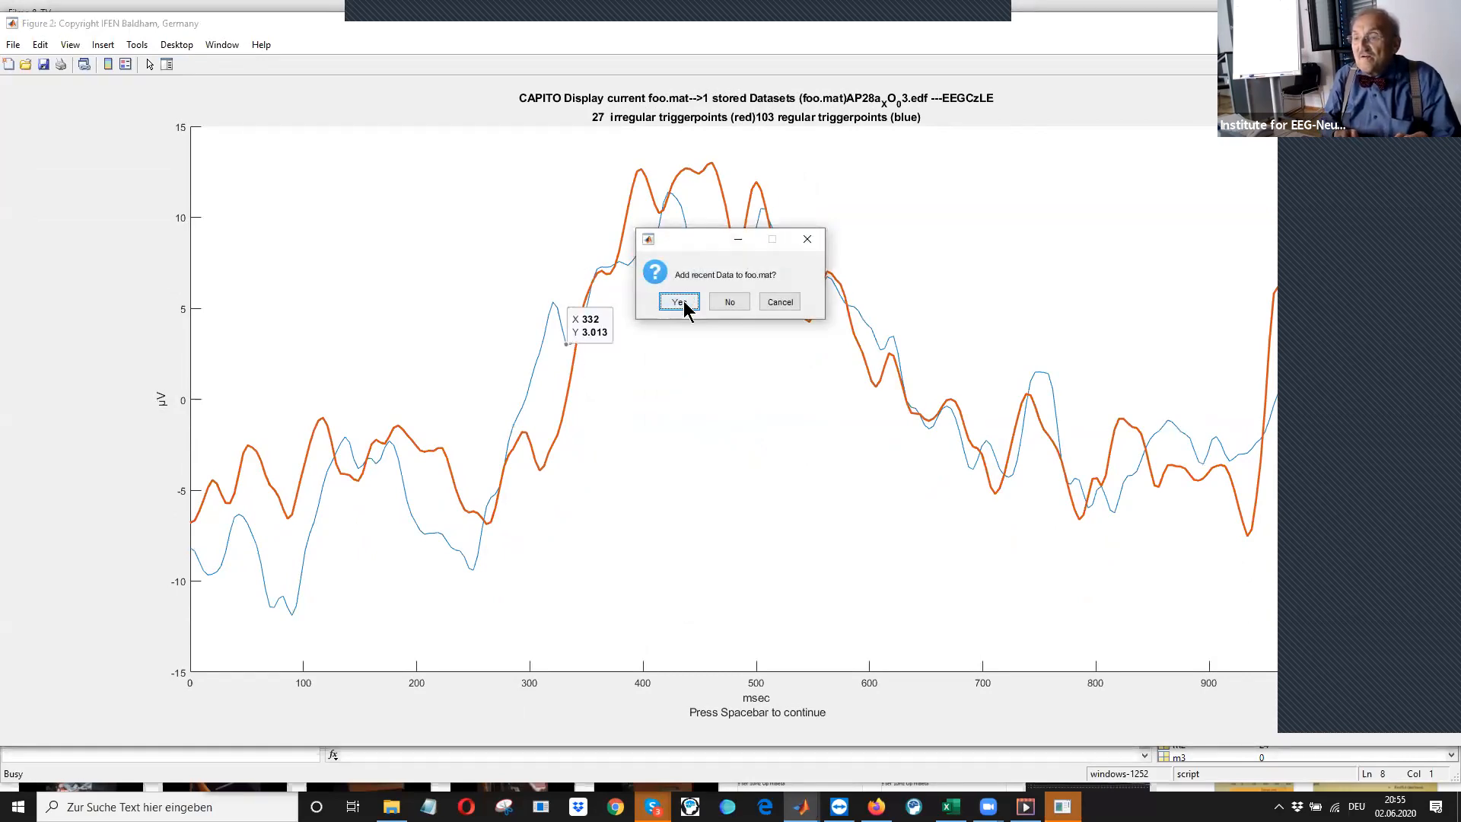
click(680, 302)
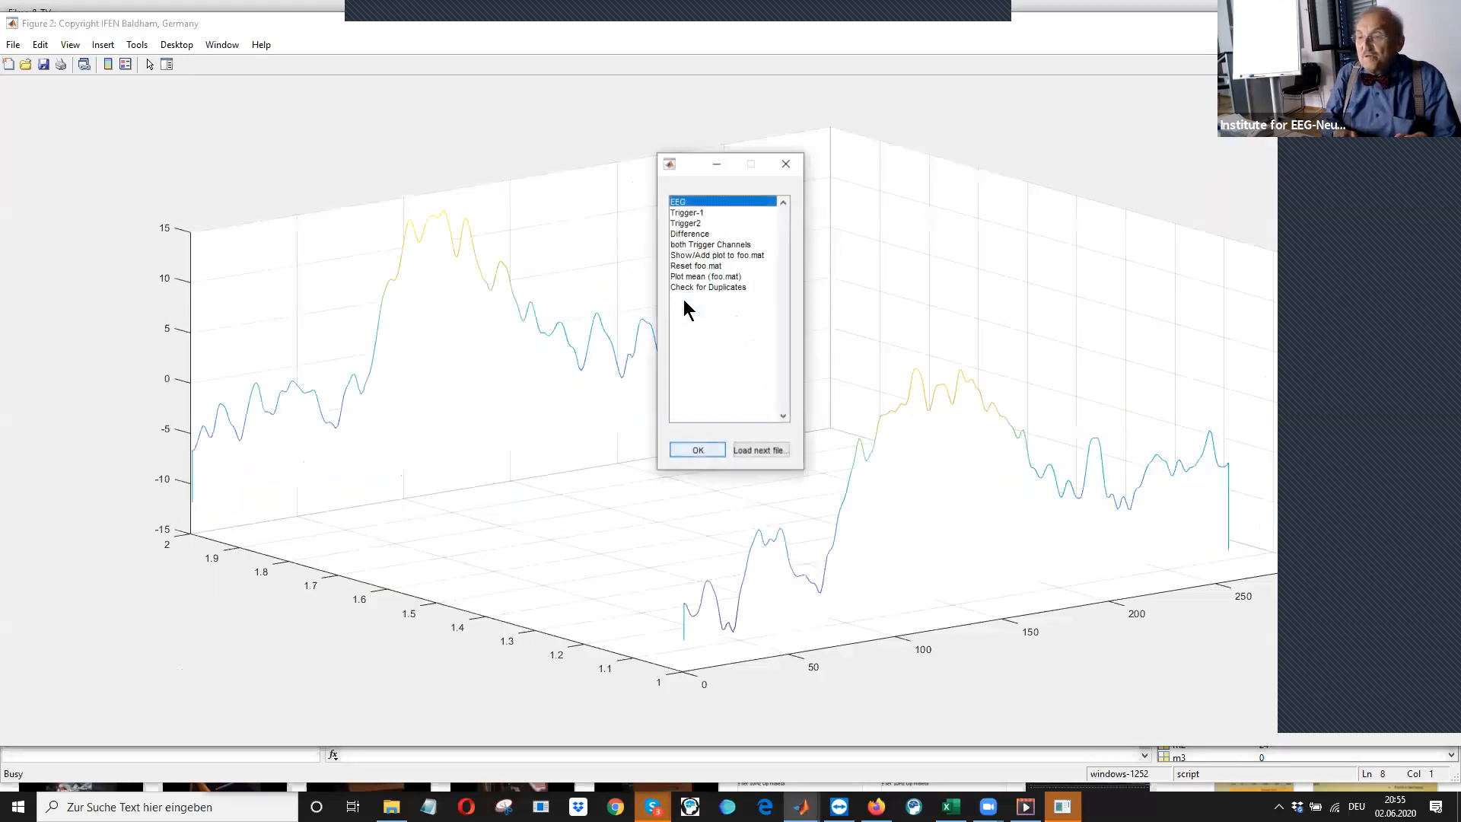
mouse_move(757, 450)
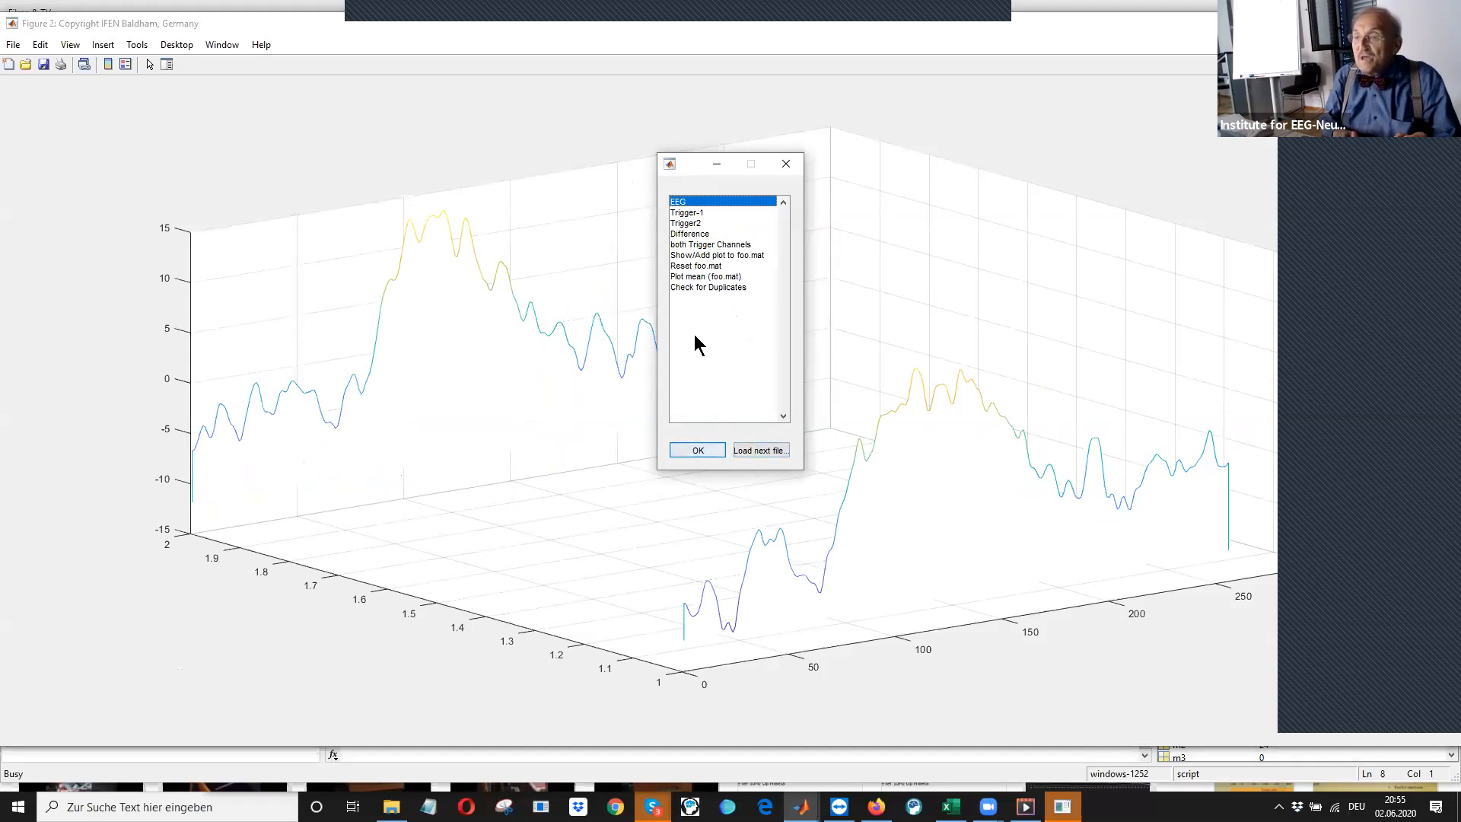
mouse_move(698, 283)
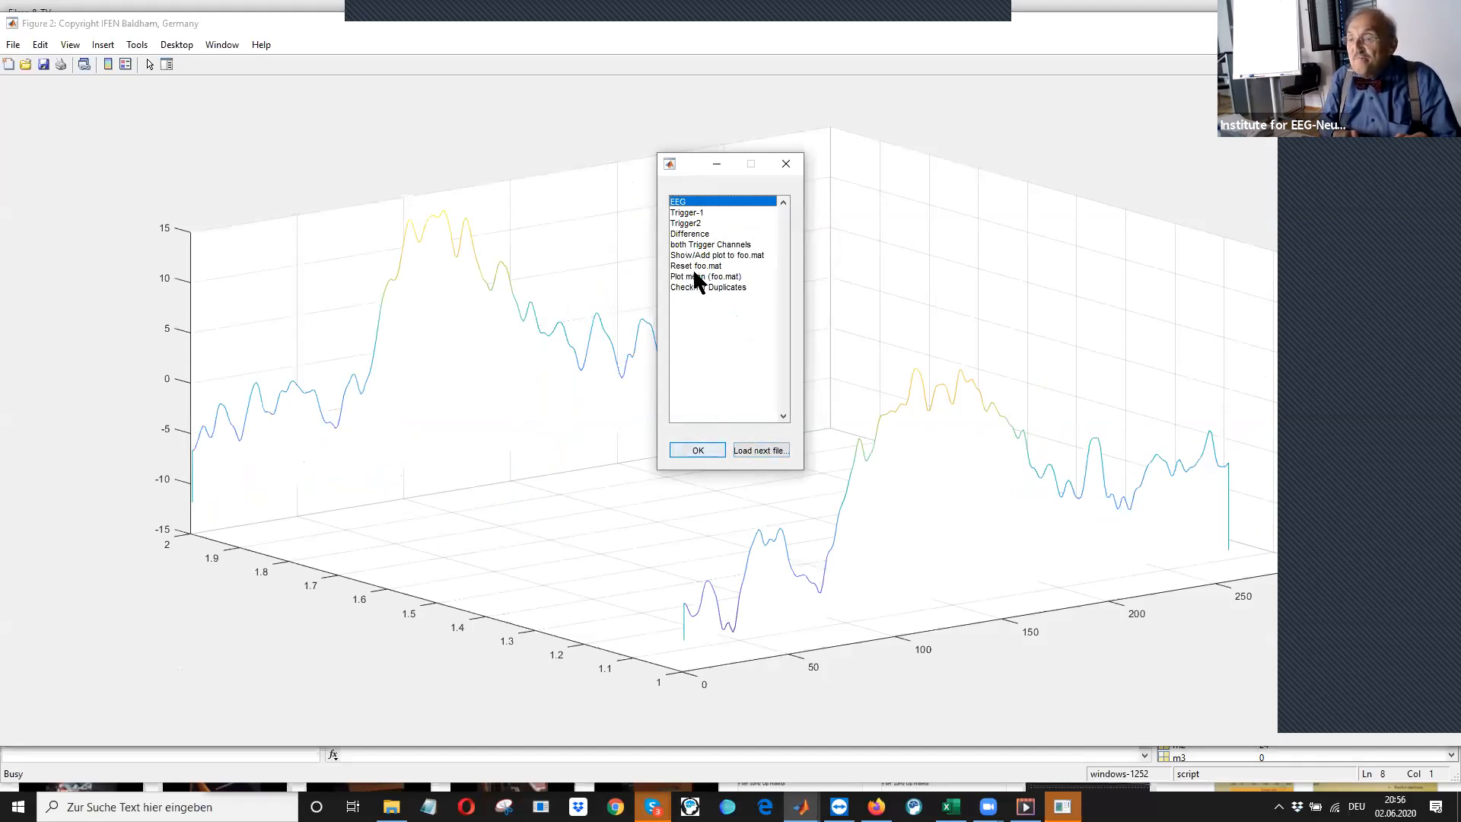
Choose 'Plot mean (foo.mat)' to plot the averaged P300 curve of both datasets
click(706, 276)
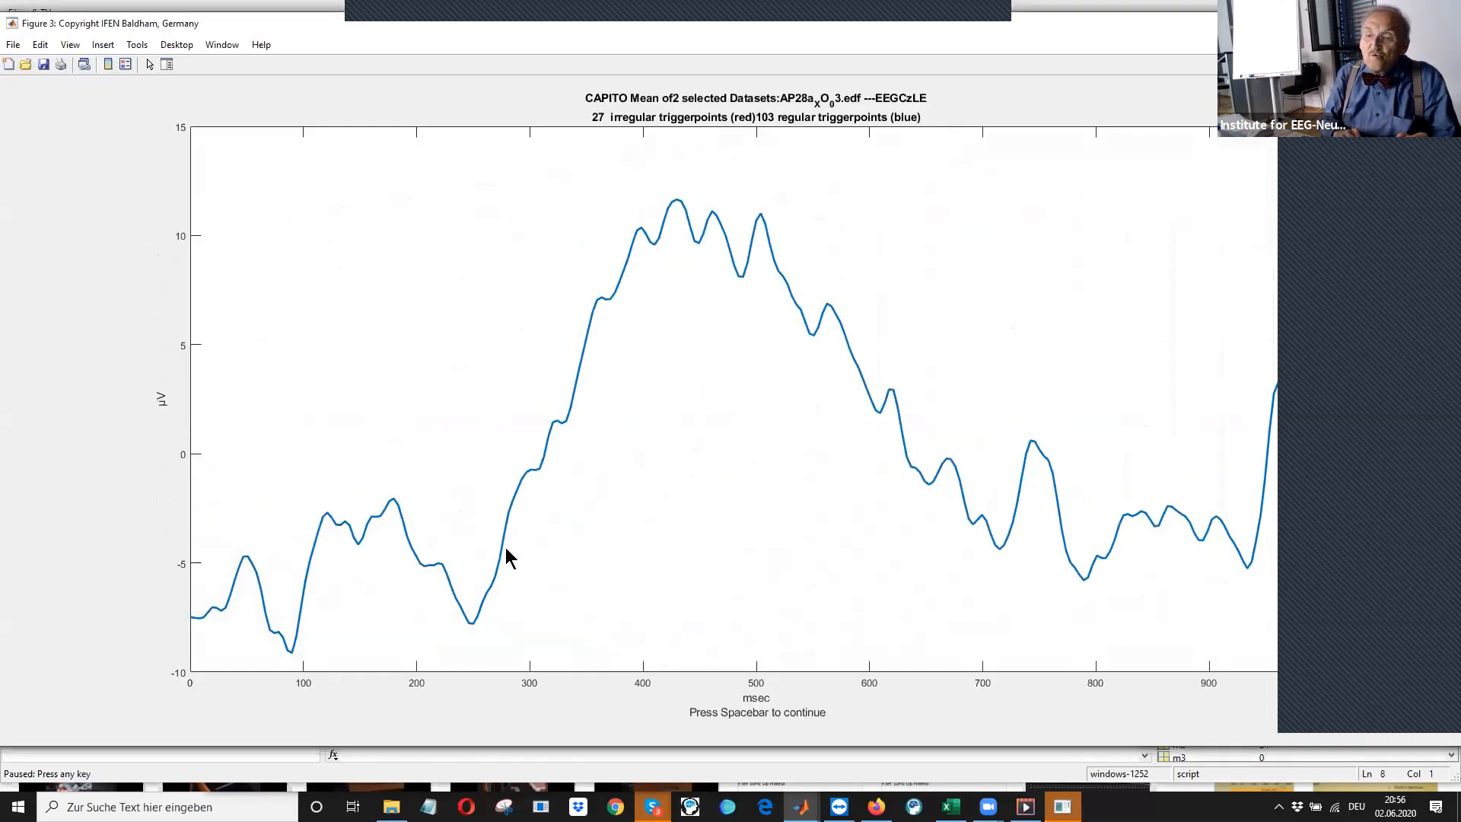
mouse_move(984, 480)
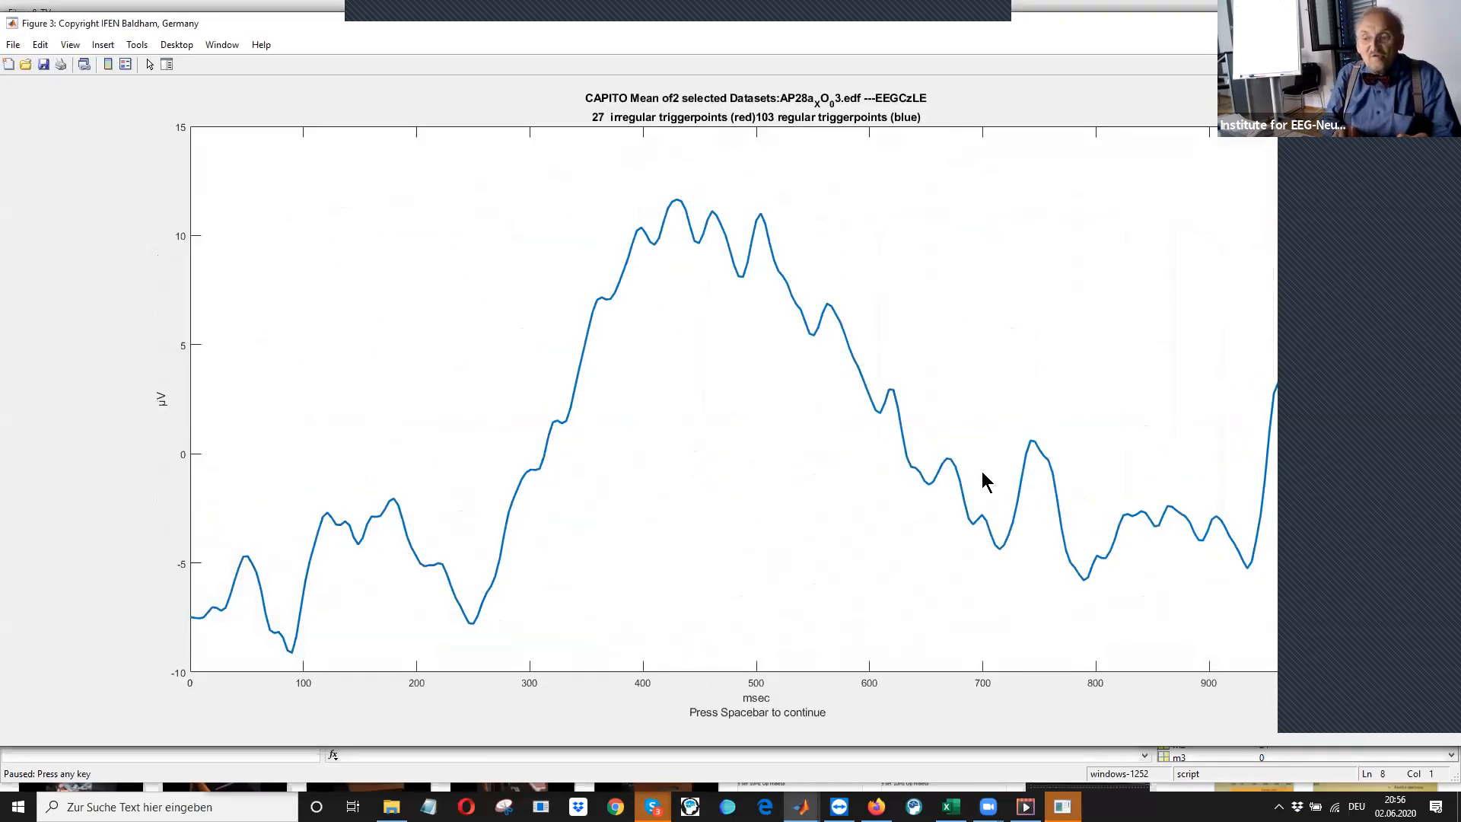
mouse_move(512, 674)
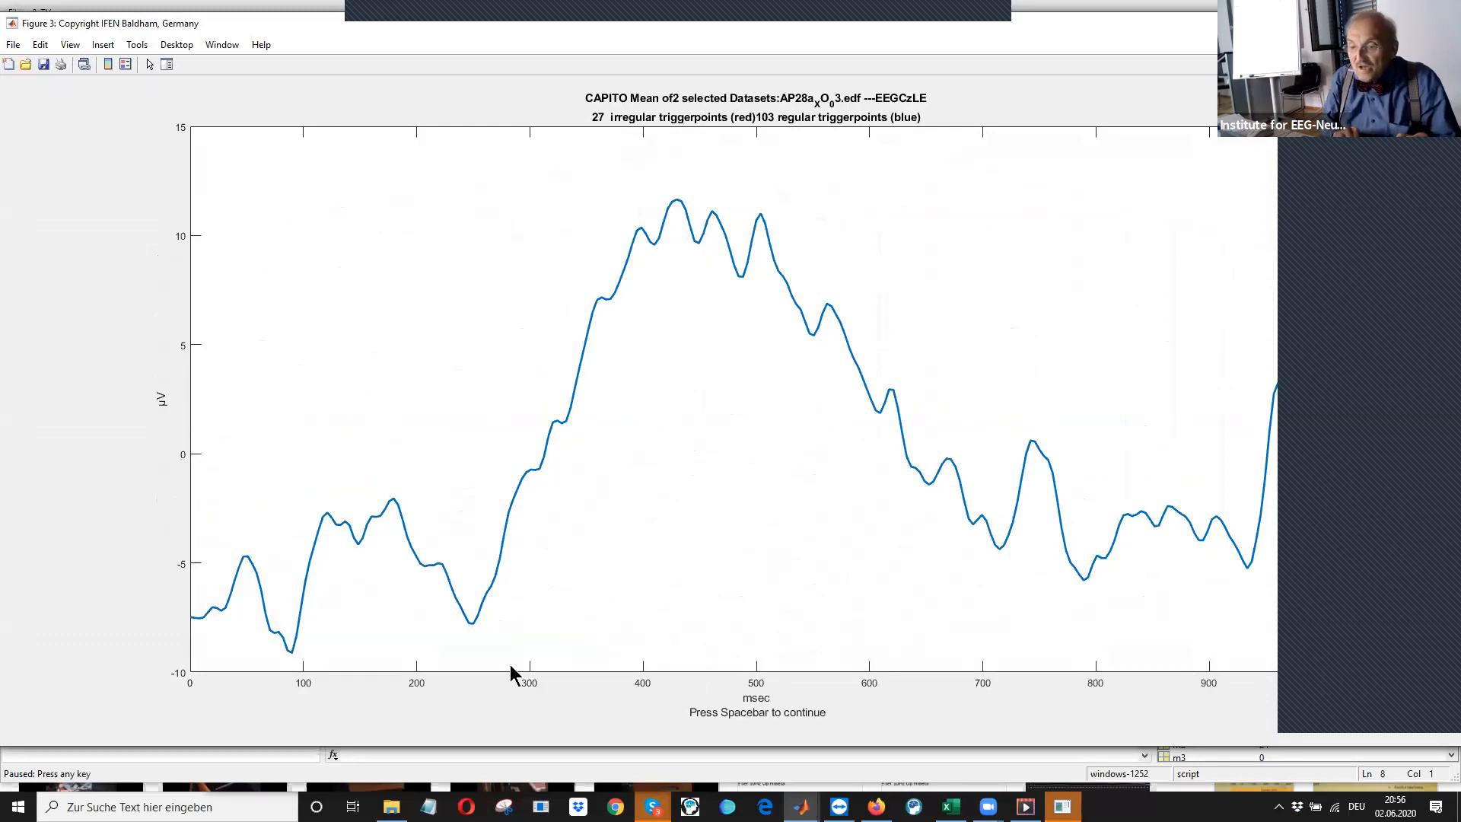